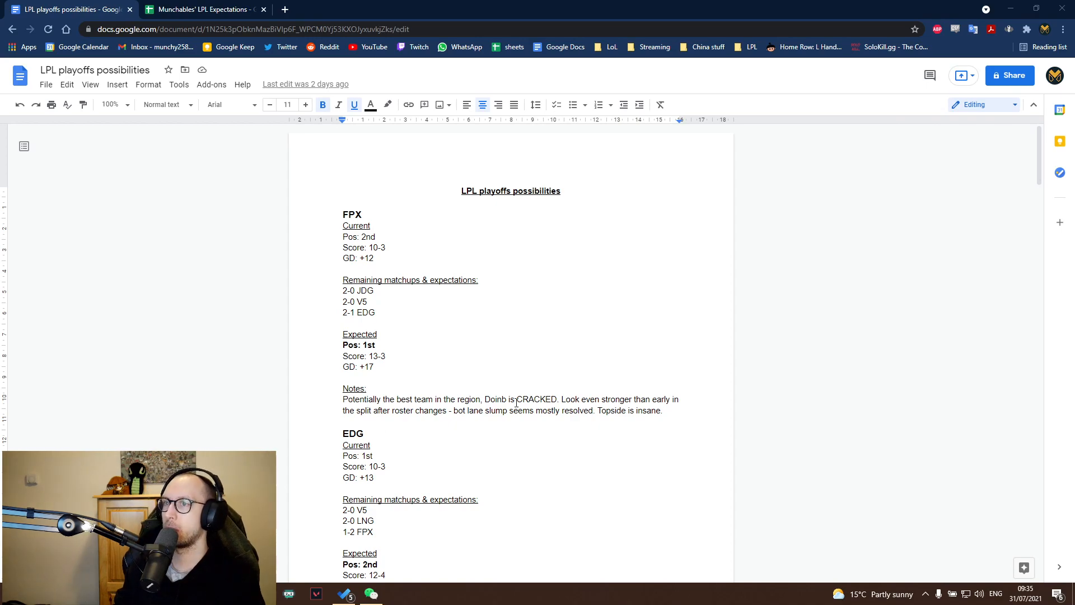
Finish reading the FPX section, then switch to the Munchables' LPL Expectations spreadsheet tab
scroll("down", 3)
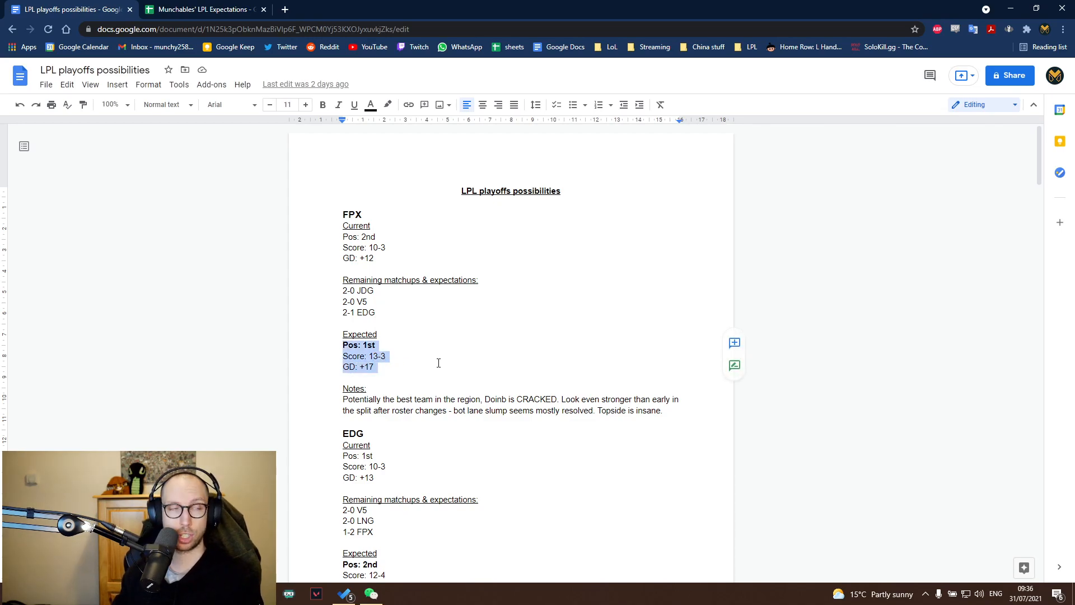
mouse_move(394, 367)
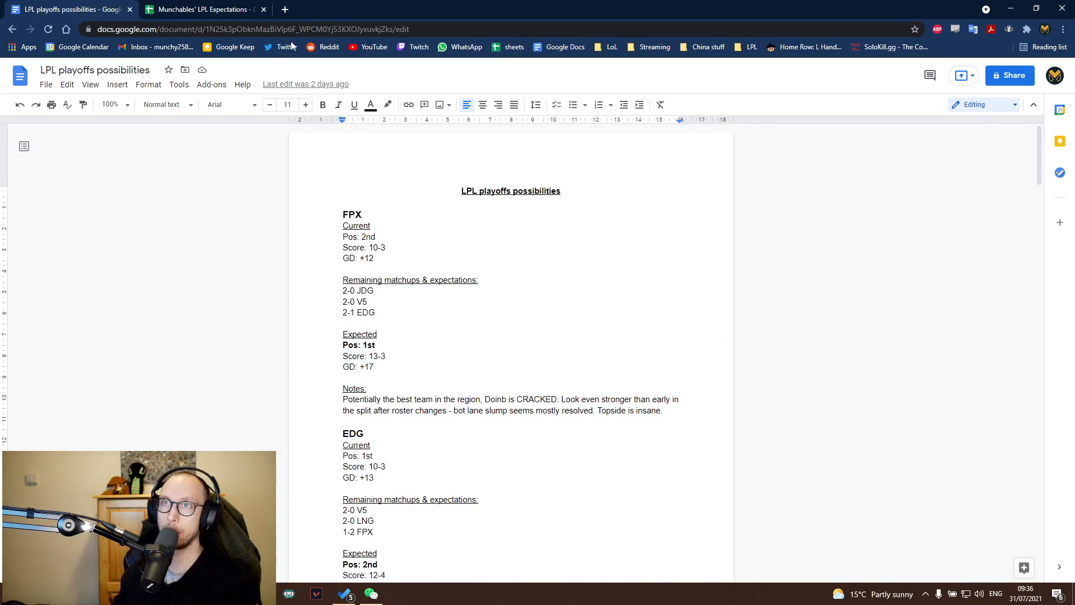
left_click(203, 9)
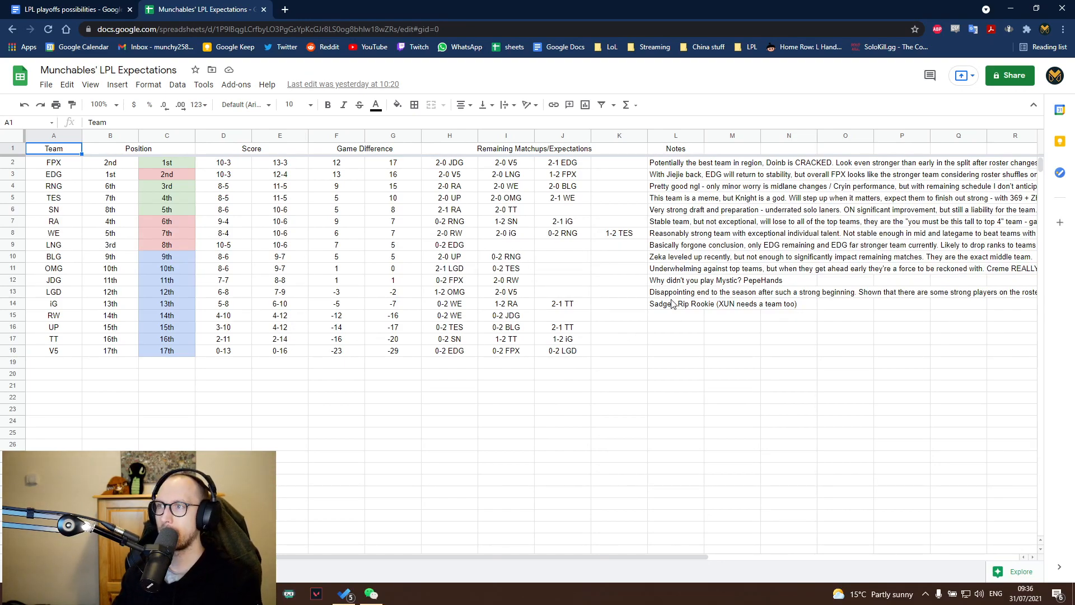
left_click(675, 374)
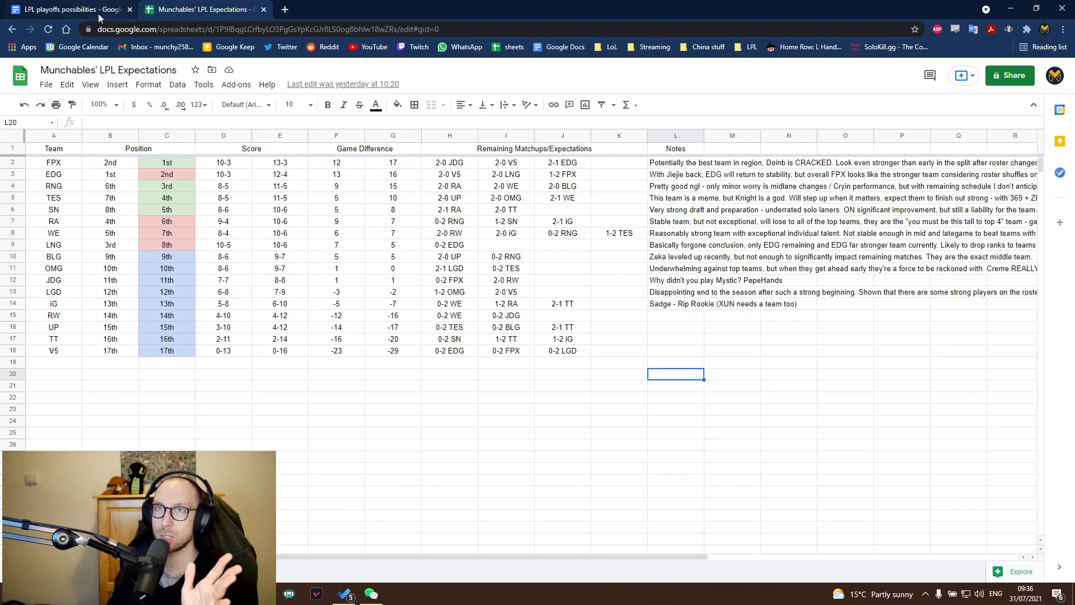
Switch back to the LPL playoffs possibilities document tab showing FPX
left_click(65, 9)
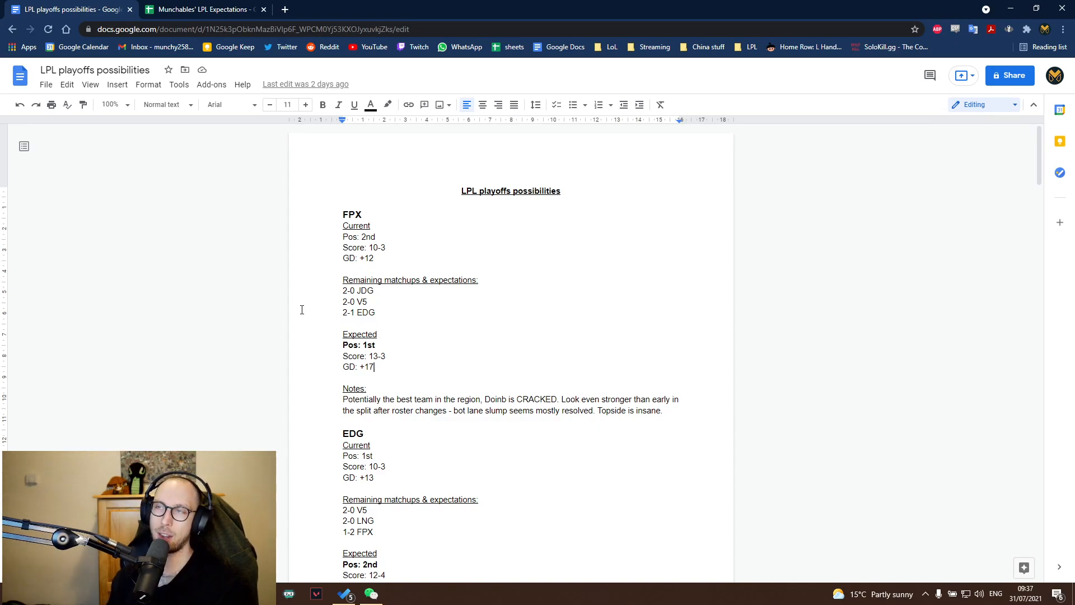
mouse_move(576, 273)
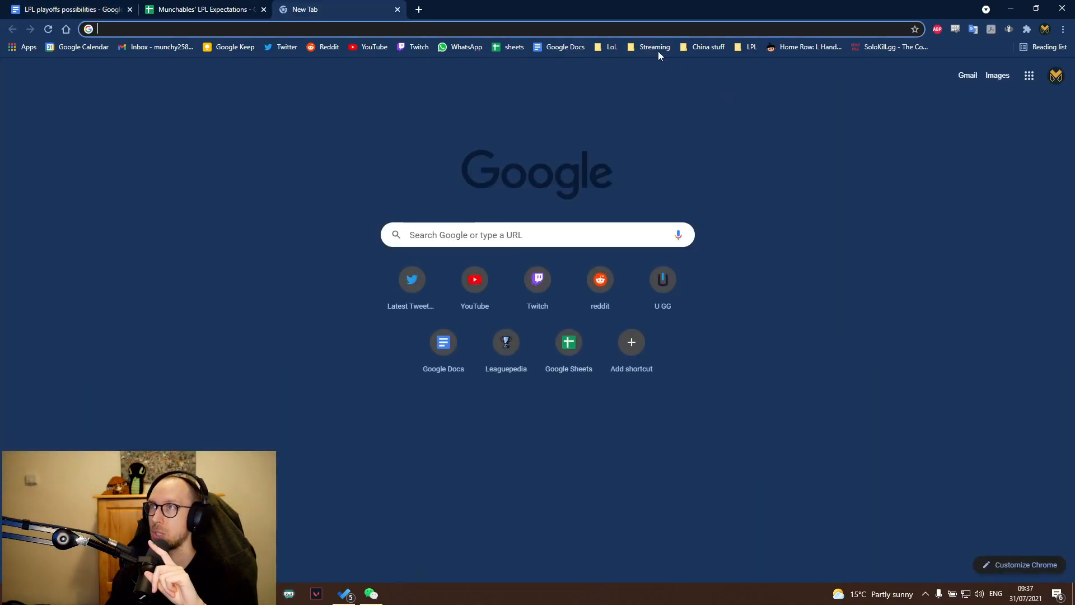
Open LPL 2021 Summer on Leaguepedia from the LPL bookmarks and scroll to the Week 8 match schedule
left_click(750, 47)
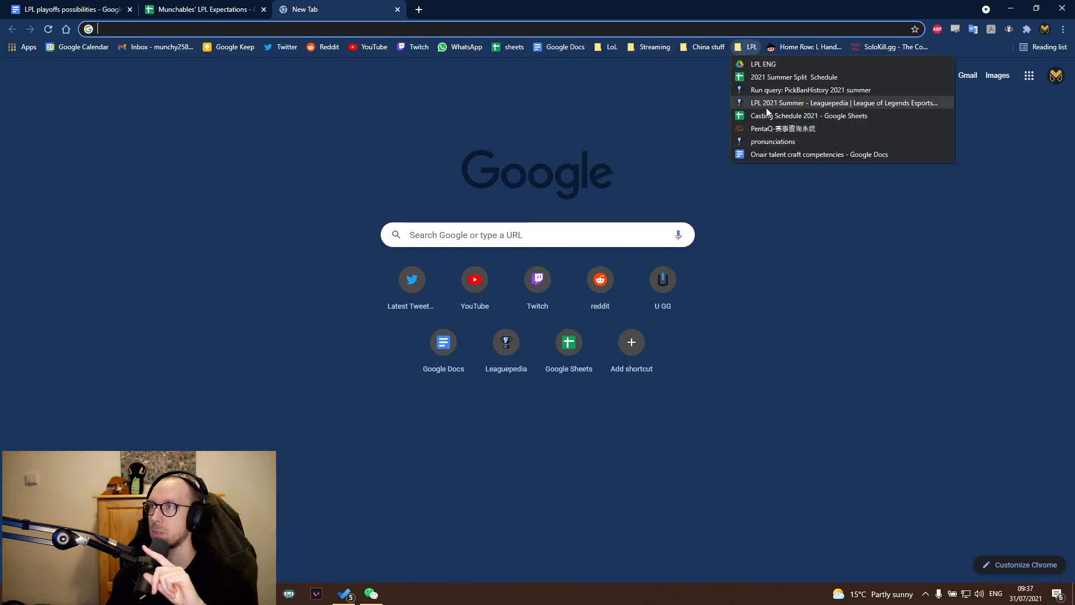
left_click(843, 103)
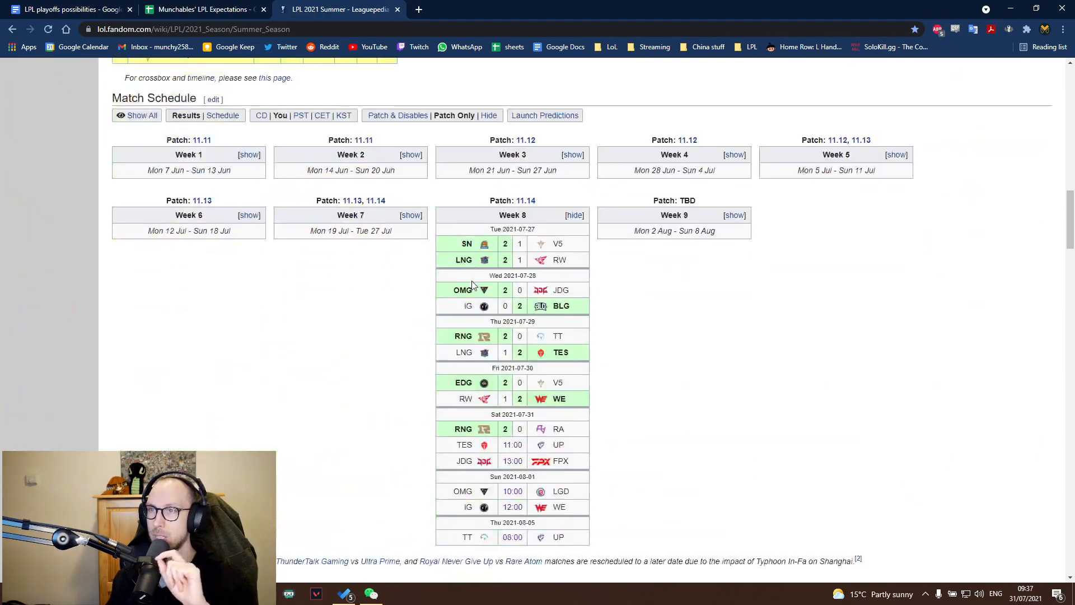
scroll("up", 3)
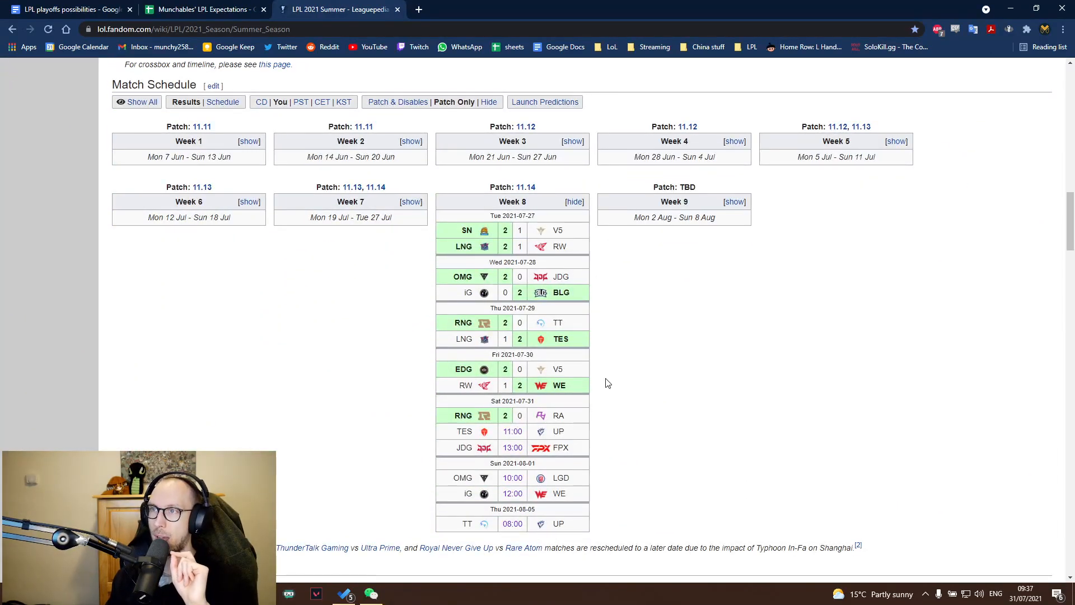
mouse_move(523, 352)
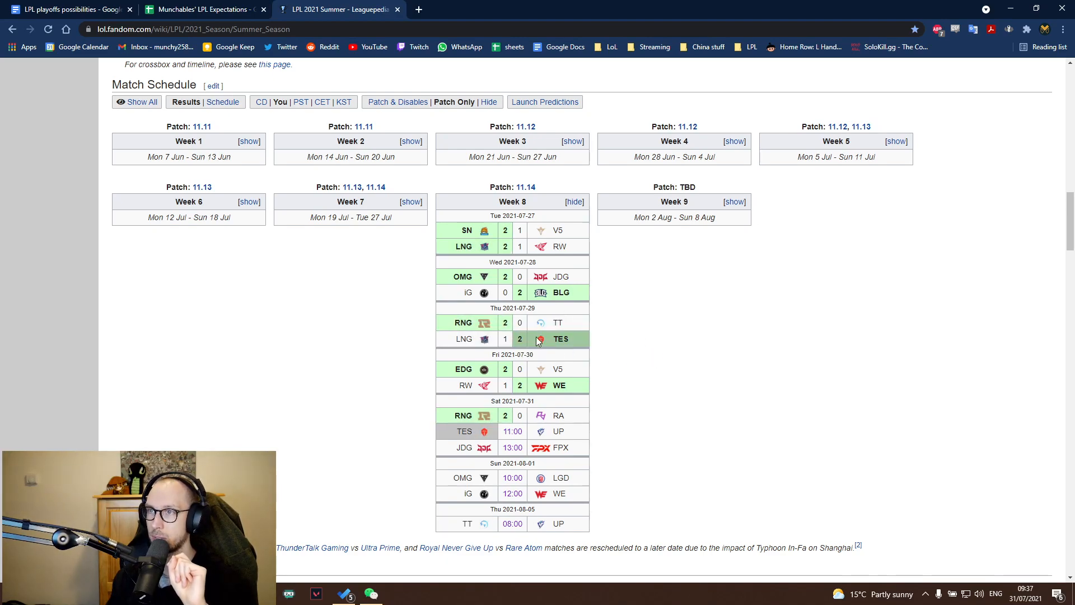
mouse_move(535, 376)
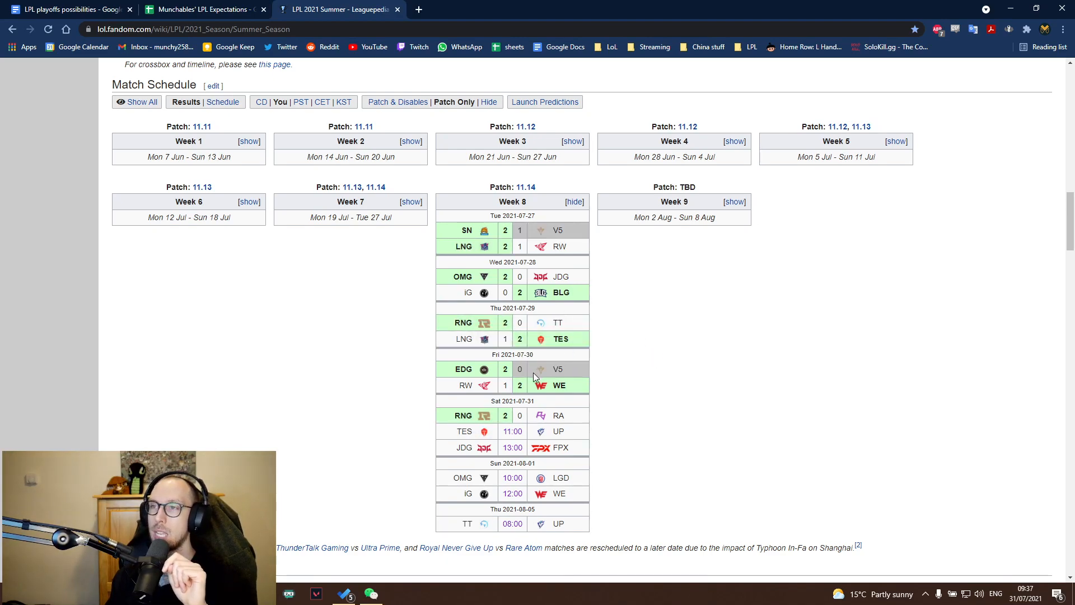
mouse_move(655, 398)
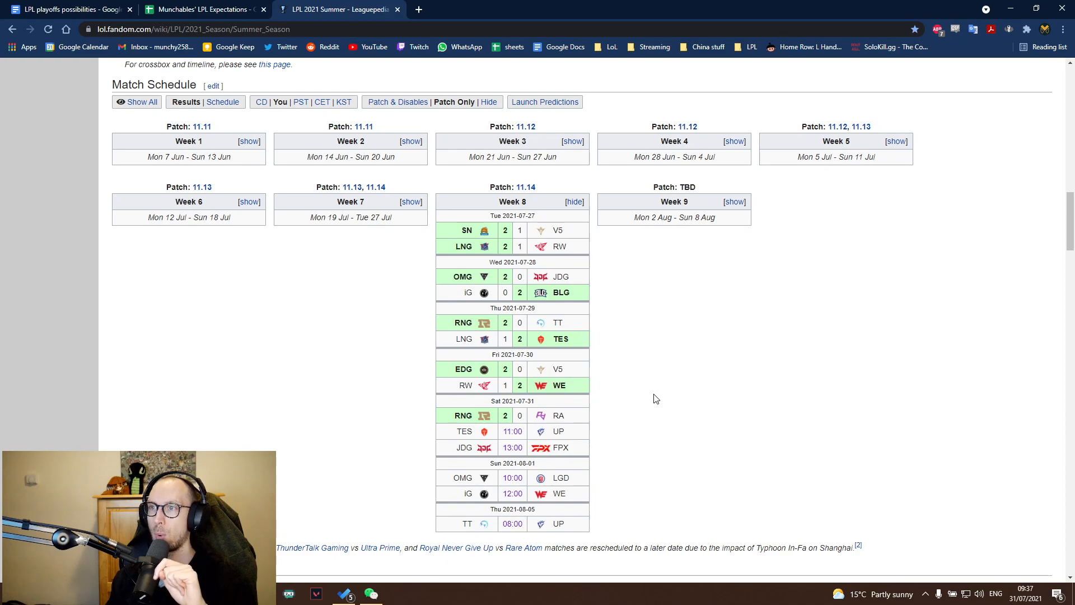
mouse_move(711, 410)
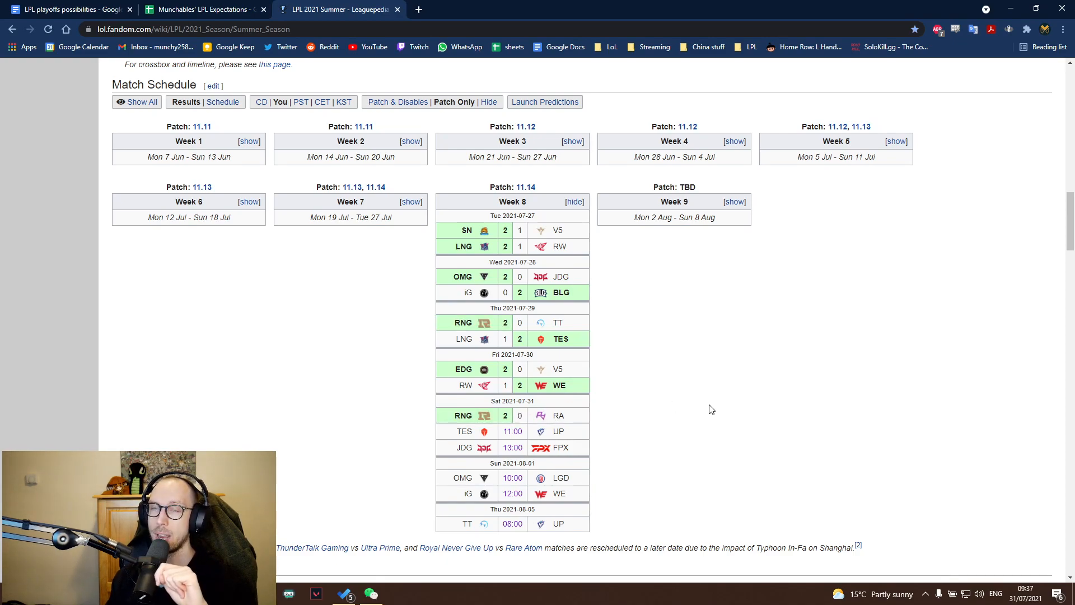
mouse_move(699, 411)
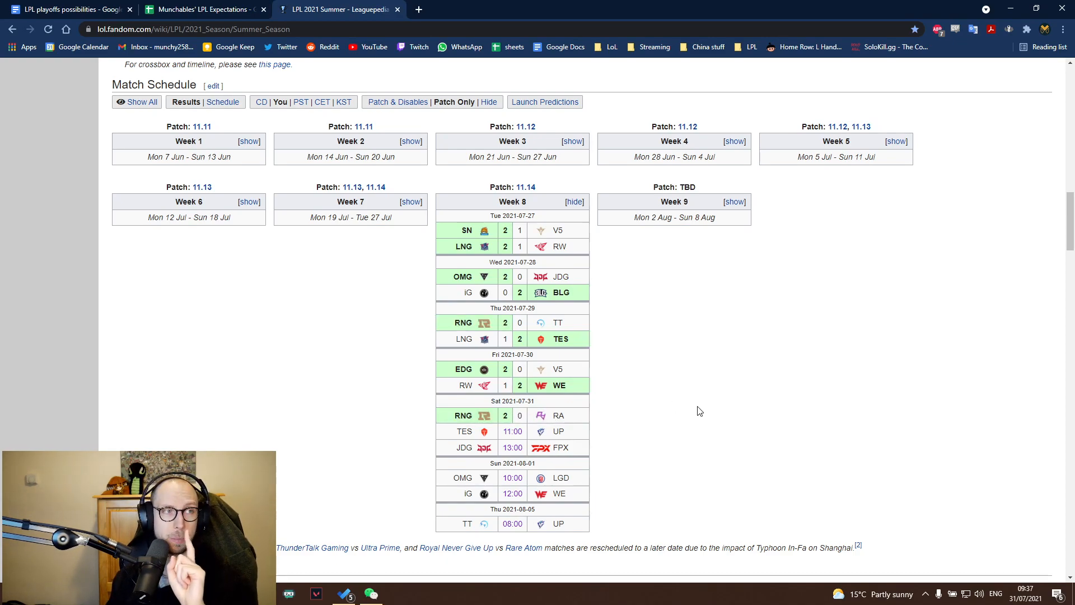
mouse_move(634, 423)
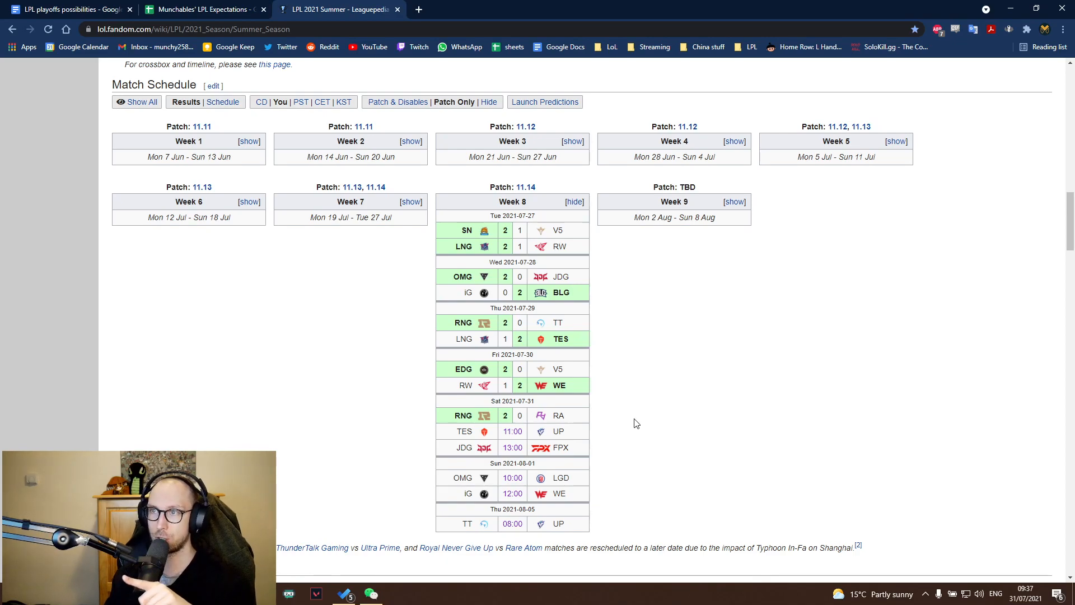
mouse_move(629, 410)
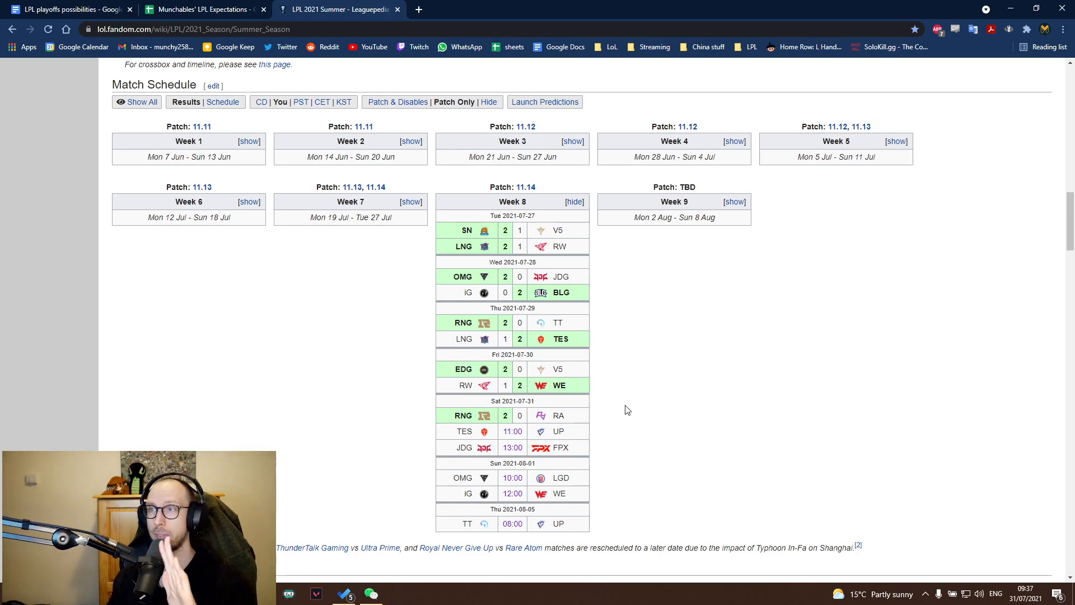
scroll("down", 3)
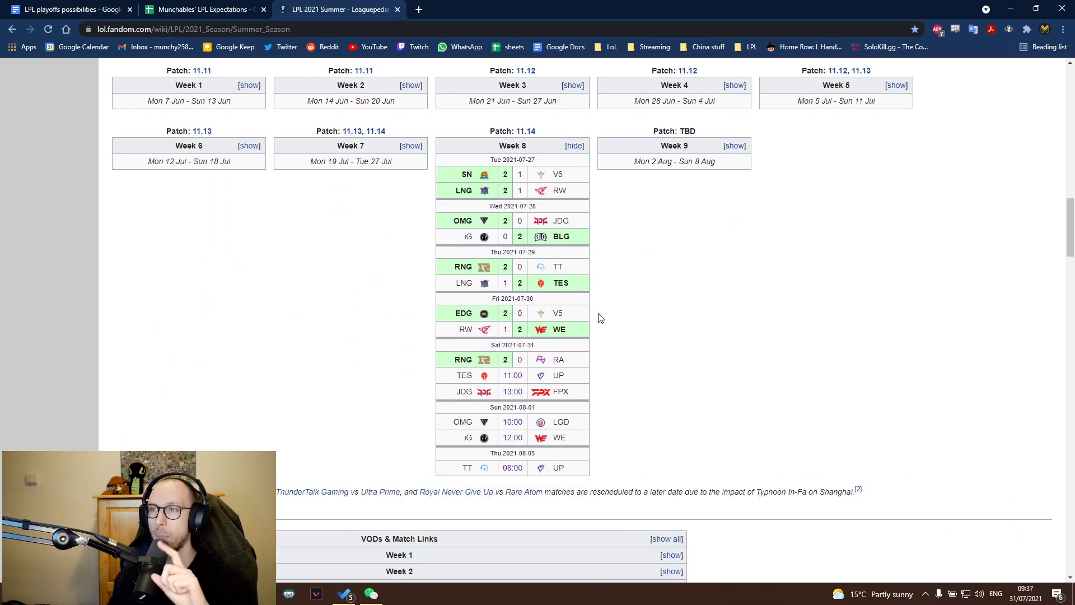
mouse_move(500, 336)
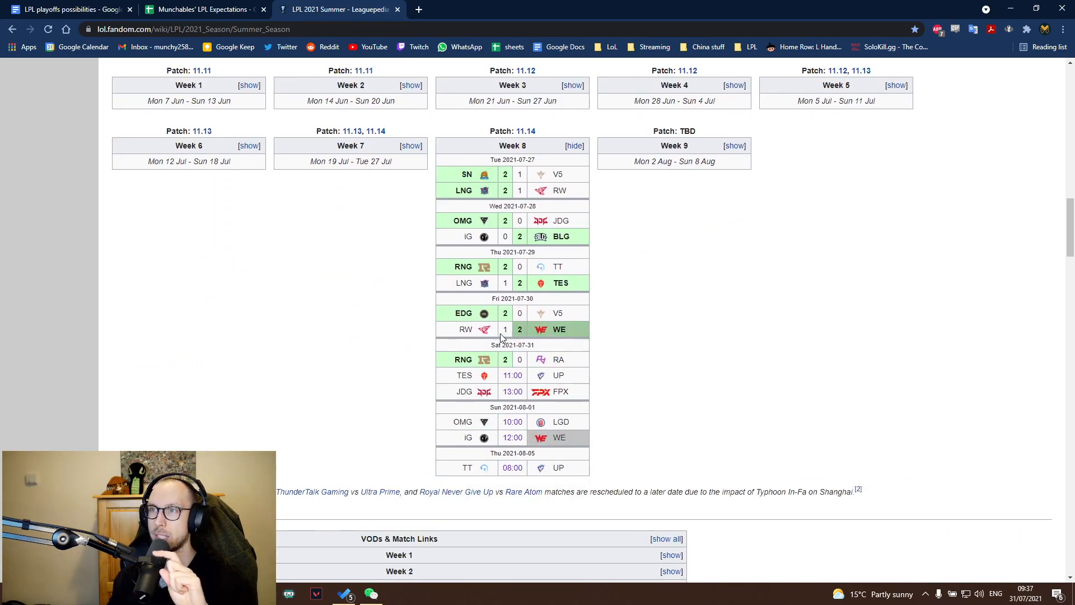
mouse_move(324, 176)
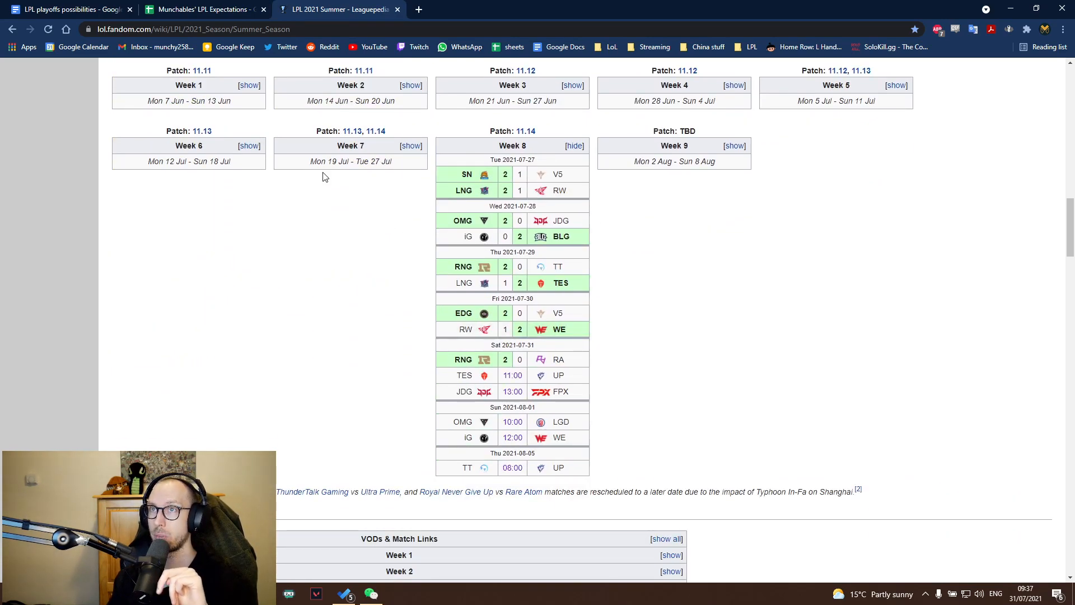
mouse_move(65, 9)
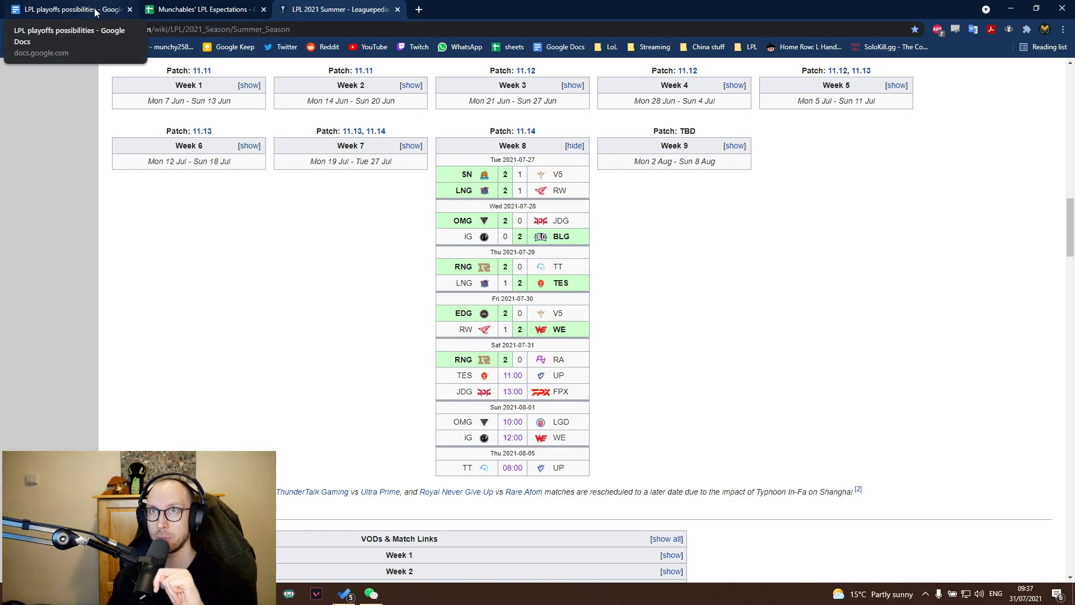
Return to the playoffs doc, scroll to its title and drag its tab out into a new window
left_click(65, 9)
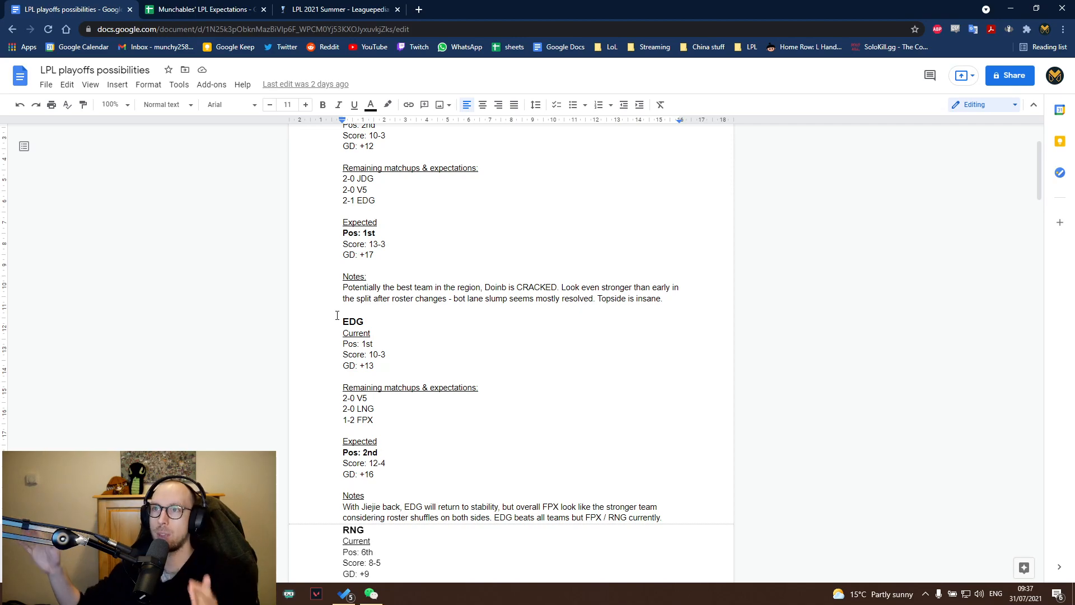
scroll("up", 3)
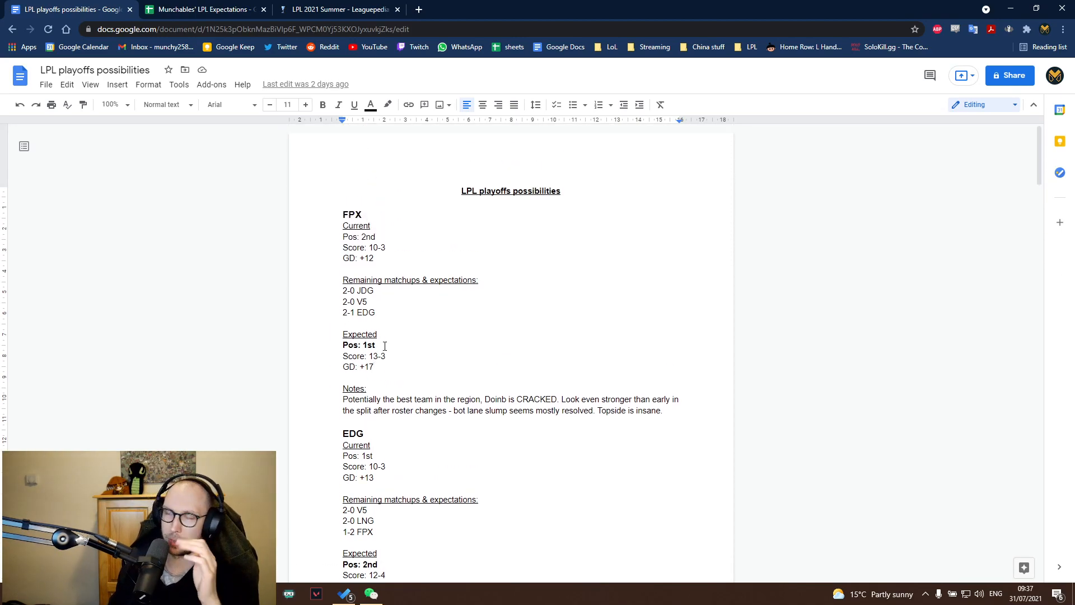
mouse_move(393, 219)
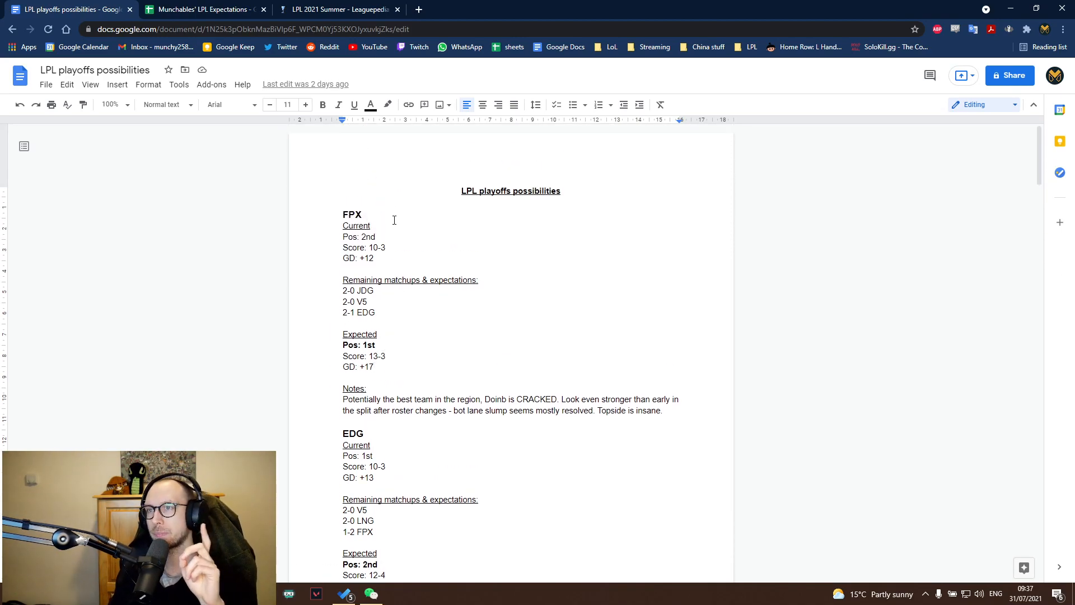
left_click(199, 9)
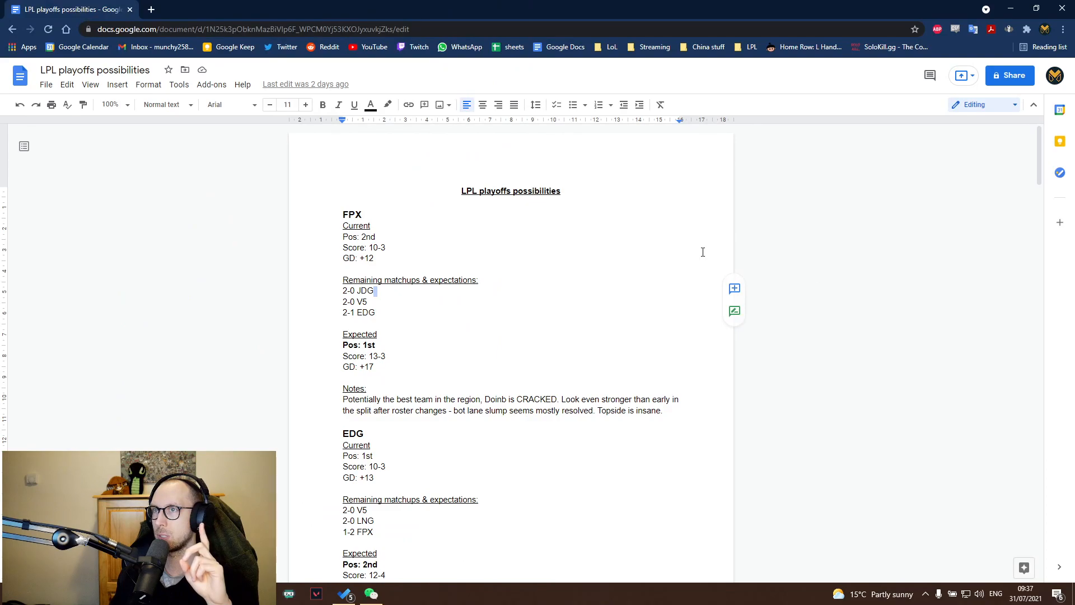
Place the Leaguepedia standings table side by side with the playoffs document for comparison
key("alt+tab")
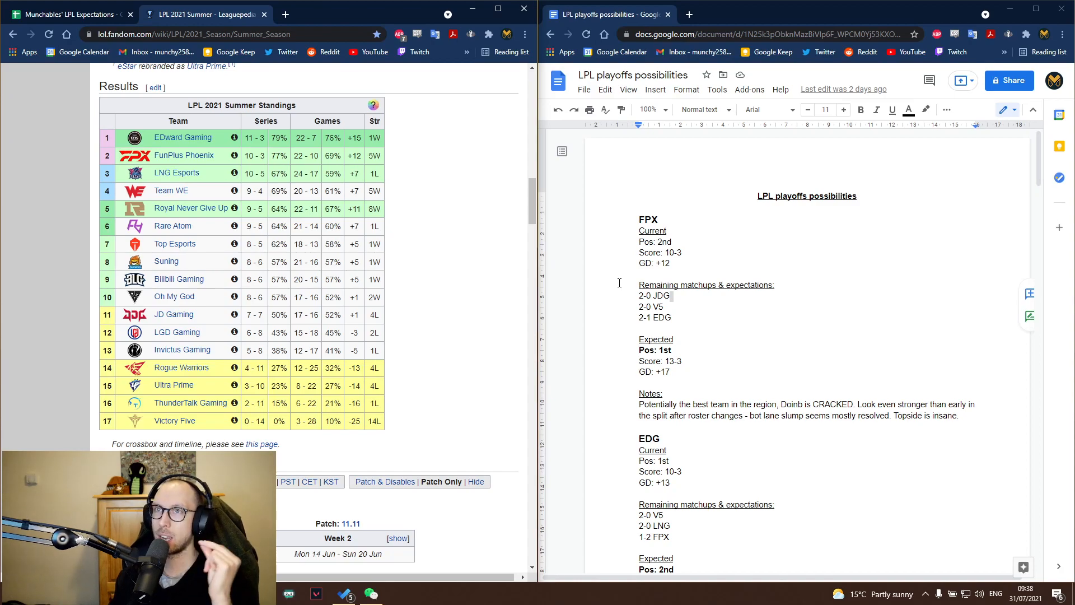
mouse_move(658, 309)
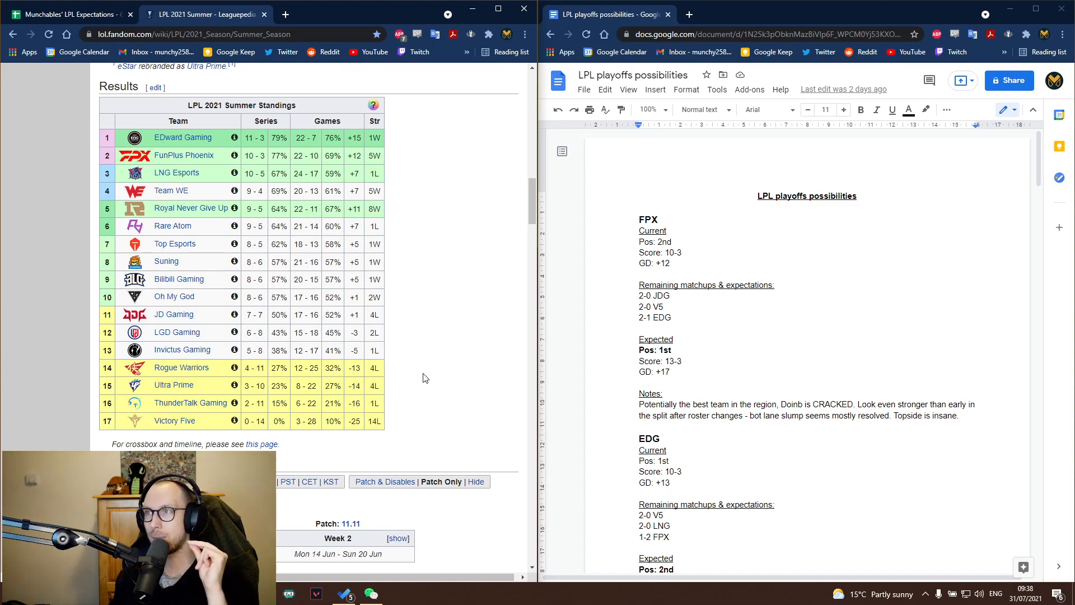
mouse_move(401, 393)
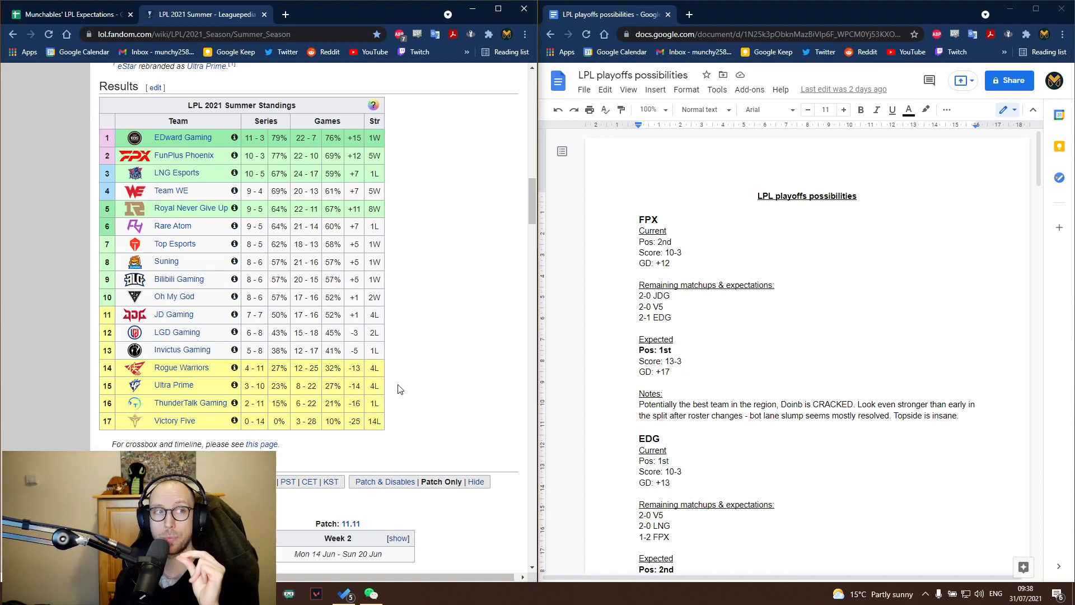
mouse_move(439, 377)
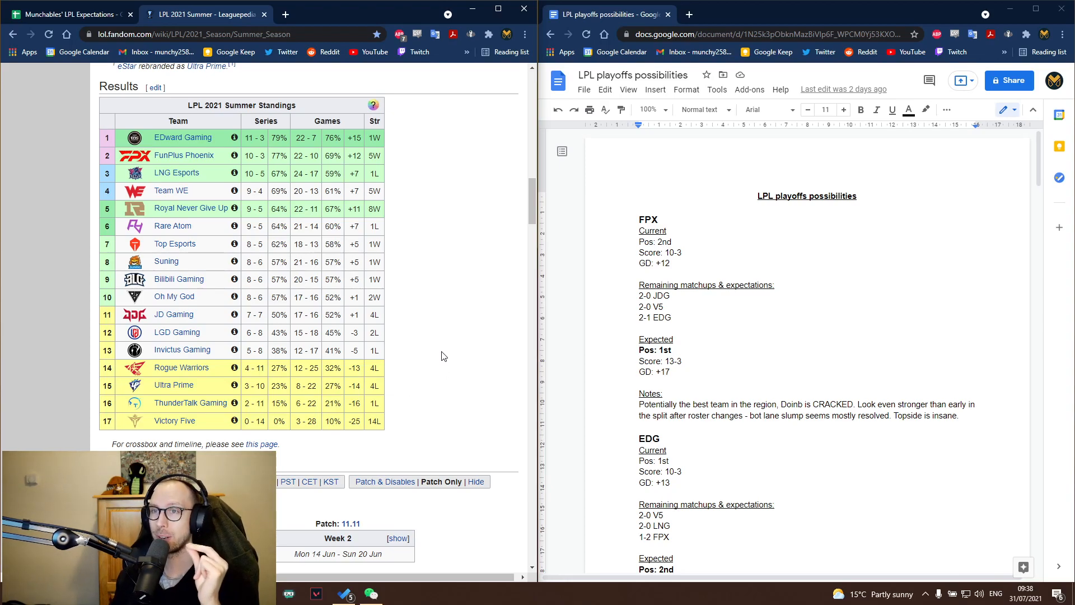
scroll("down", 3)
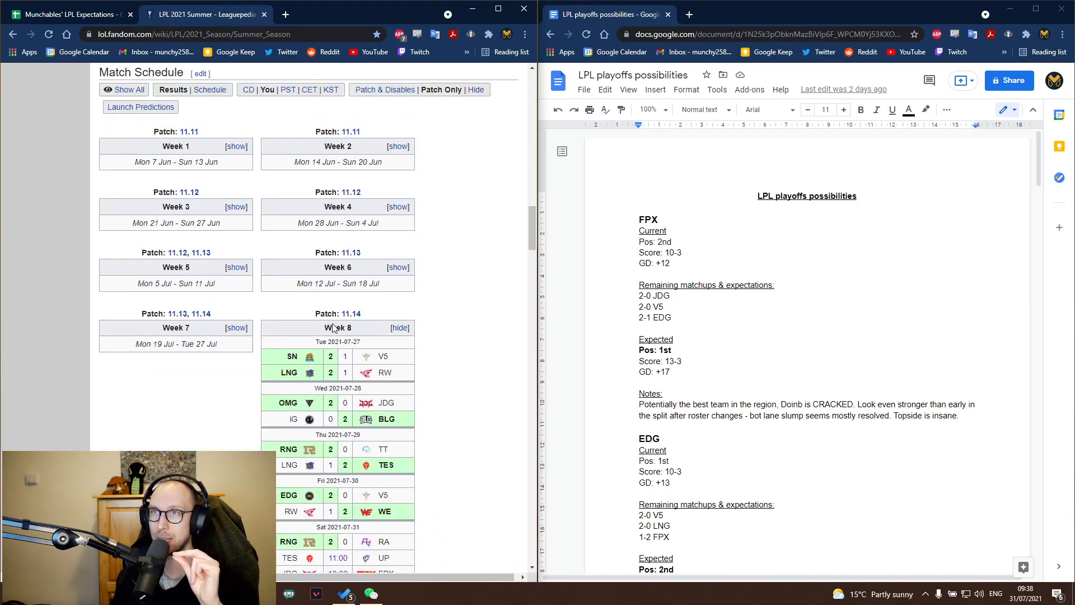
scroll("up", 3)
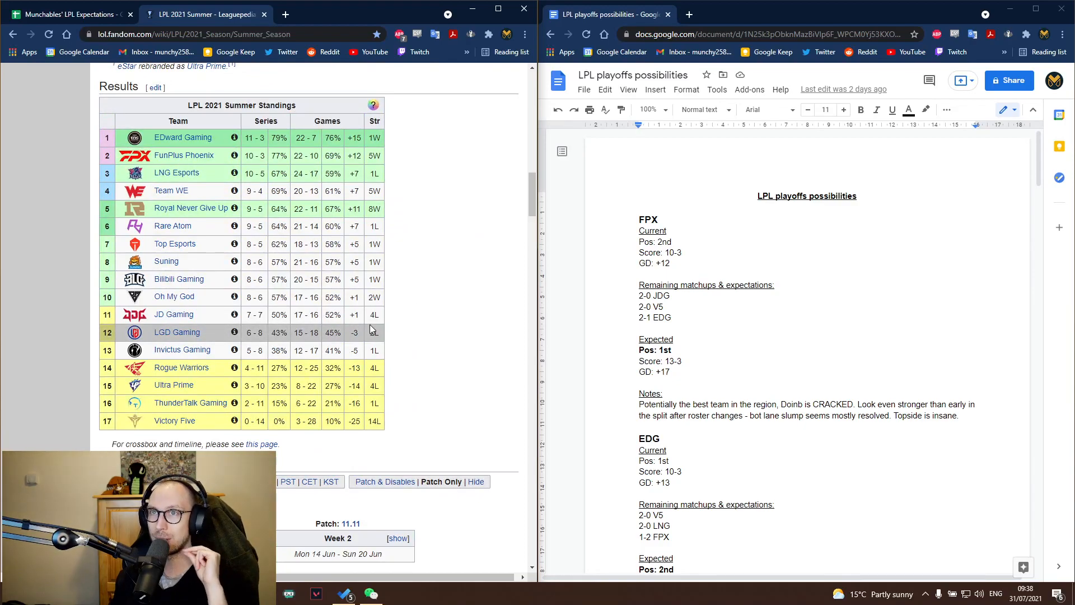
mouse_move(179, 203)
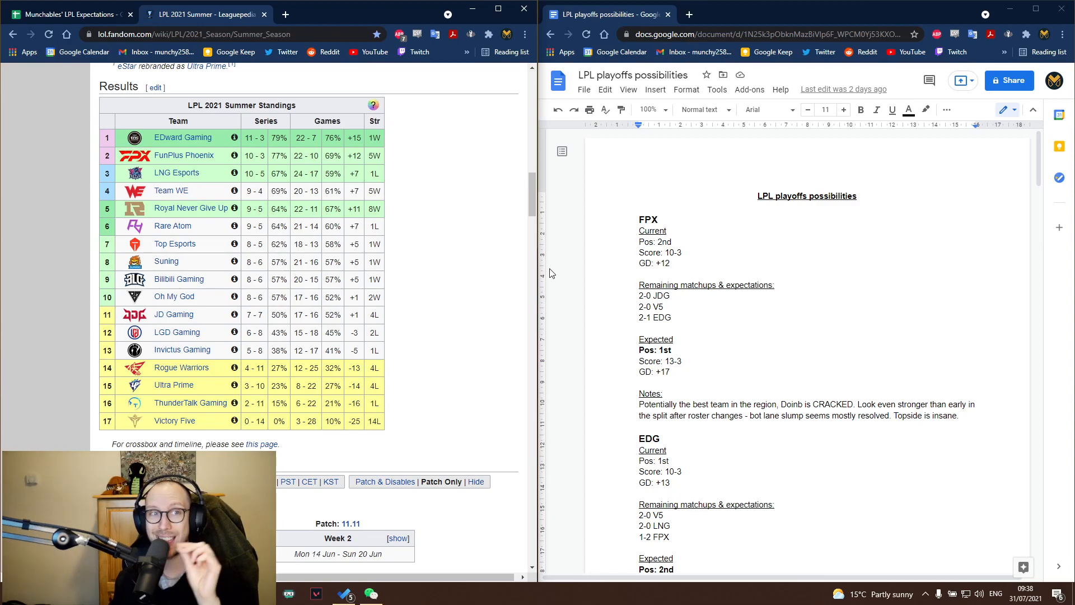
mouse_move(507, 276)
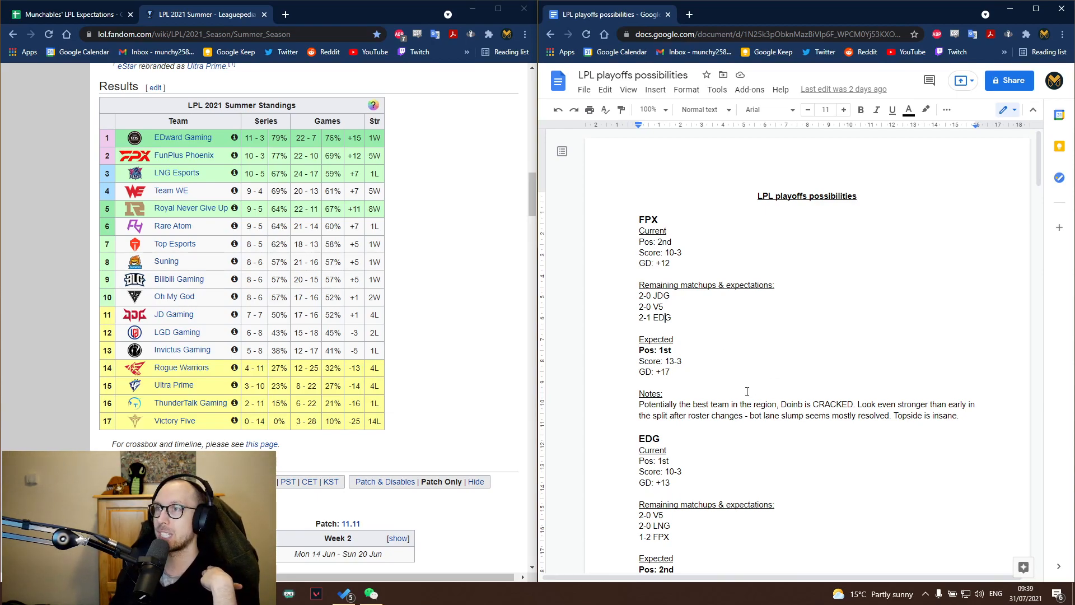
mouse_move(716, 405)
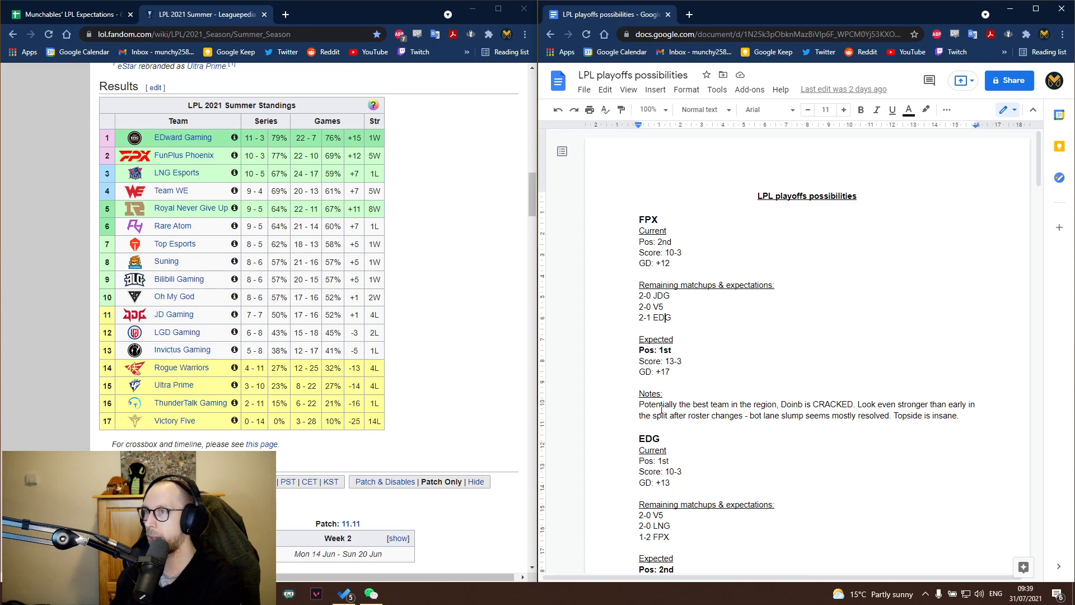
Scroll the playoffs doc past FPX to show EDG's full section
scroll("up", 3)
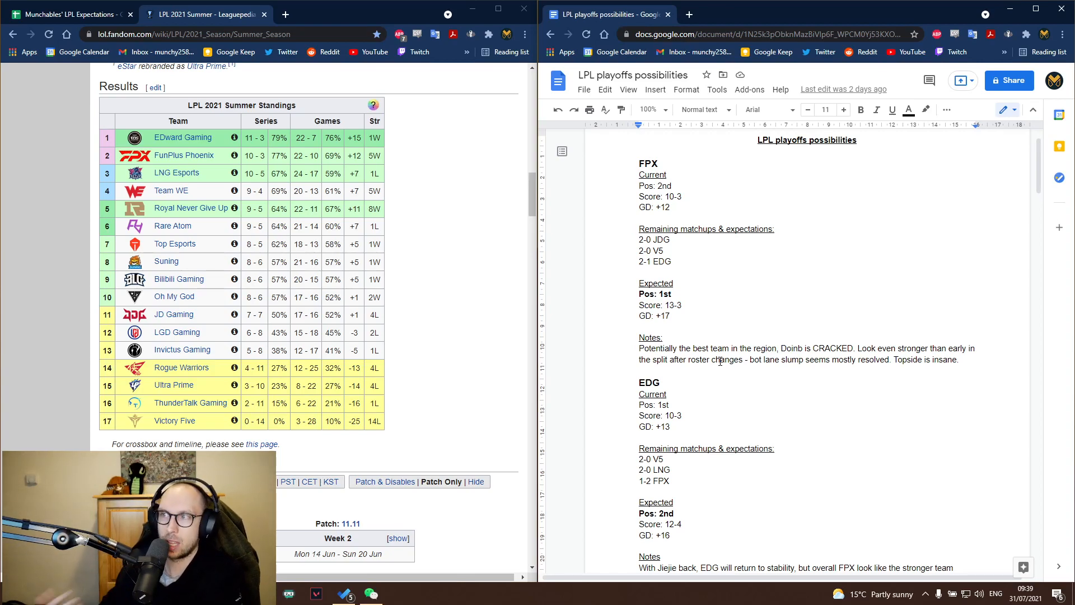
scroll("down", 3)
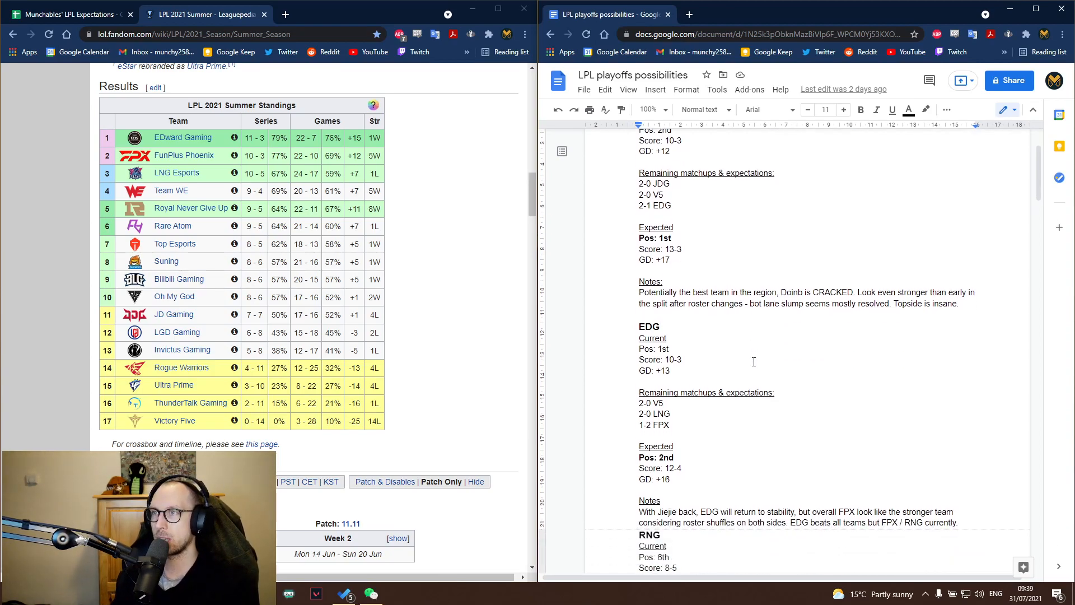
Highlight EDG's expected 2-0 results including the V5 matchup, then scroll down to RNG's section
scroll("down", 3)
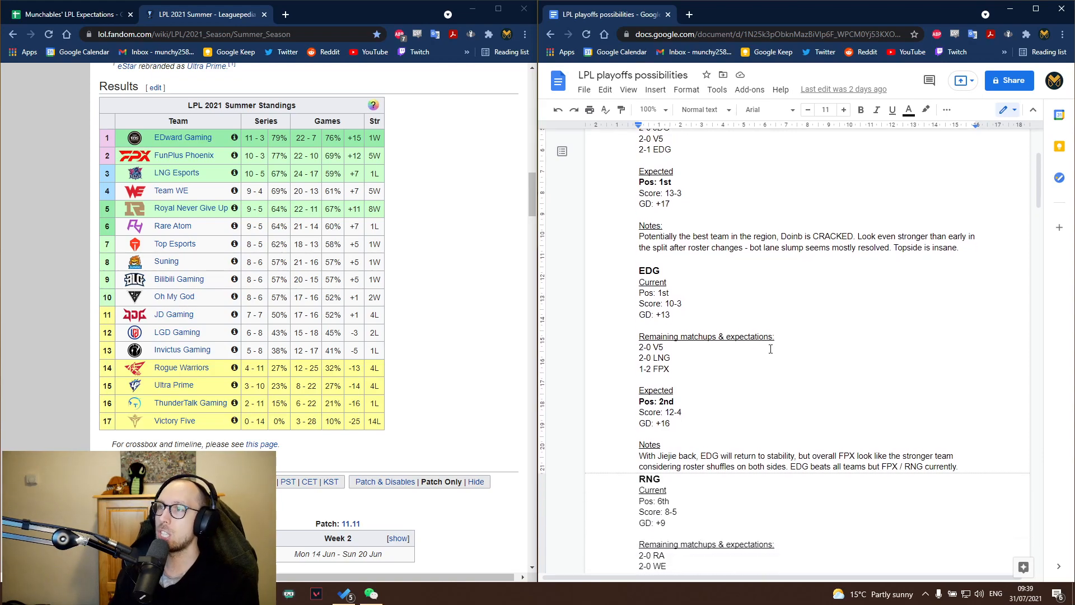
double_click(664, 401)
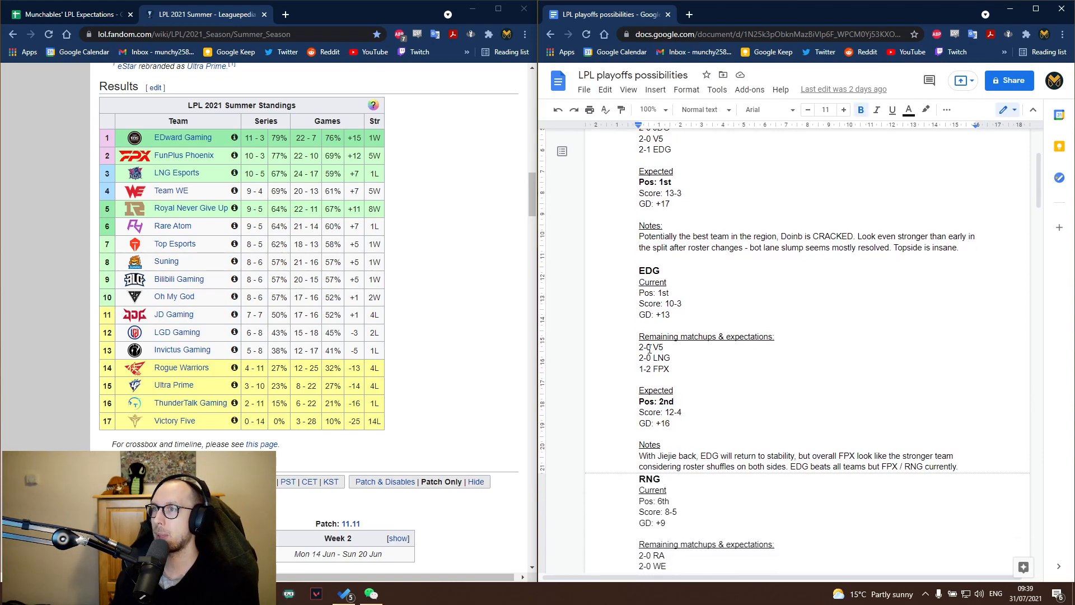
double_click(649, 357)
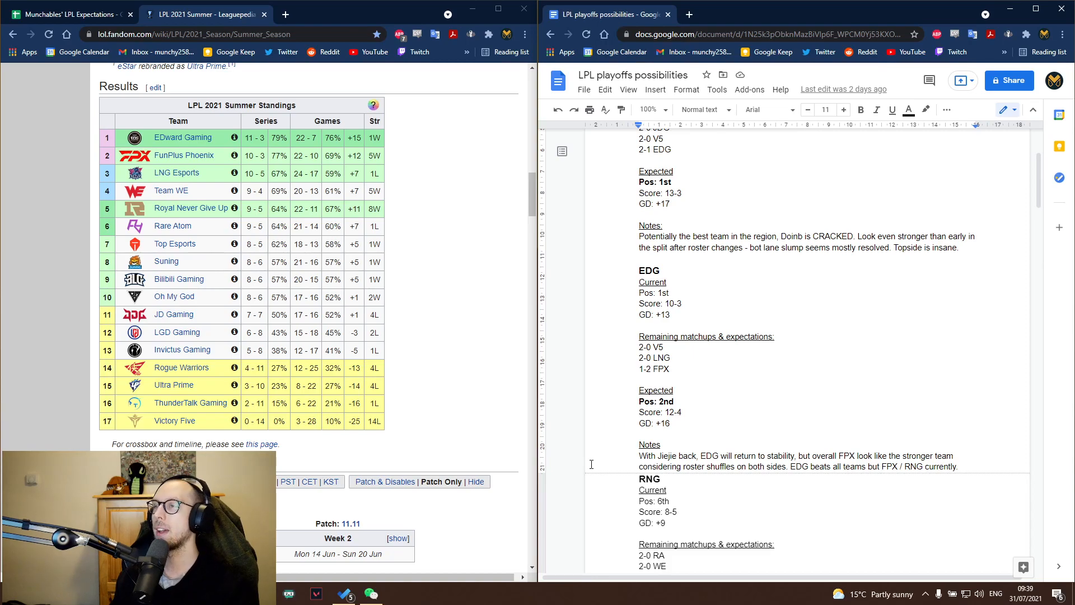
double_click(648, 369)
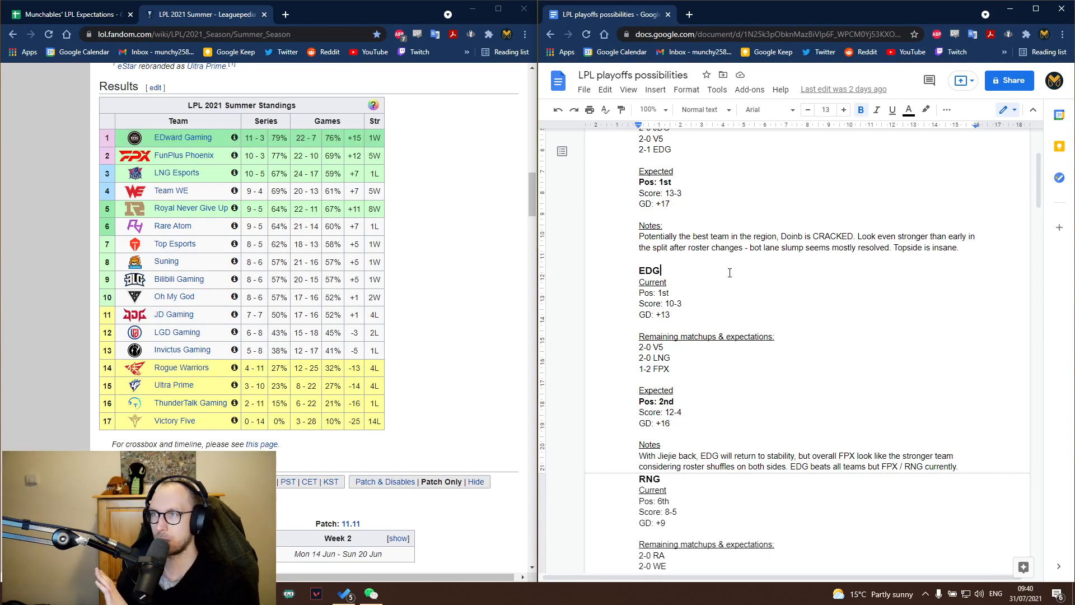
scroll("down", 3)
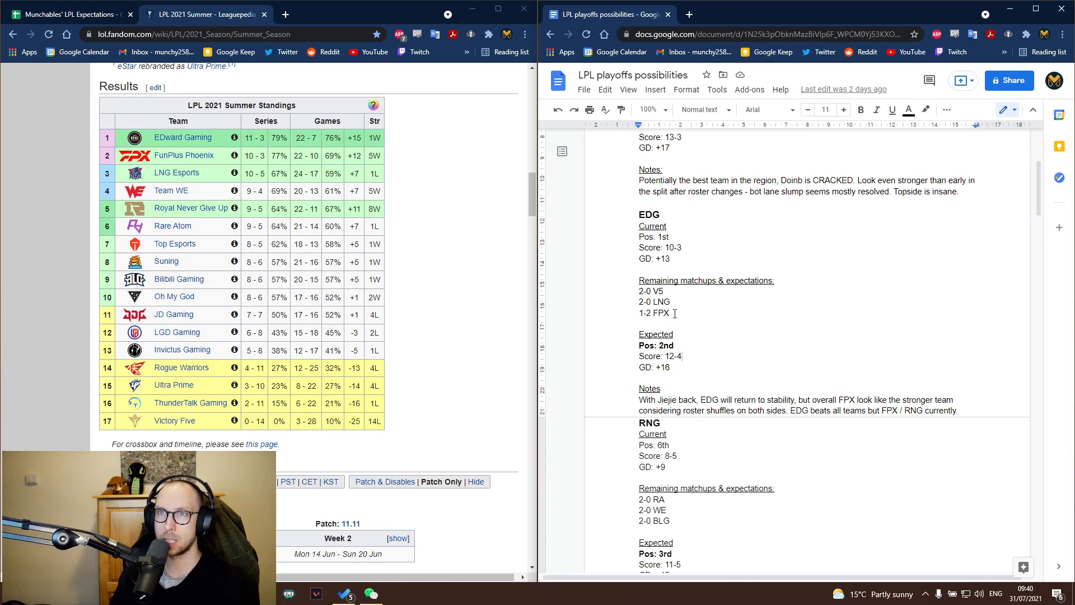
scroll("down", 3)
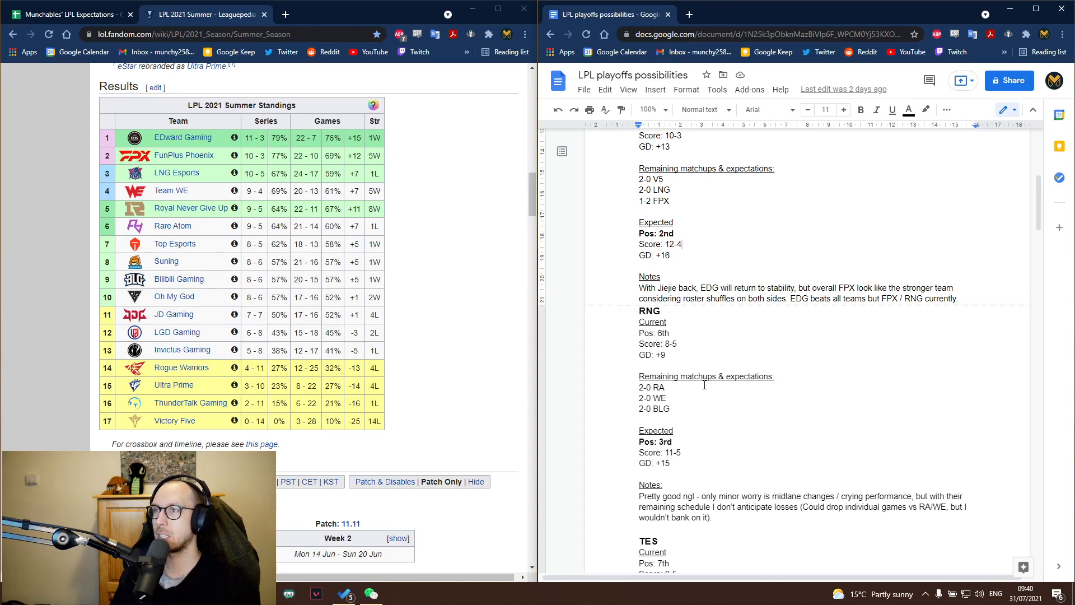
scroll("down", 3)
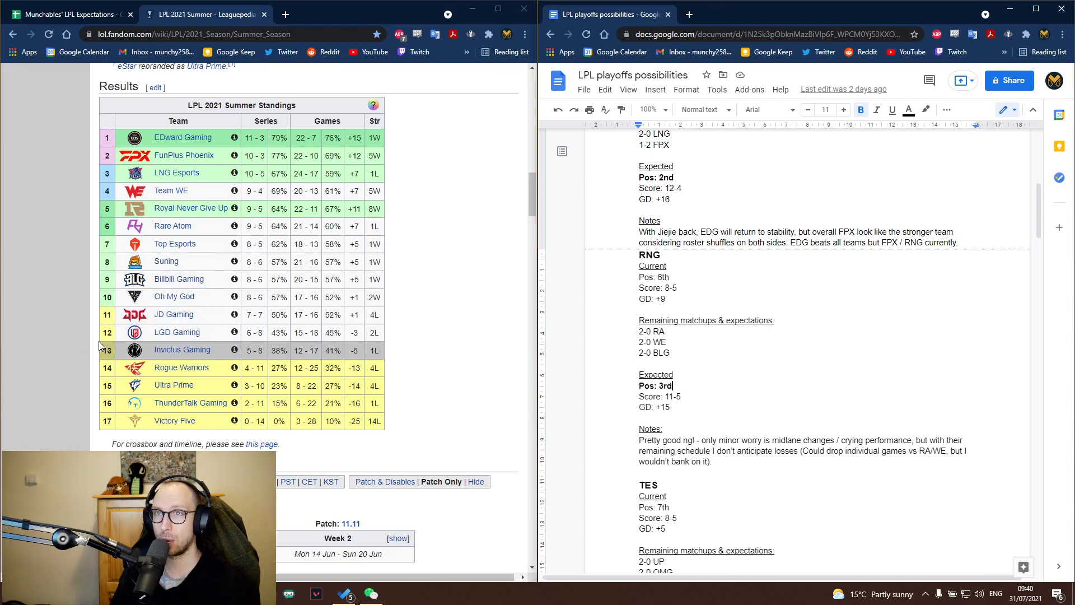
mouse_move(406, 228)
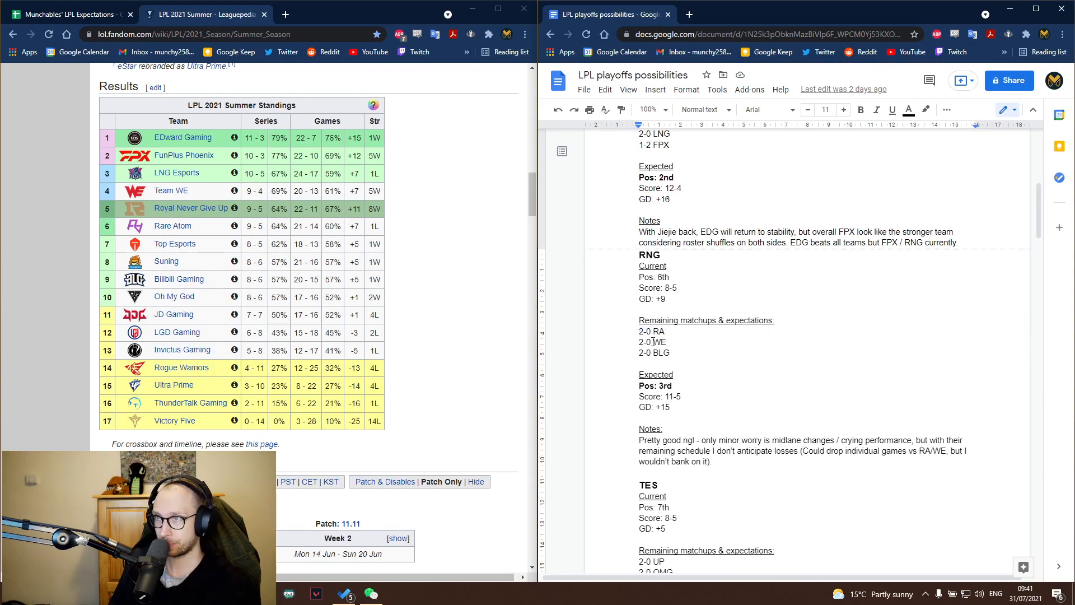
double_click(651, 342)
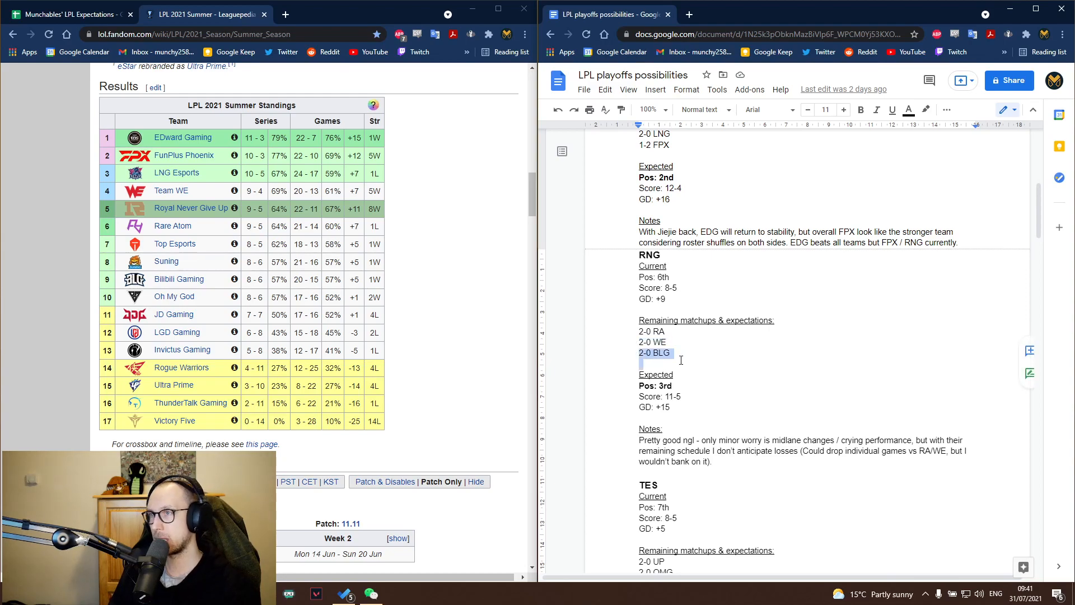
left_click(761, 305)
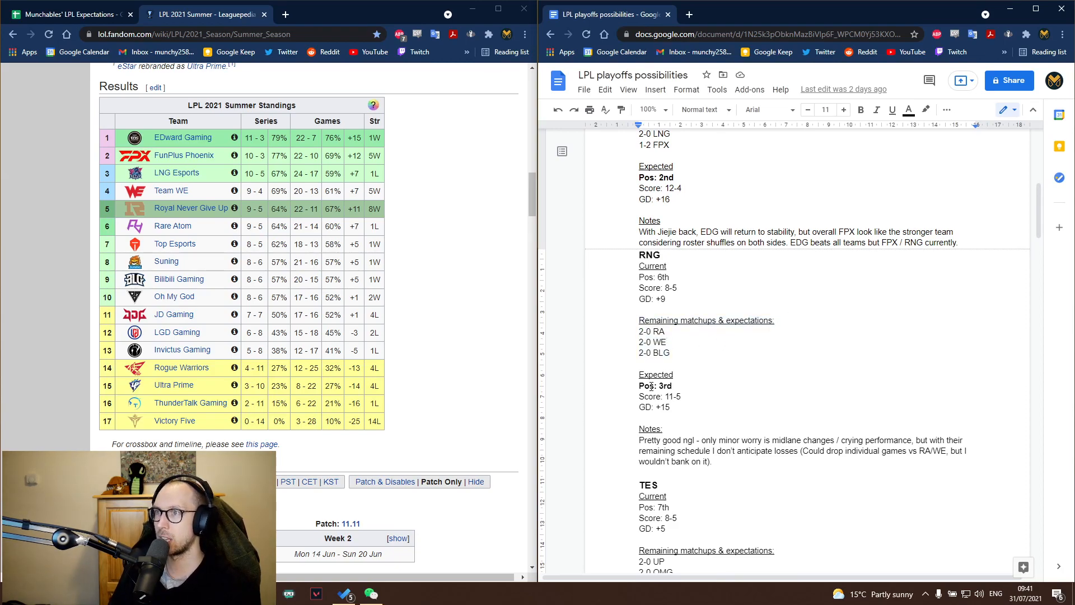
Clear the selection in RNG's notes and scroll down to TES's full section
scroll("down", 3)
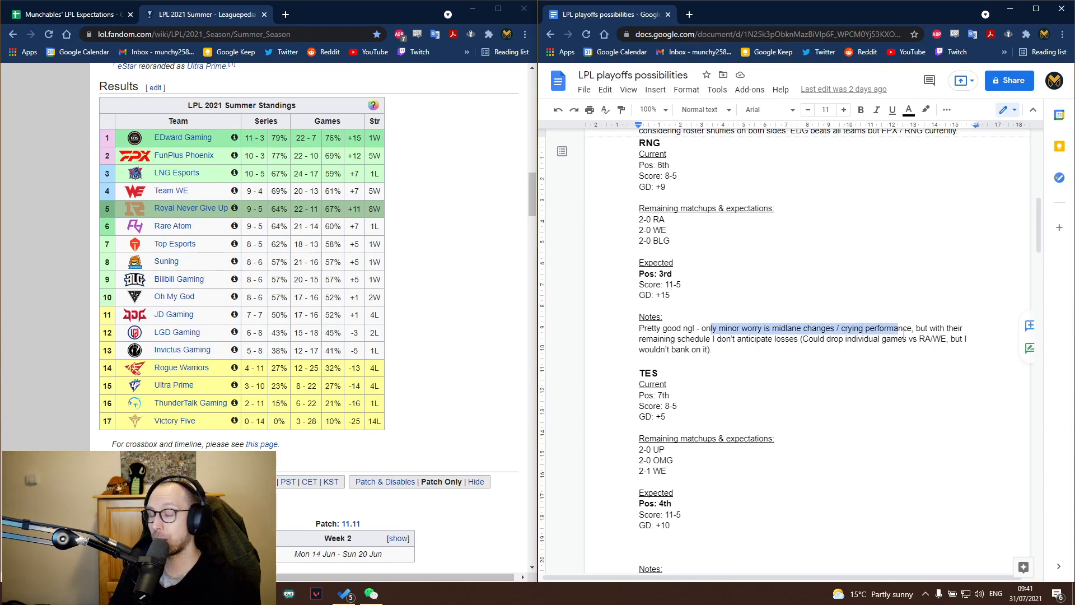
left_click(915, 346)
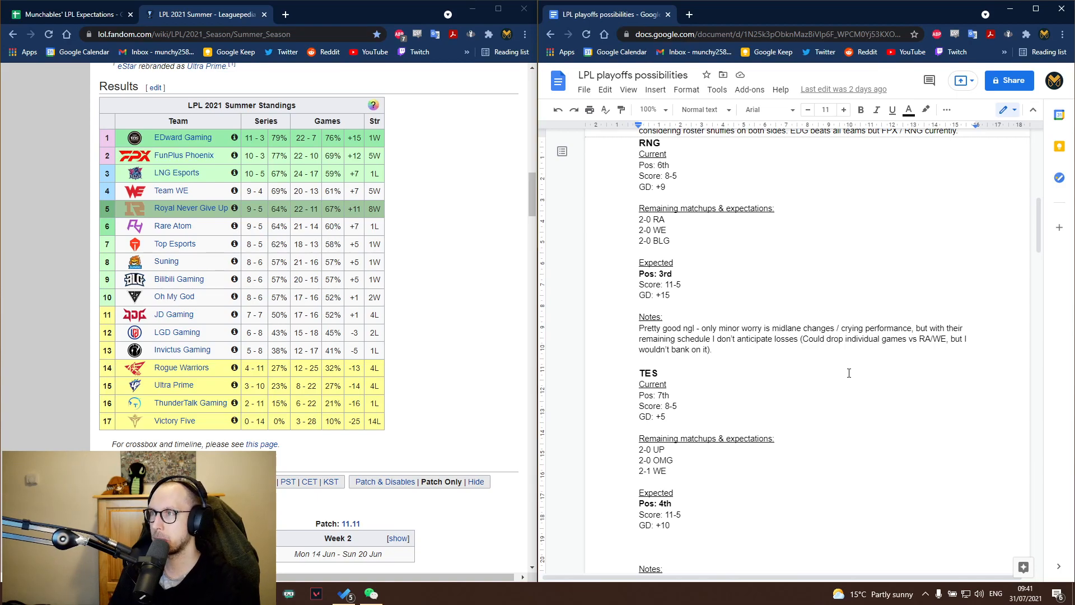
mouse_move(808, 348)
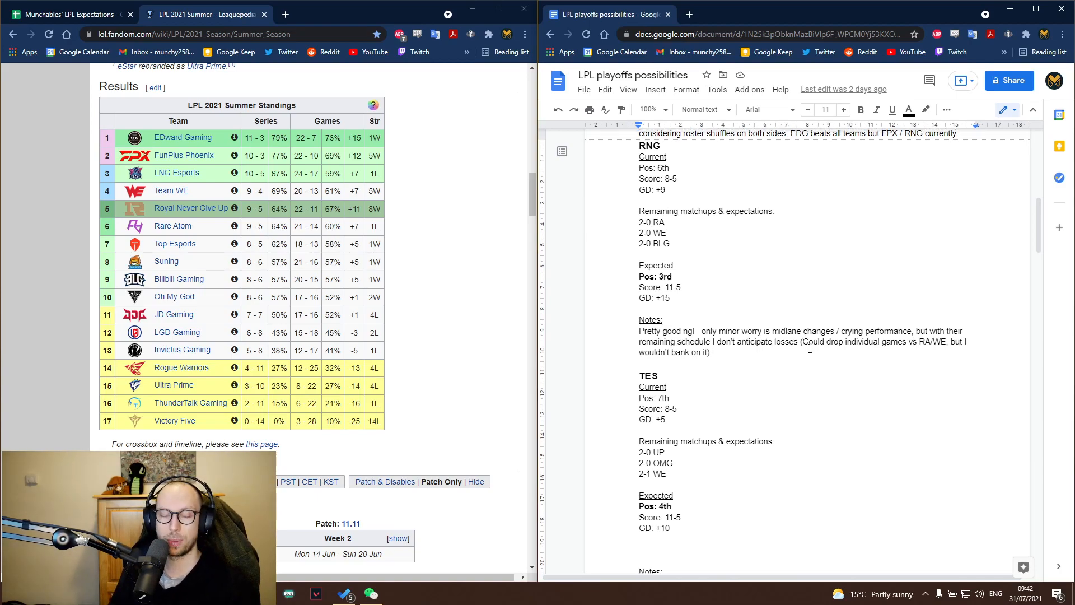
scroll("up", 3)
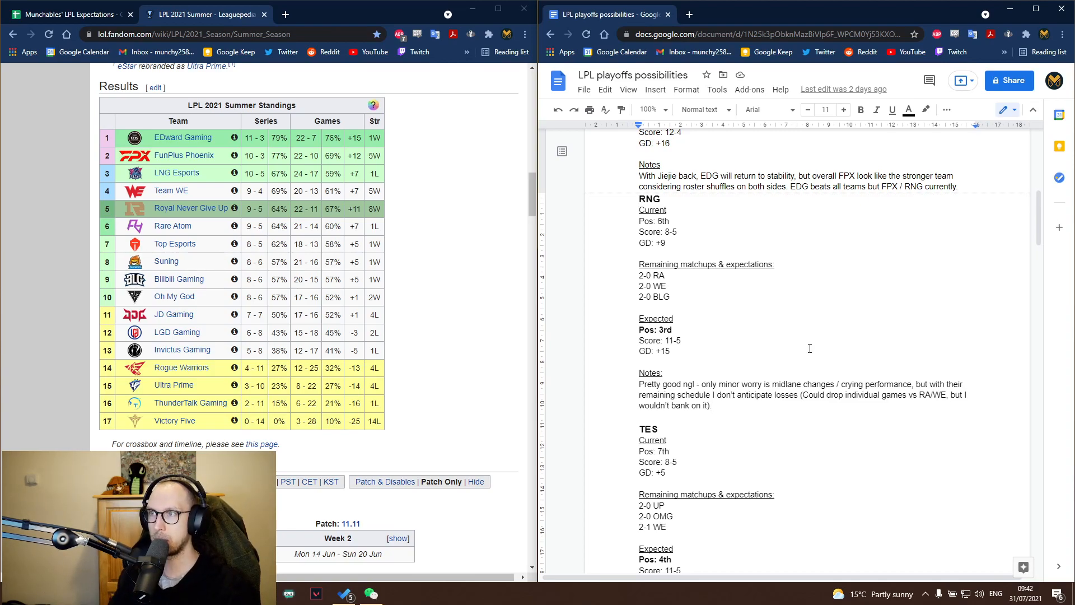
mouse_move(792, 312)
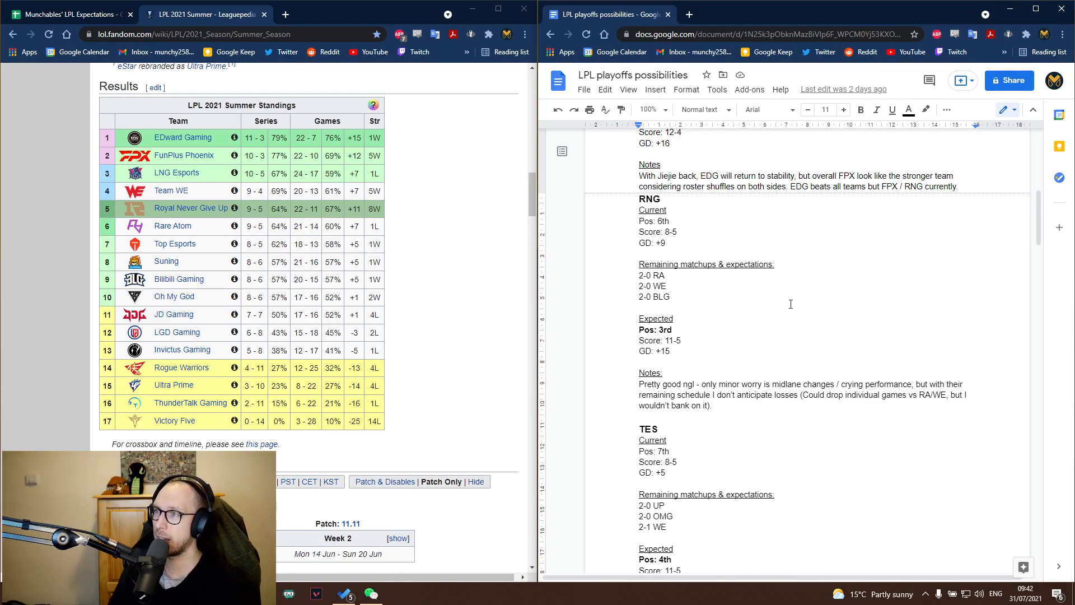
scroll("down", 3)
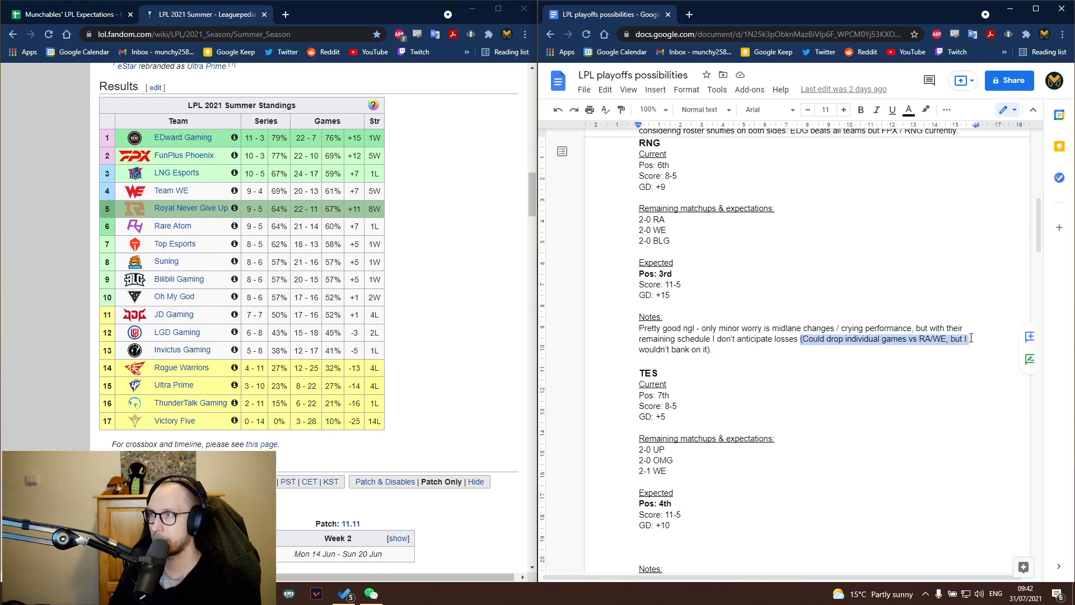
scroll("down", 3)
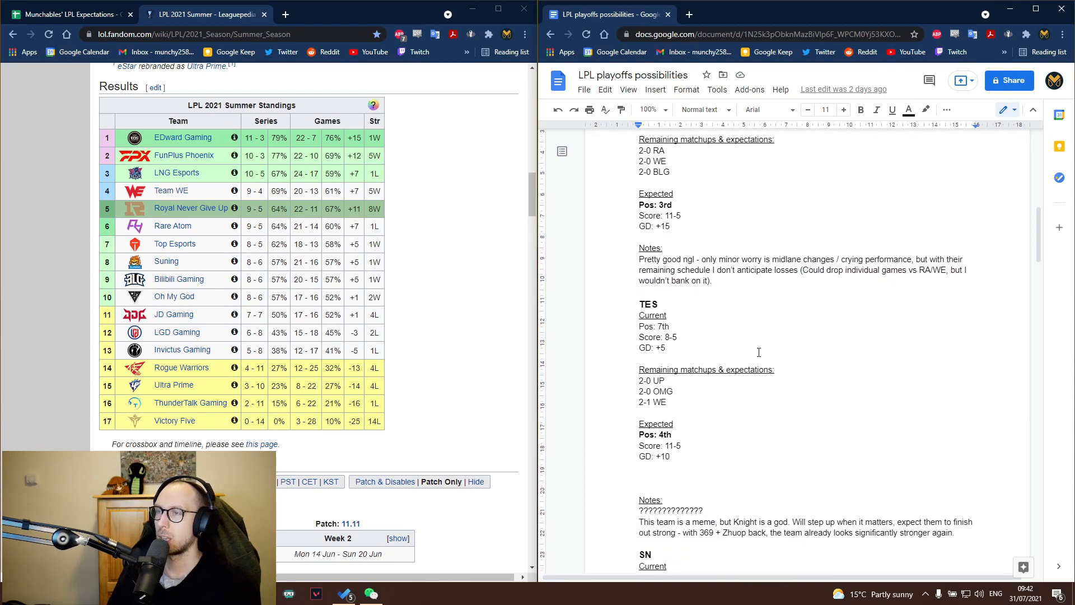
Review TES's matchup list and expected stats, correcting the player name Zhuop to Zhuo in the notes
scroll("down", 3)
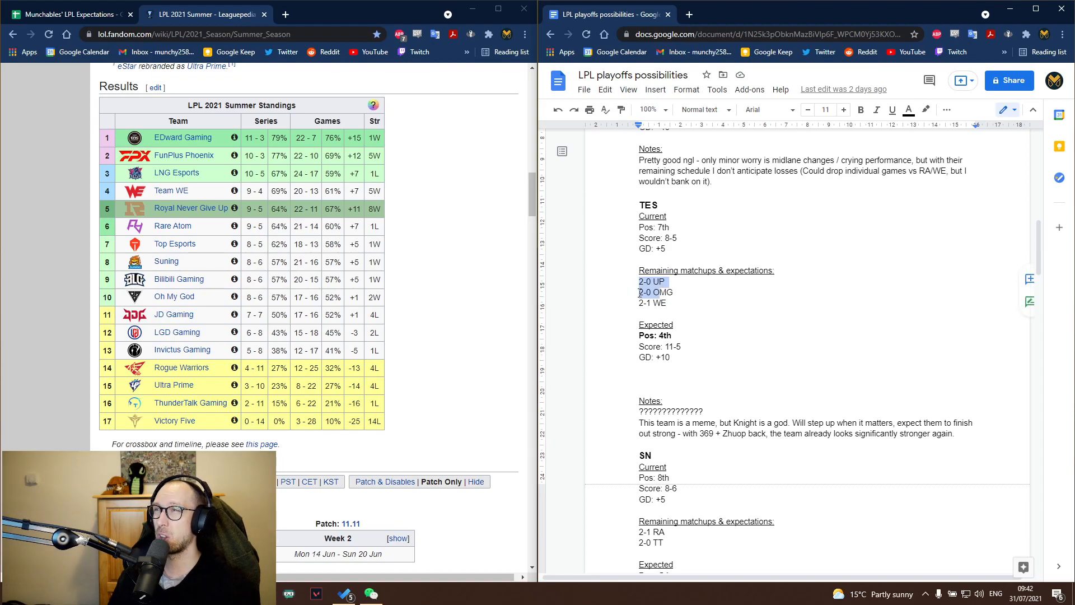
left_click(653, 304)
type("0")
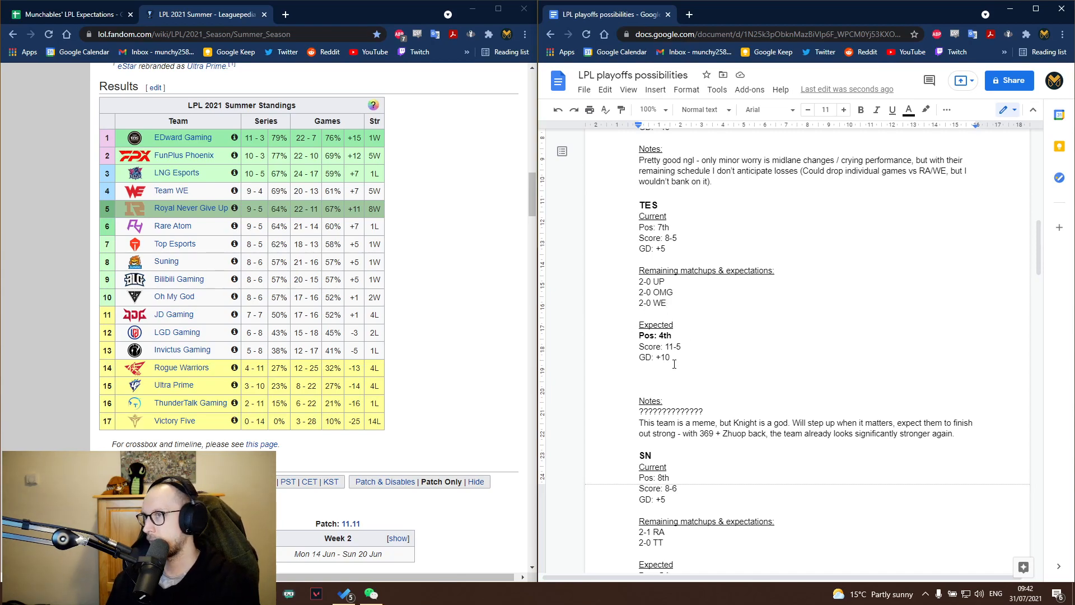
double_click(669, 346)
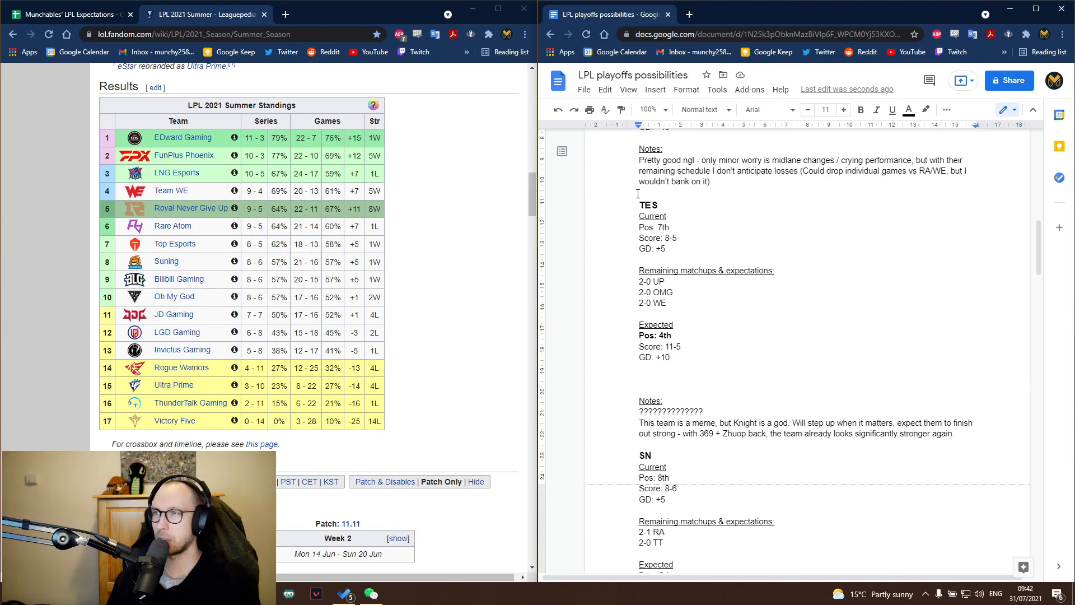
scroll("down", 3)
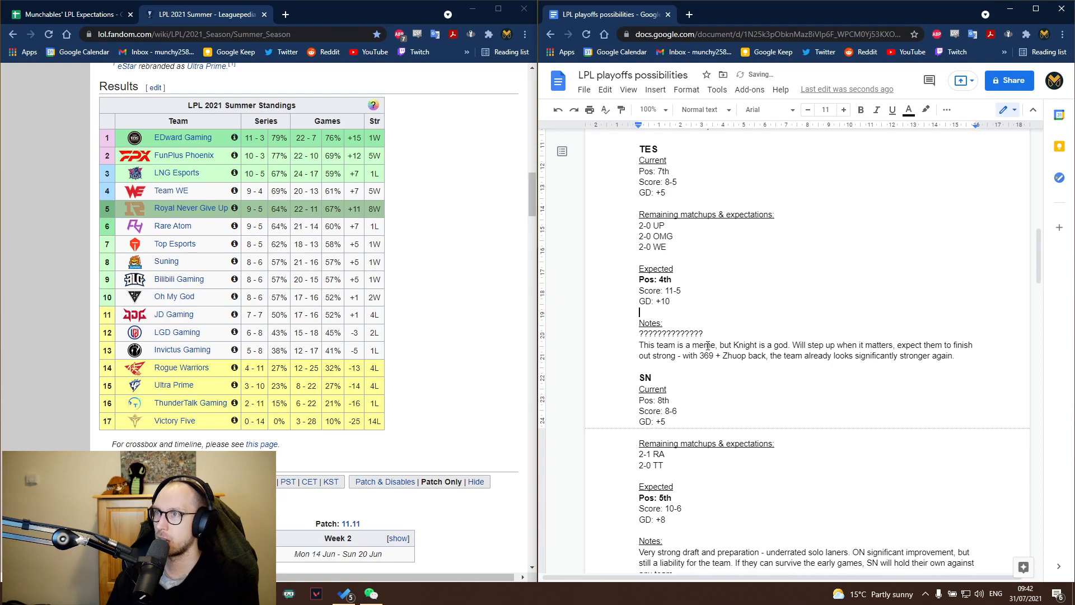
scroll("up", 3)
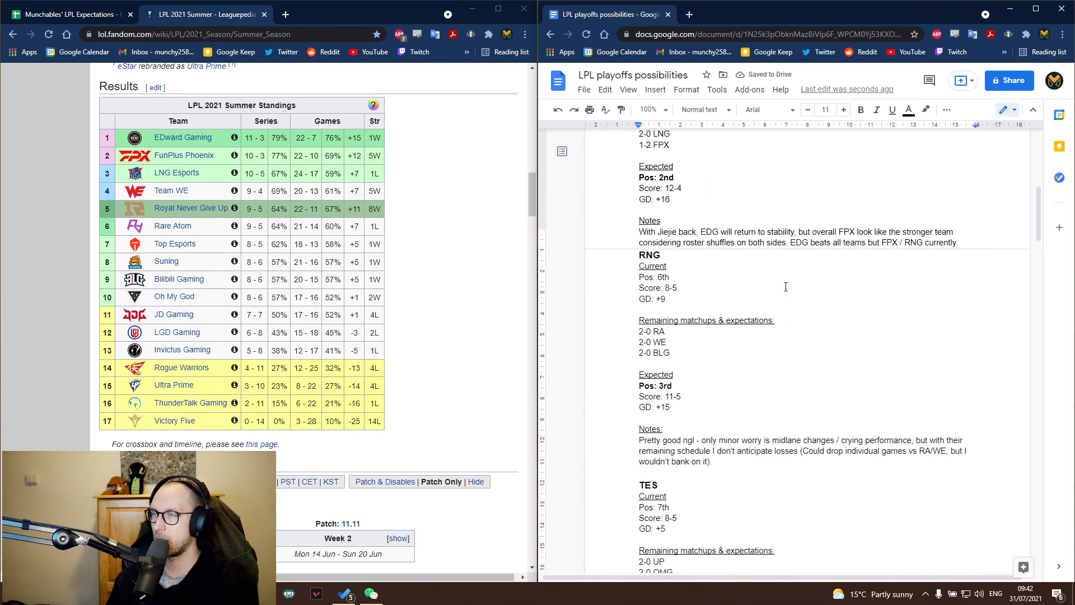
scroll("up", 3)
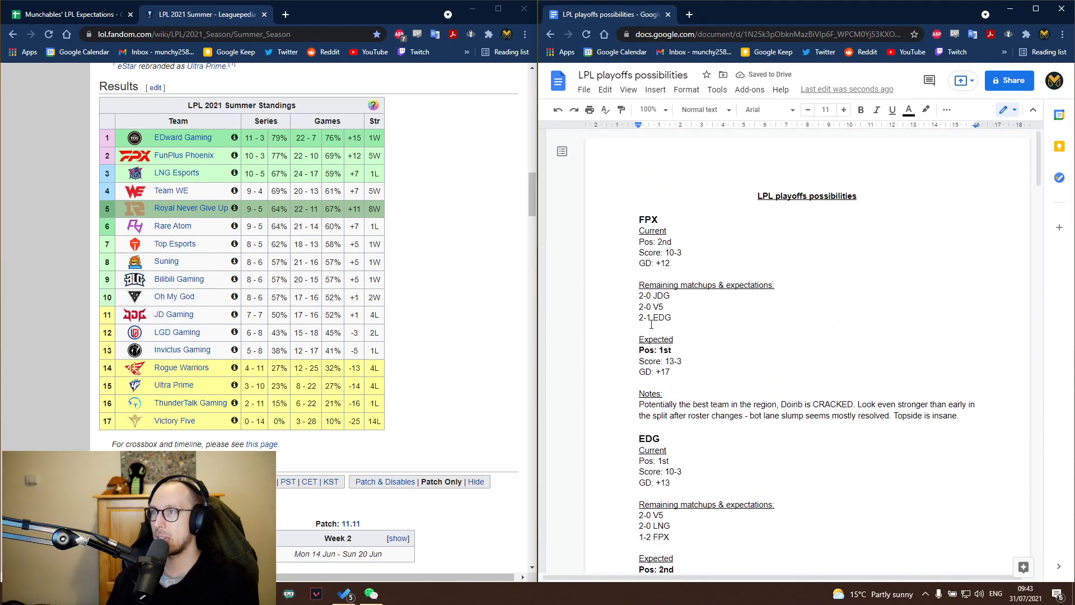
Scroll on to show SN's full section with RA's section beginning below
scroll("down", 3)
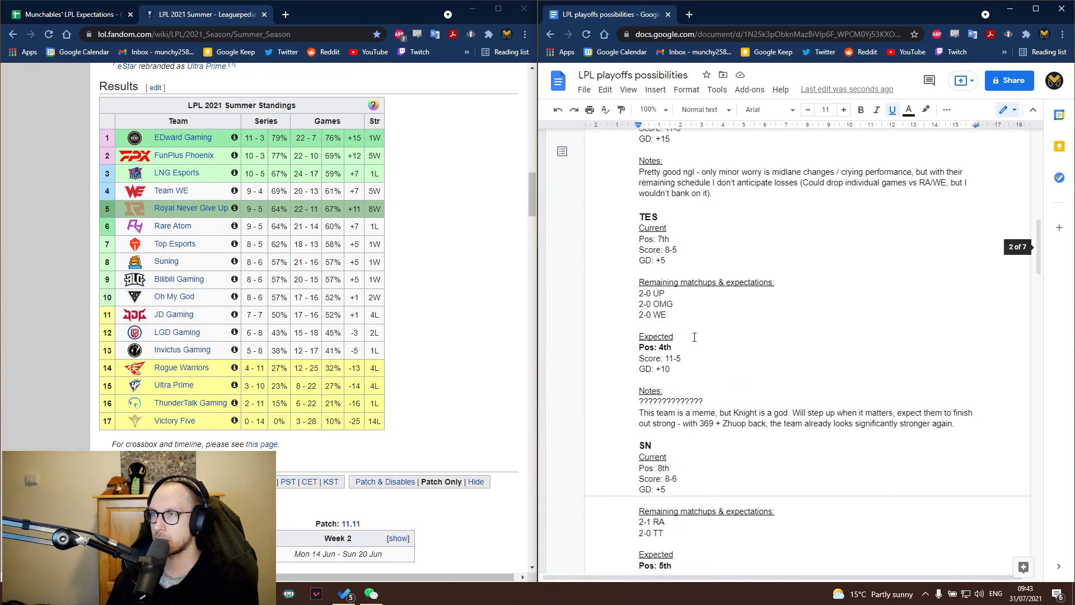
scroll("down", 3)
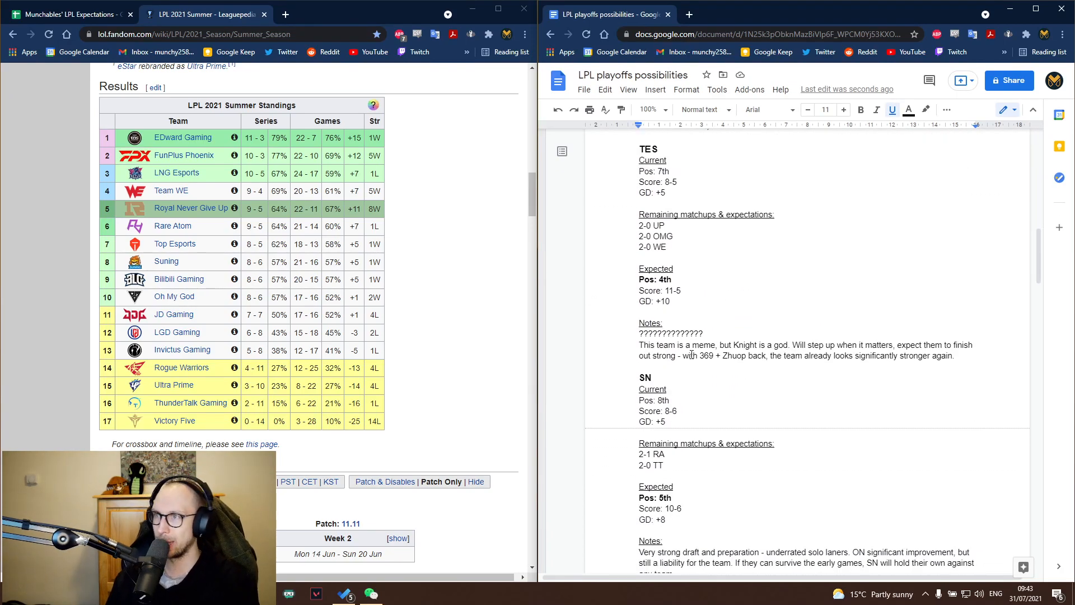
scroll("down", 3)
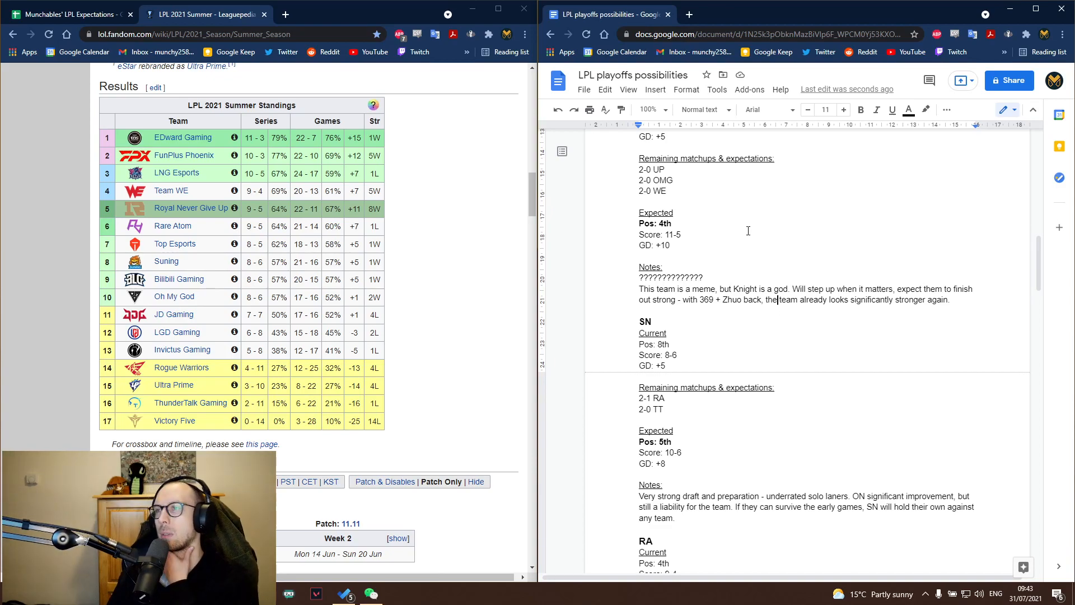
scroll("down", 3)
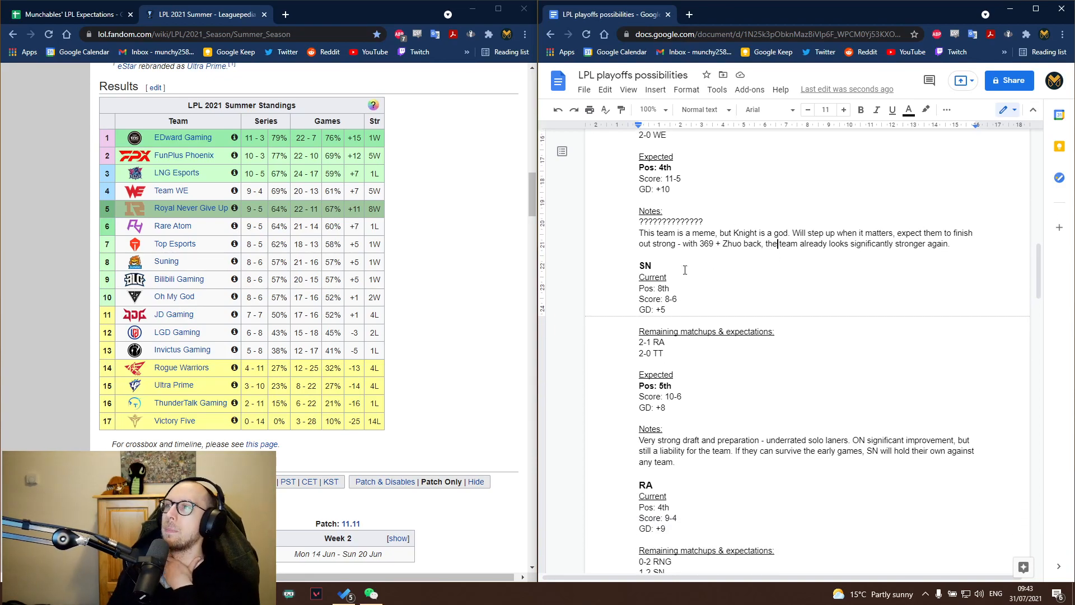
mouse_move(670, 203)
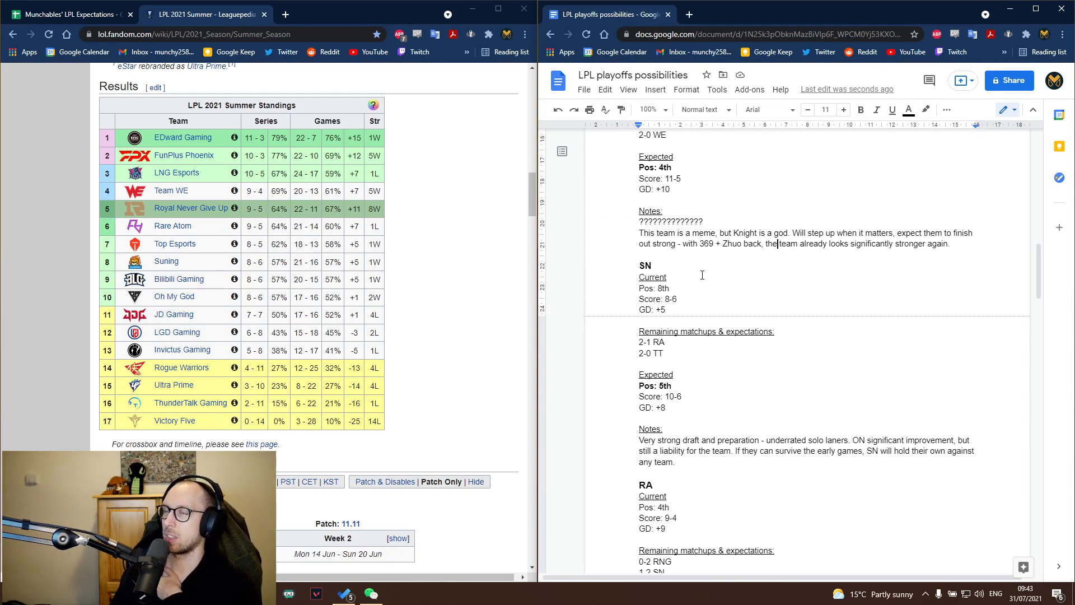
scroll("up", 3)
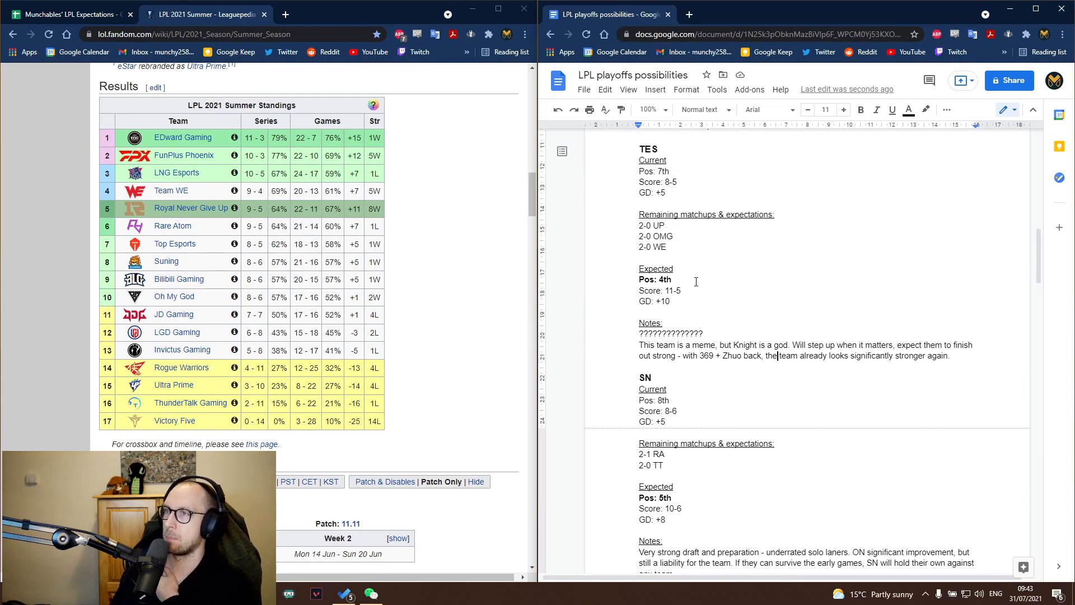
scroll("down", 3)
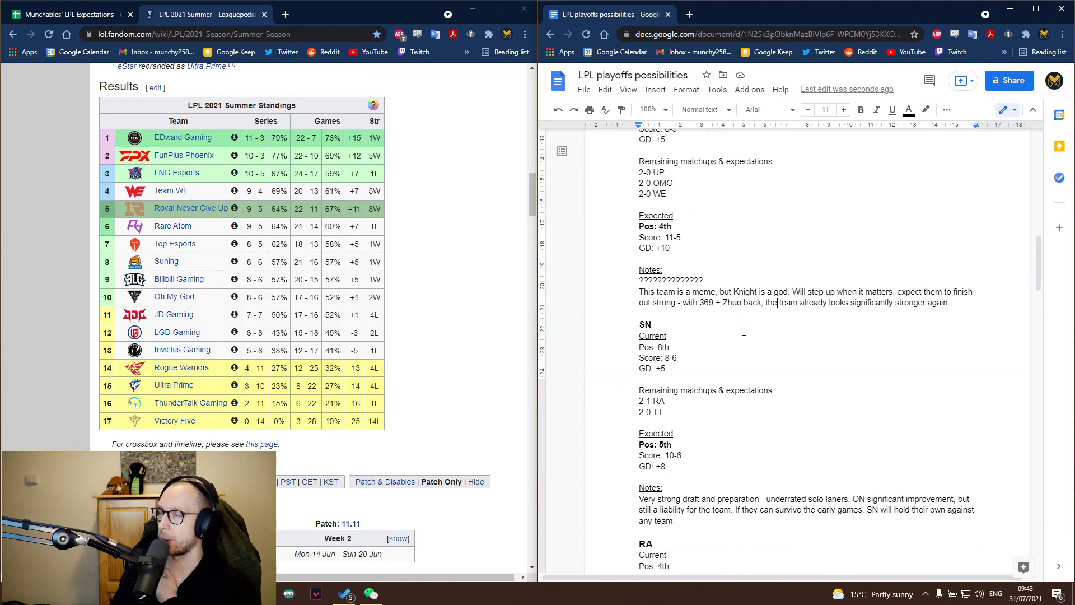
scroll("down", 3)
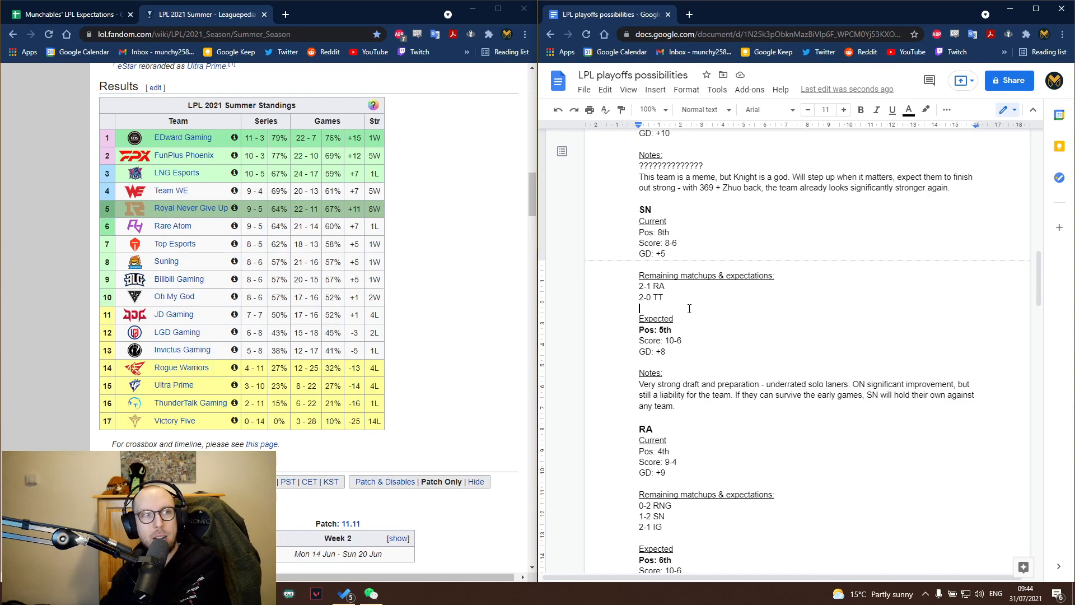
mouse_move(172, 225)
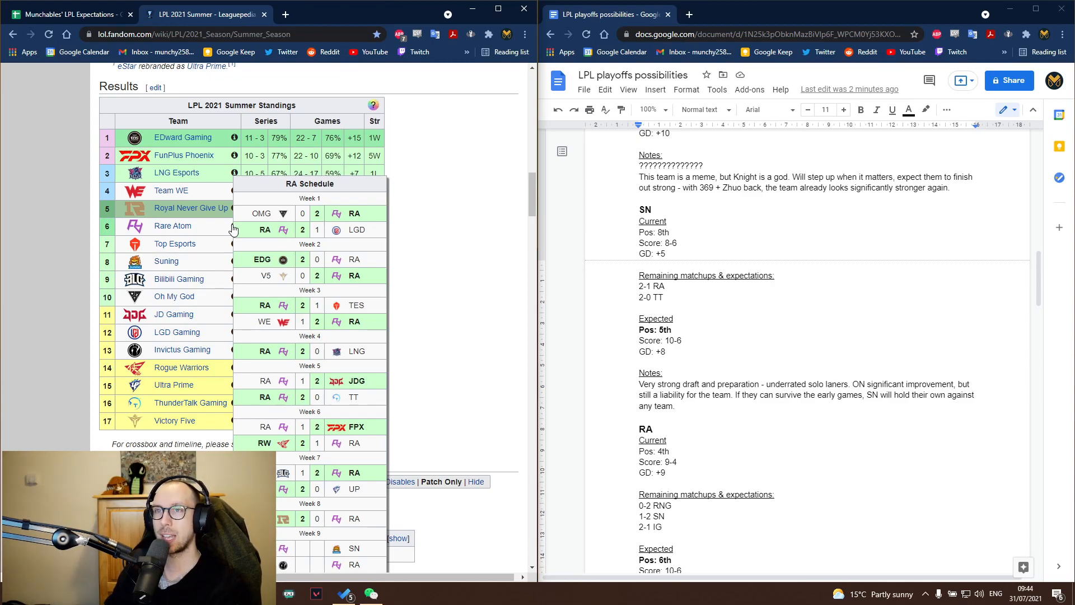
mouse_move(510, 255)
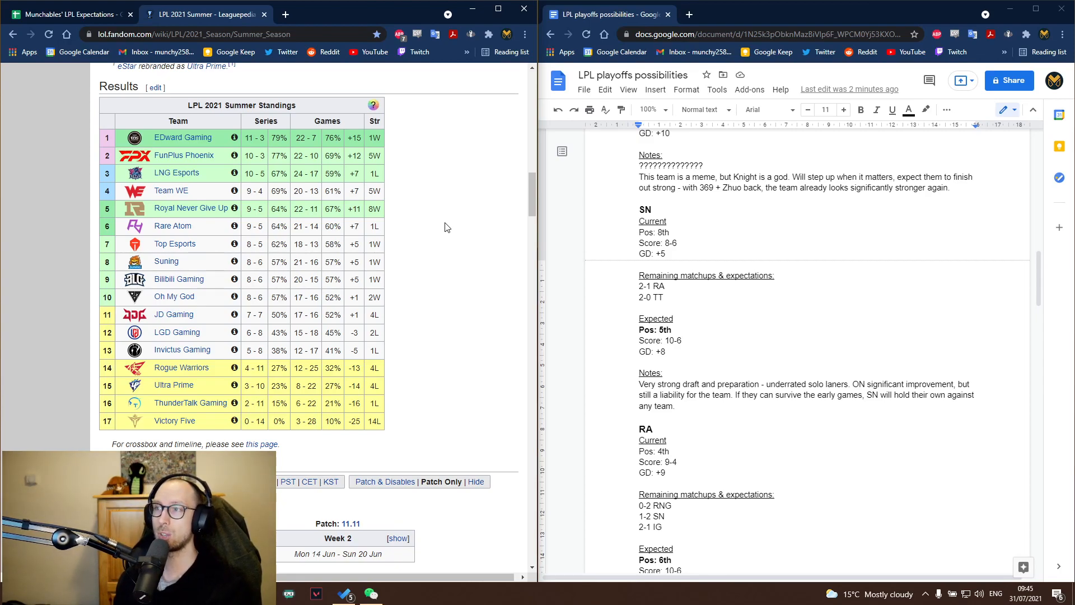
mouse_move(388, 115)
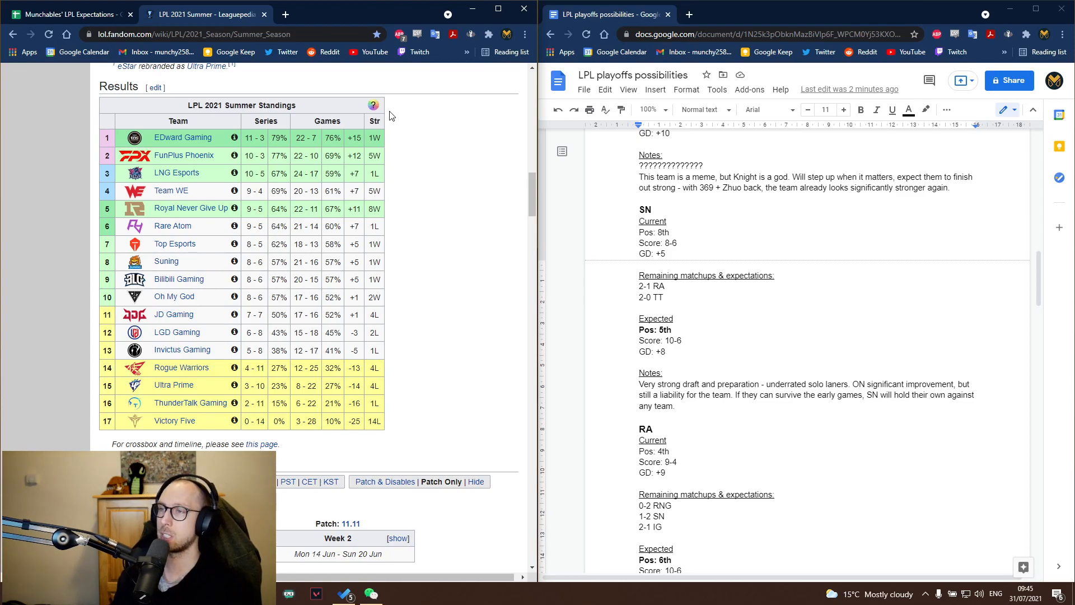
scroll("down", 3)
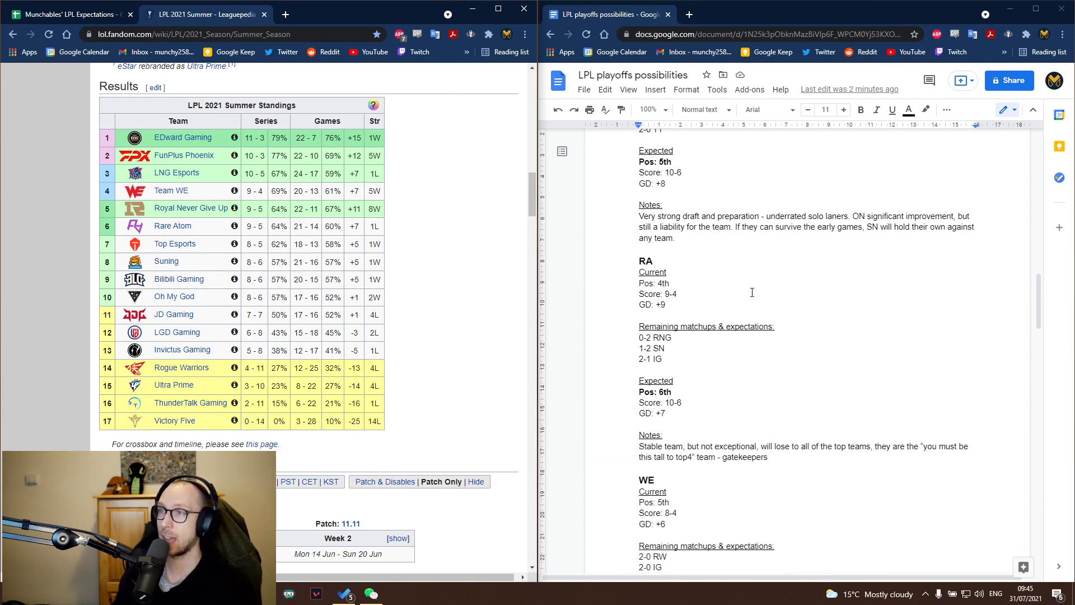
mouse_move(716, 249)
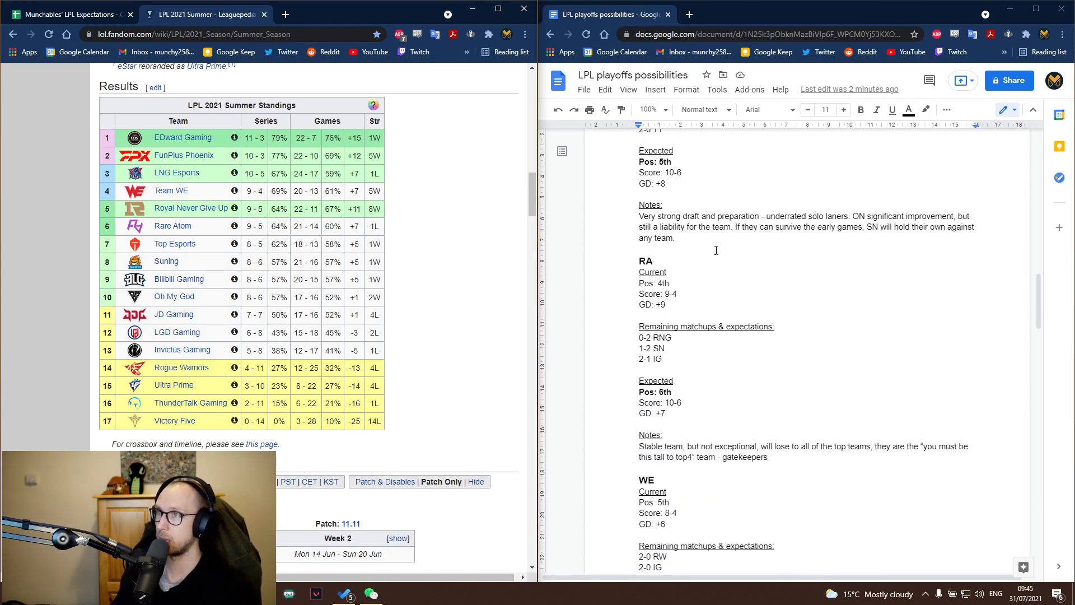
scroll("down", 3)
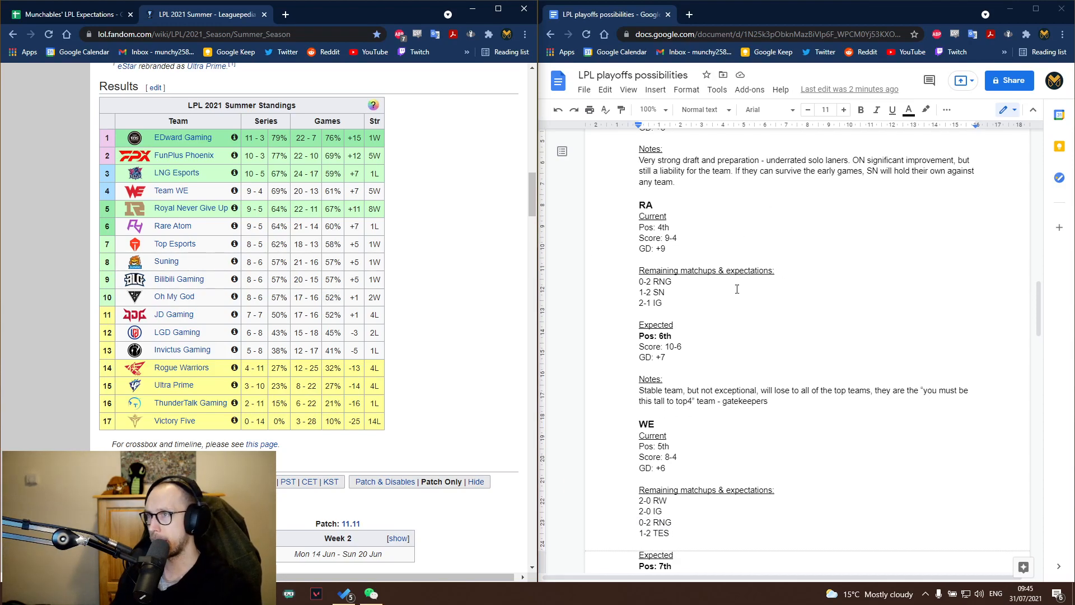
scroll("up", 3)
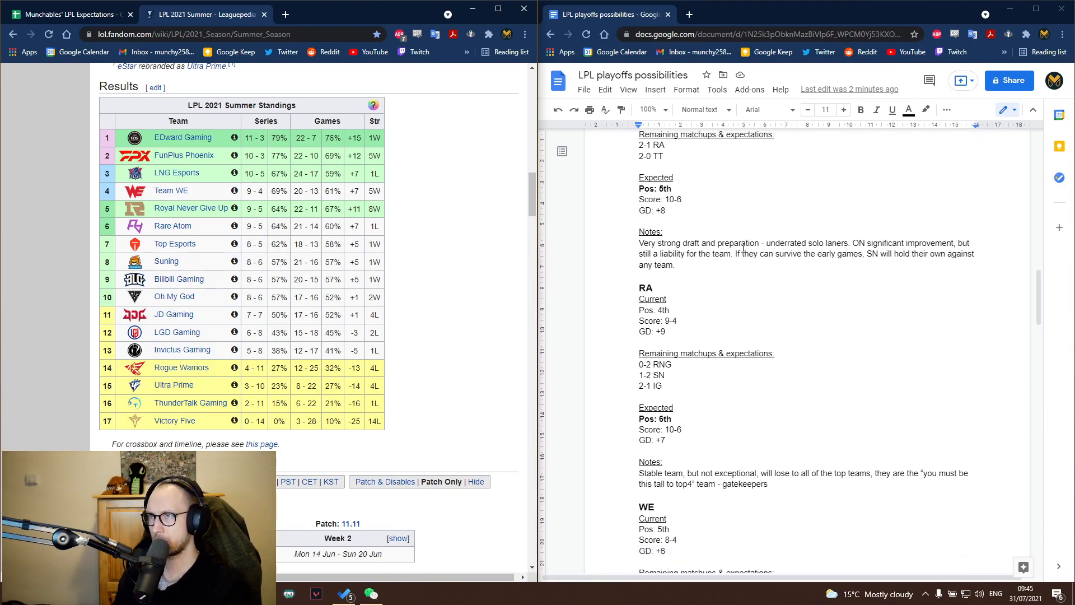
scroll("down", 3)
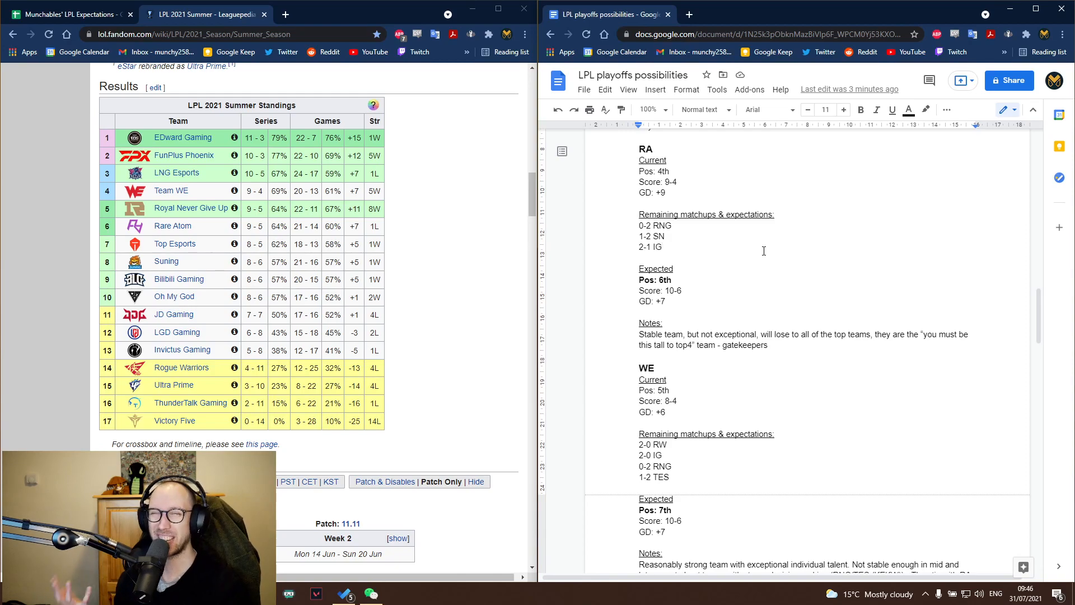
mouse_move(777, 286)
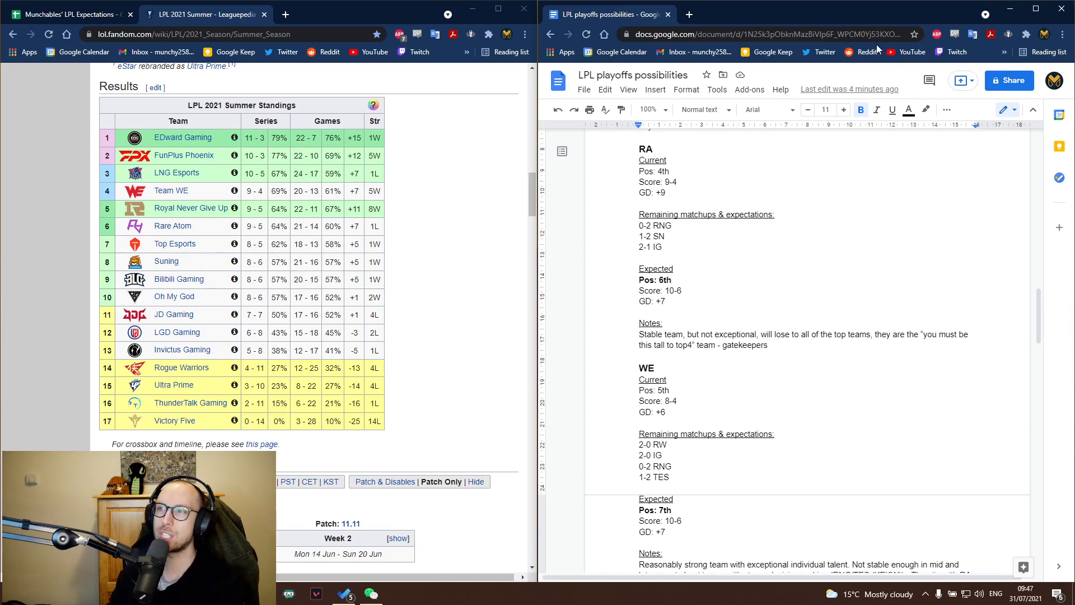
scroll("down", 3)
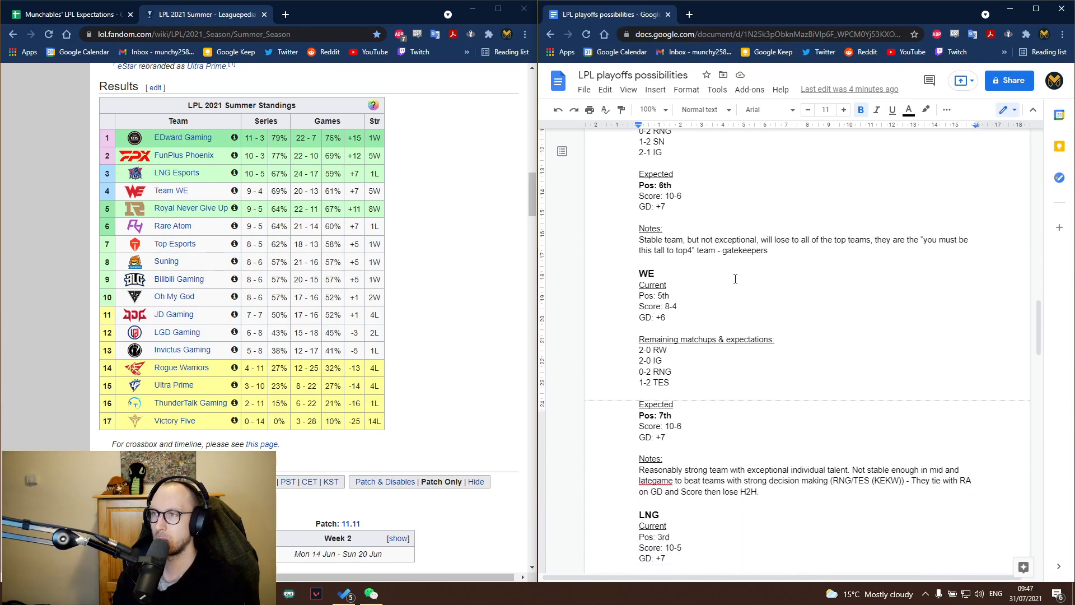
scroll("down", 3)
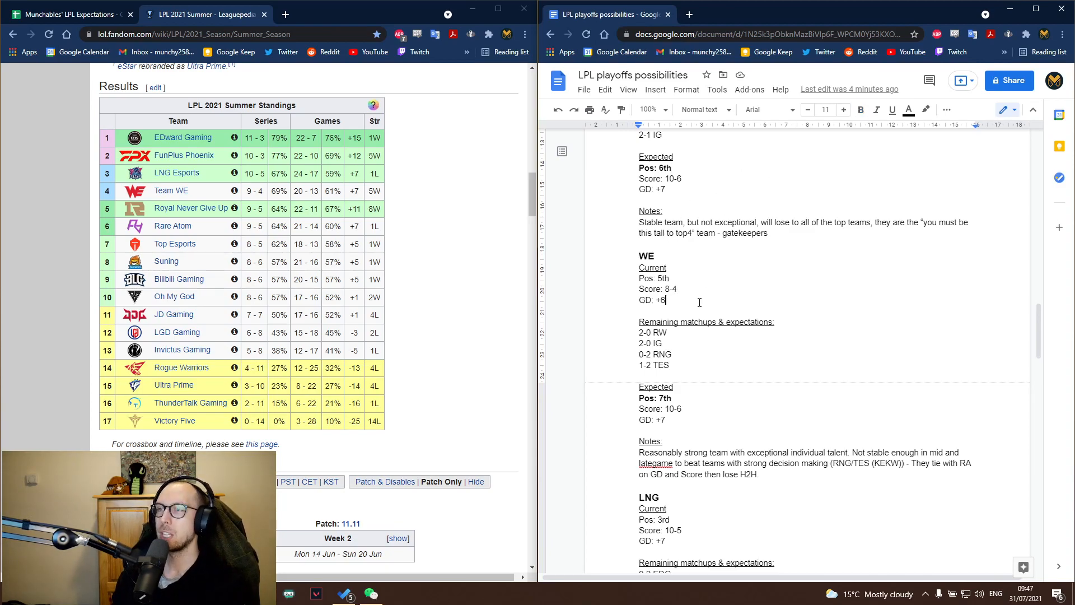
scroll("down", 3)
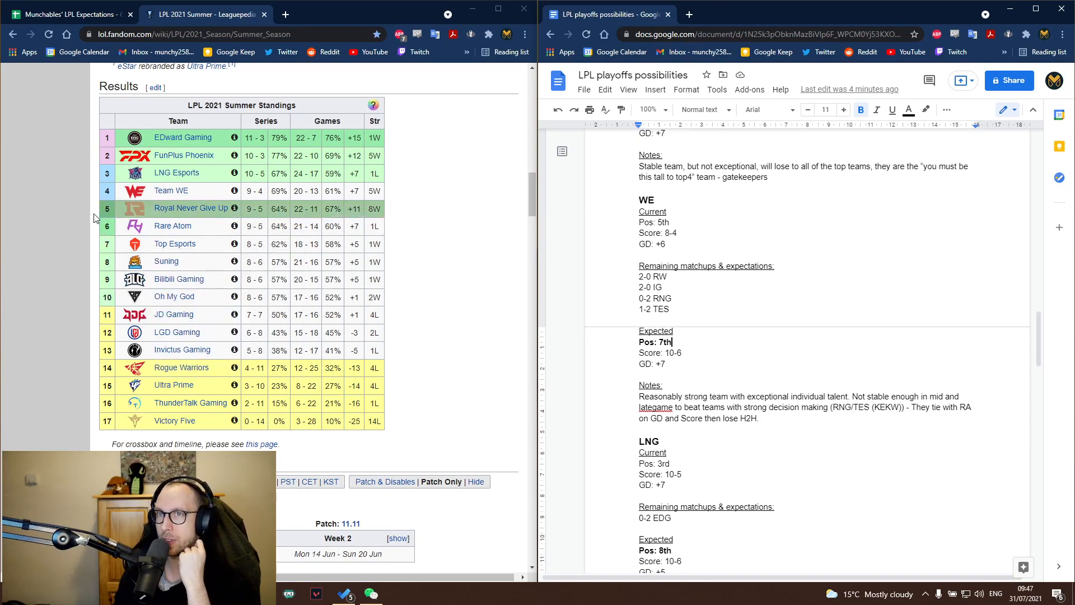
mouse_move(465, 247)
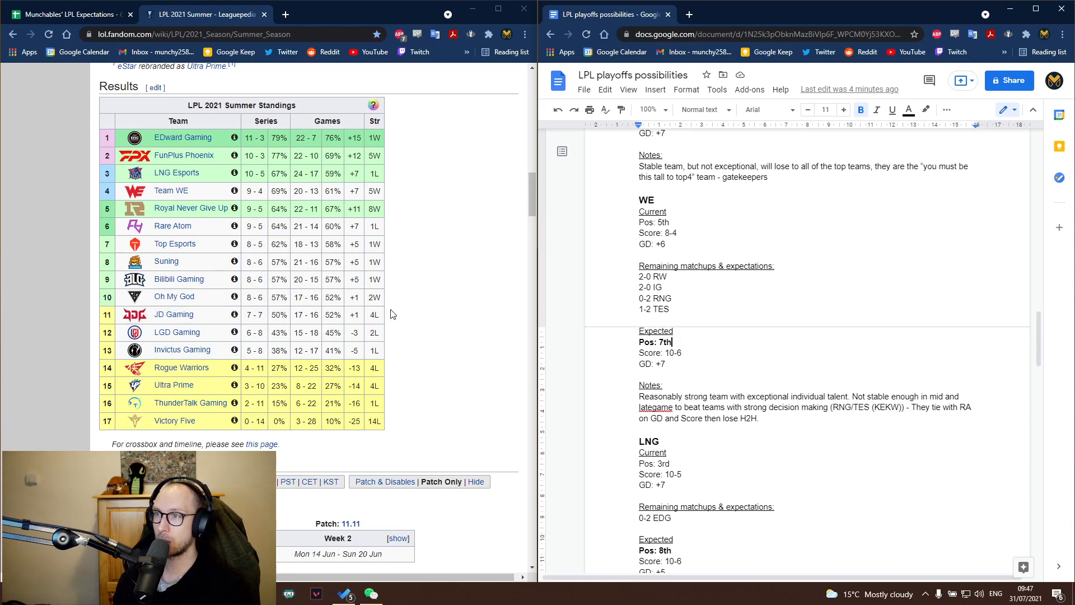
scroll("down", 3)
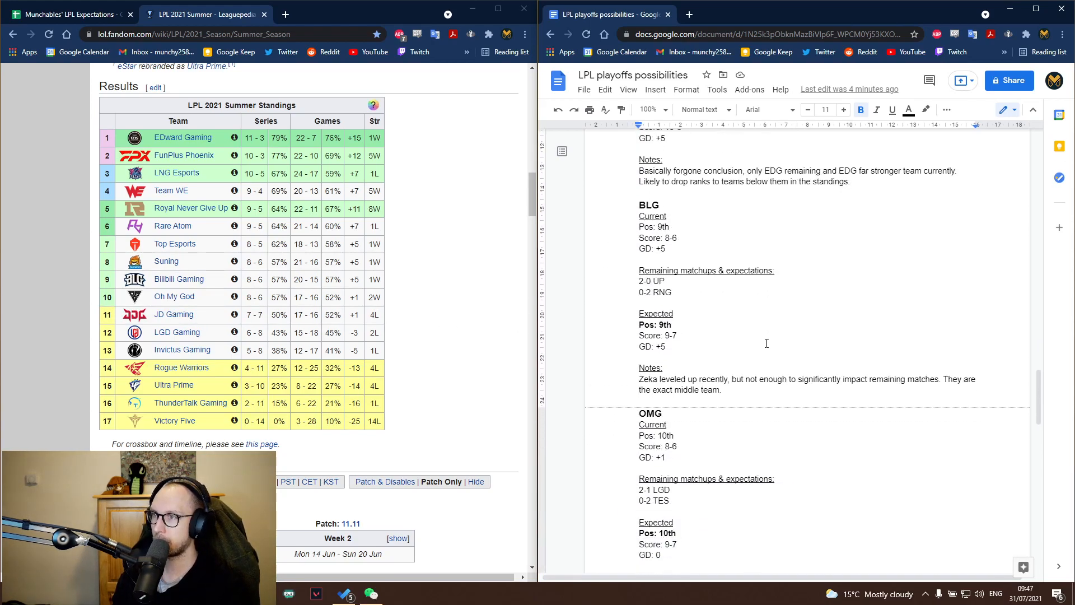
scroll("up", 3)
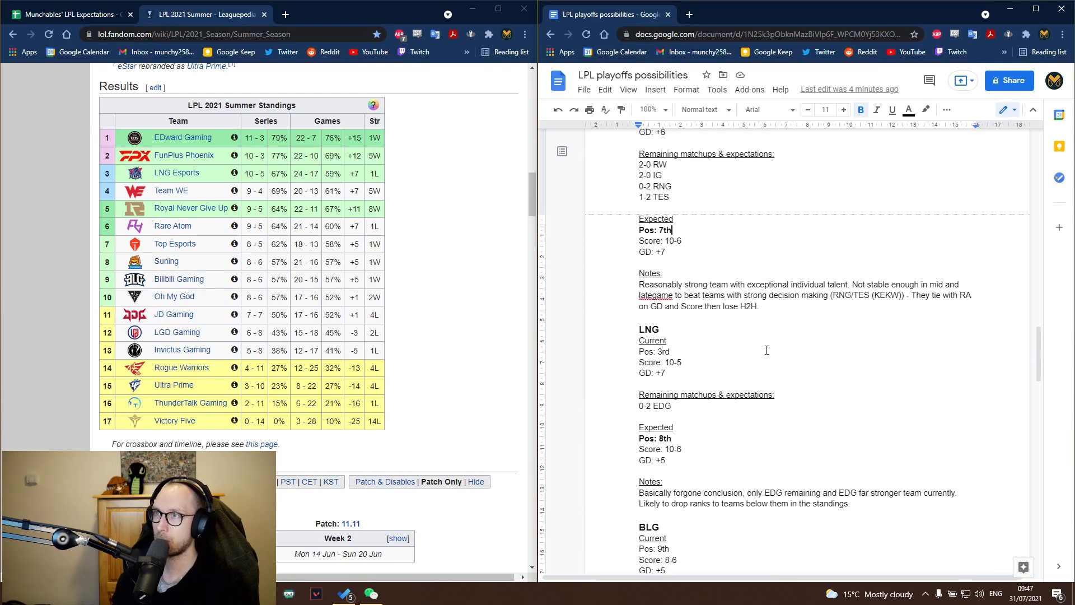
scroll("up", 3)
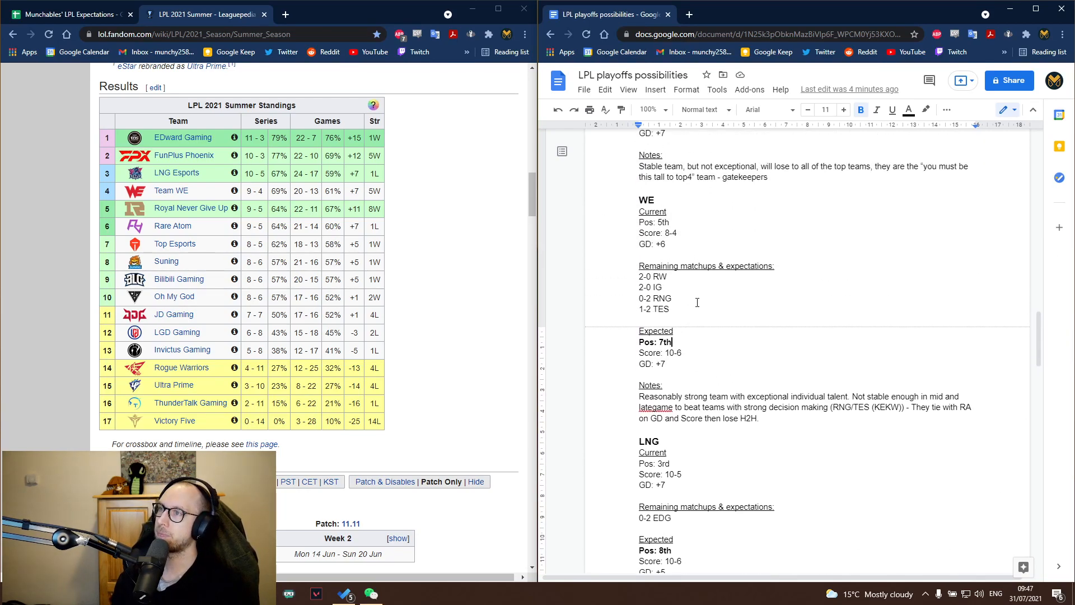
mouse_move(632, 279)
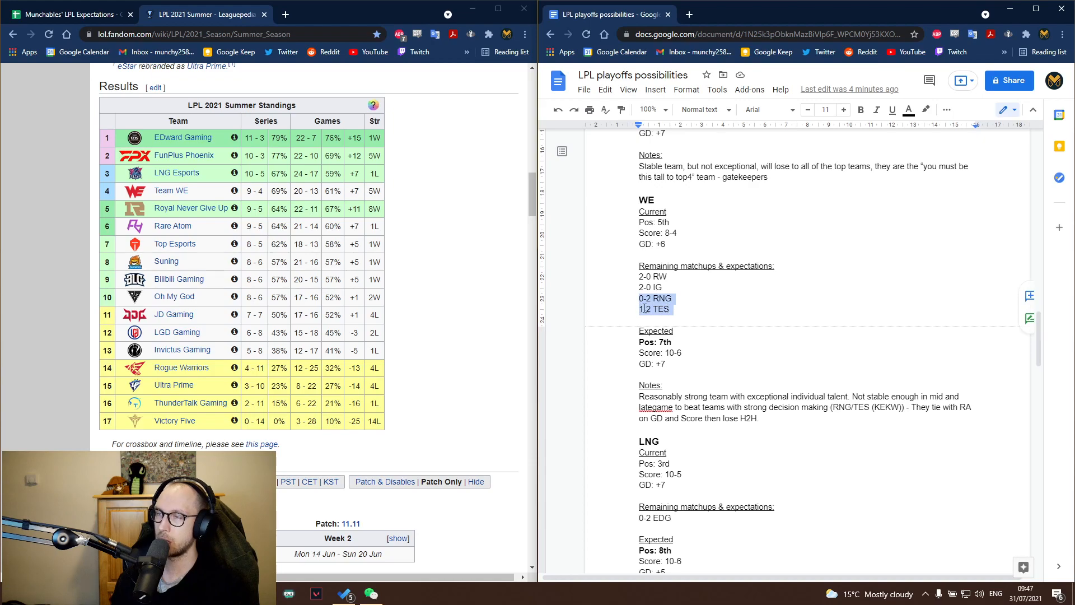
left_click(660, 326)
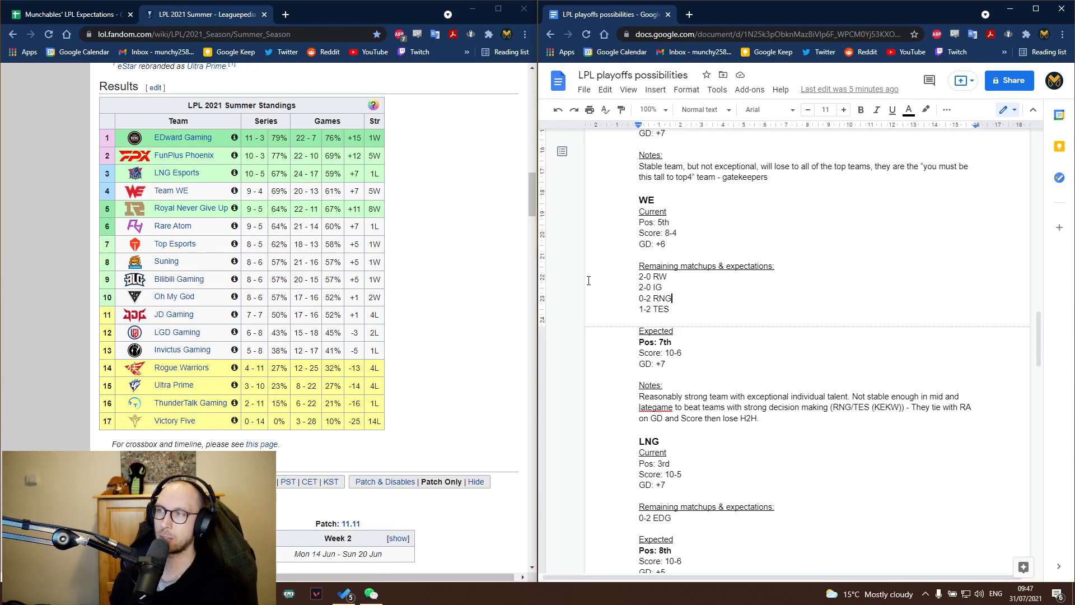
mouse_move(552, 335)
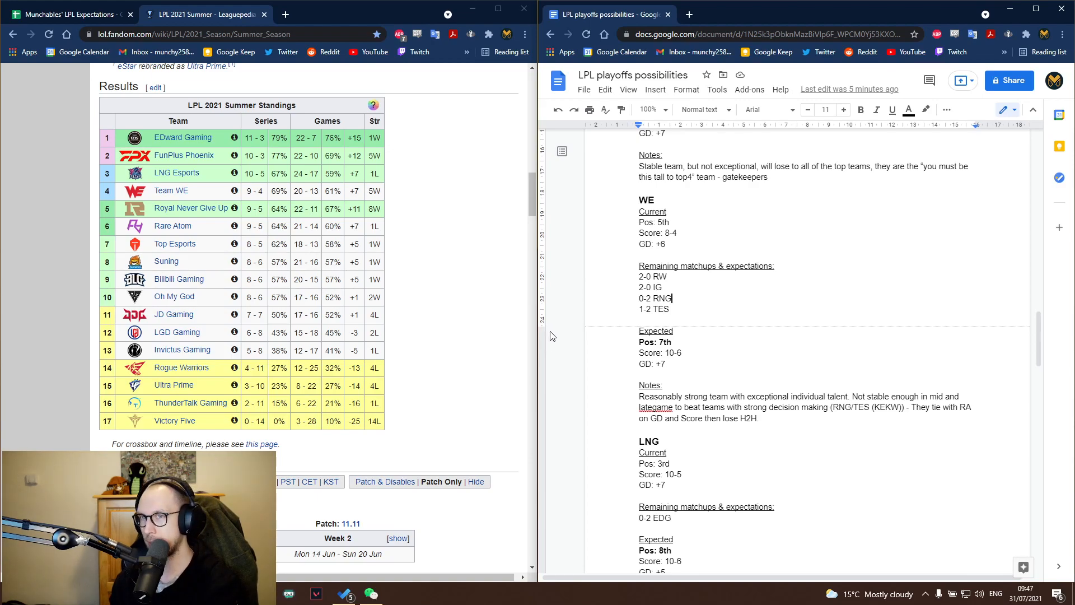
mouse_move(567, 380)
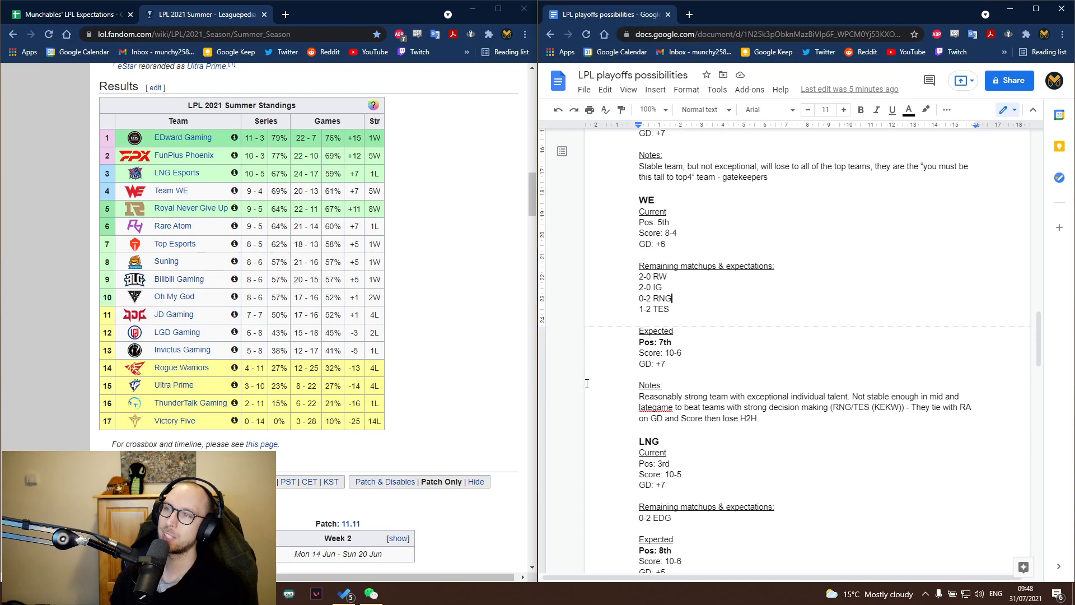
mouse_move(584, 392)
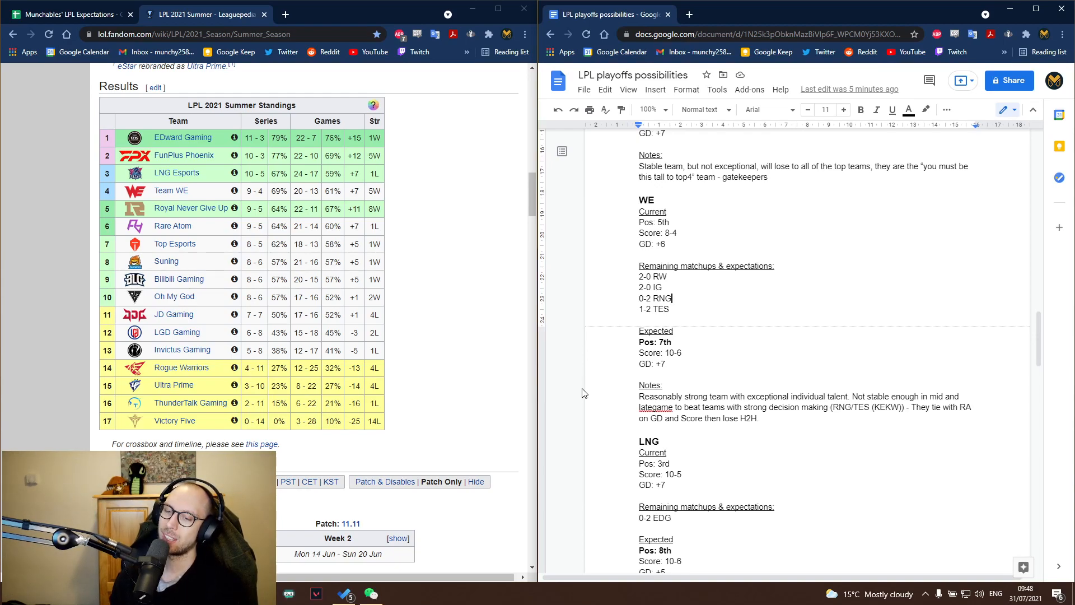
mouse_move(574, 407)
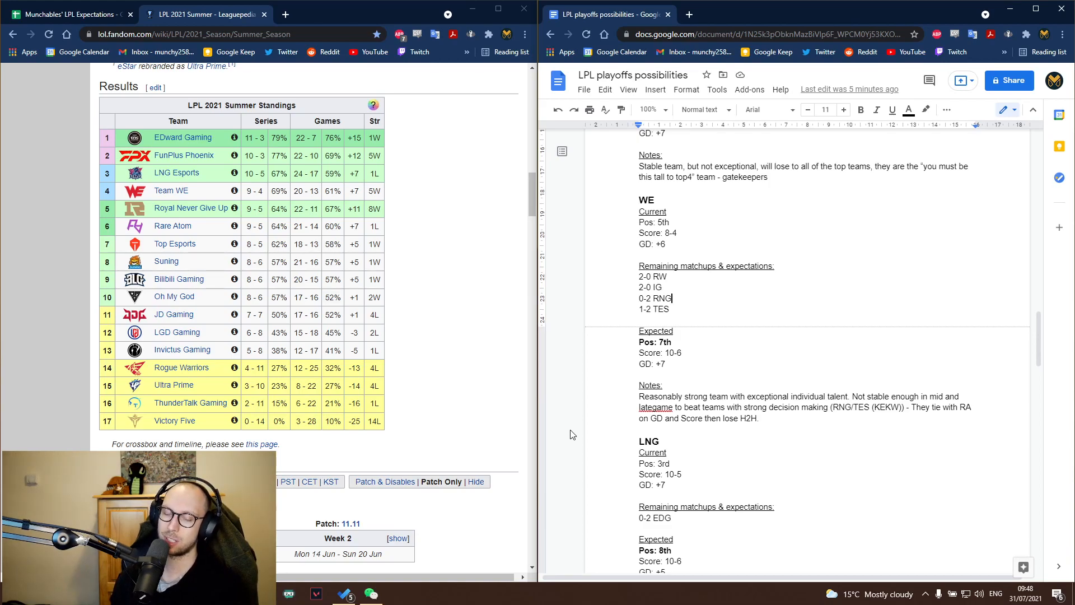
mouse_move(548, 438)
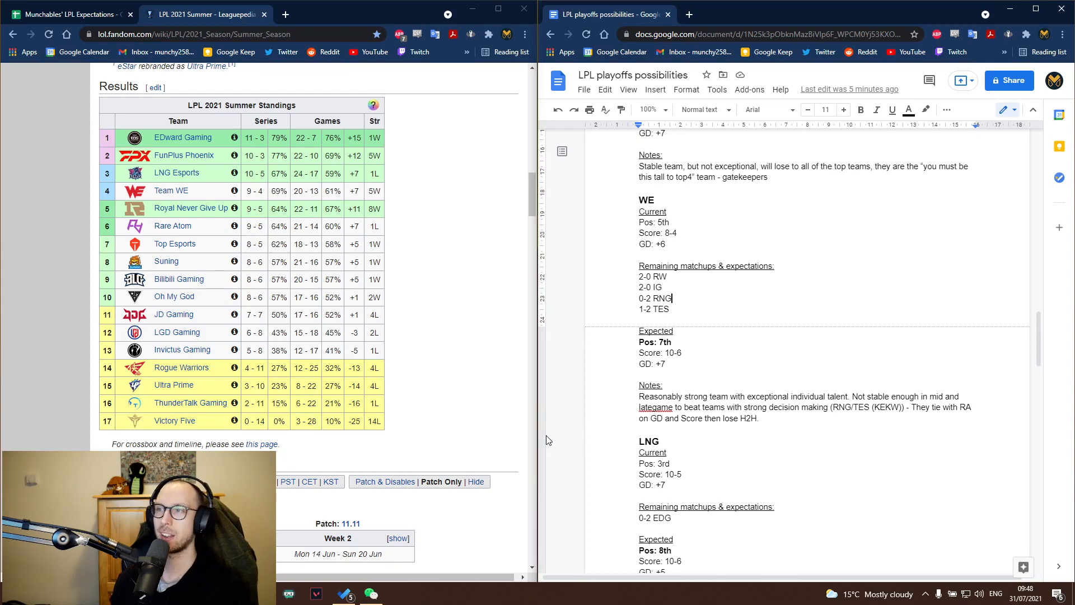
mouse_move(572, 426)
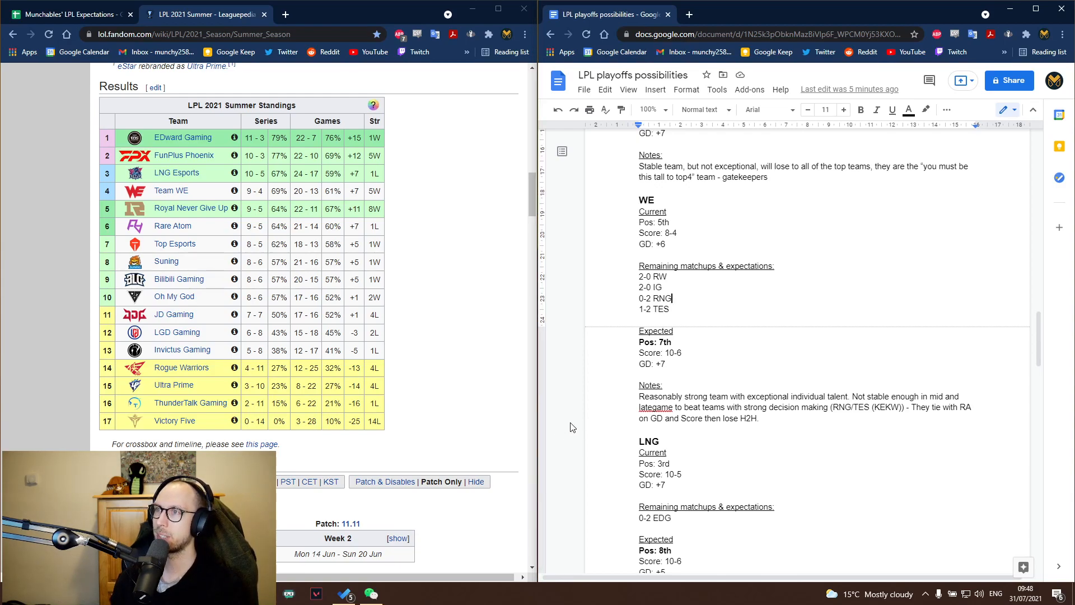
mouse_move(560, 443)
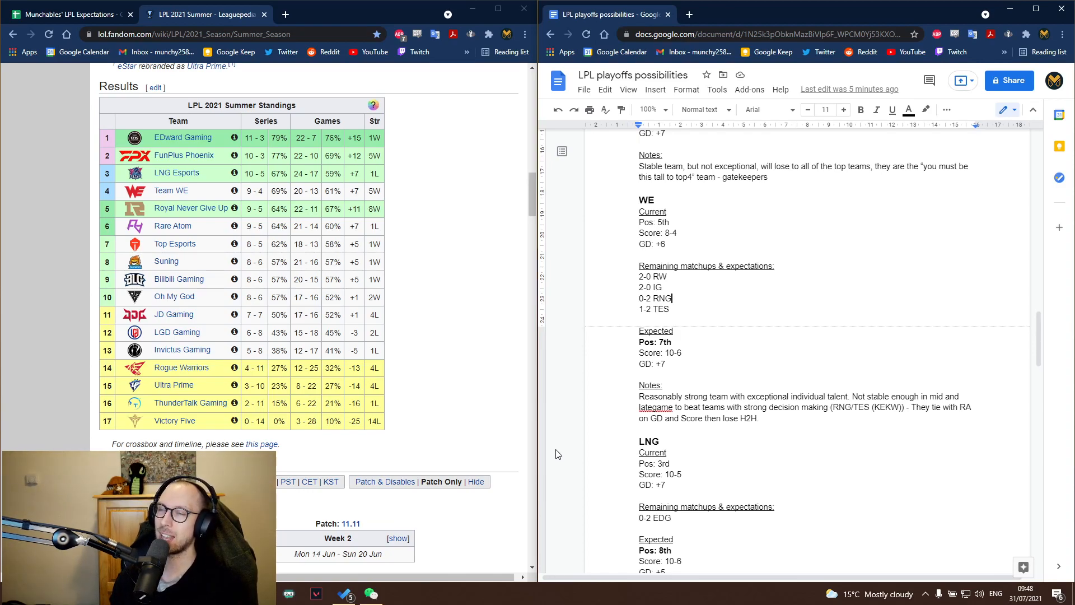
mouse_move(557, 451)
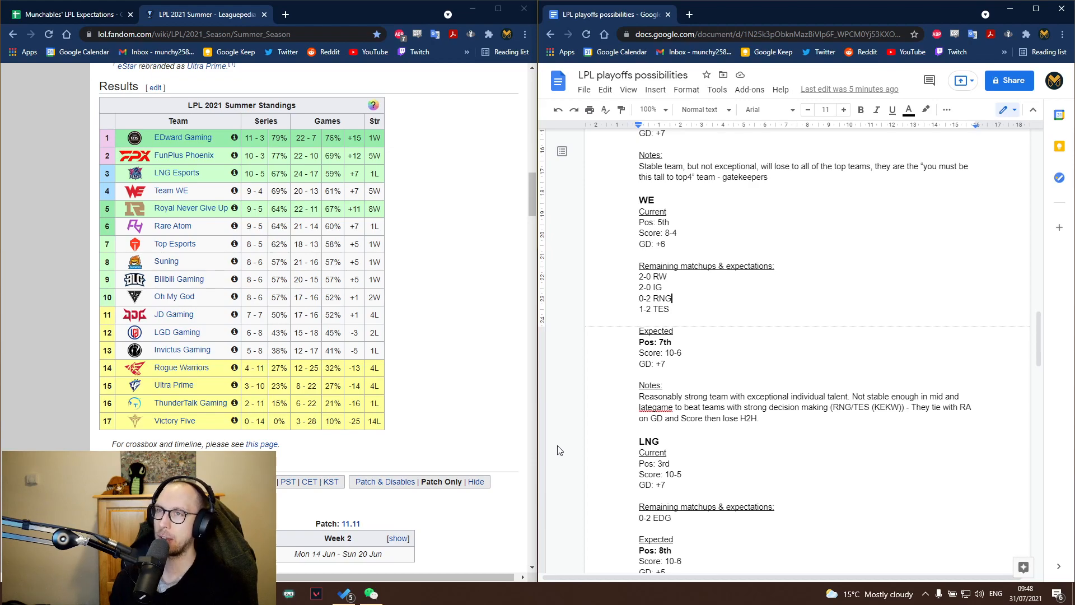
mouse_move(552, 445)
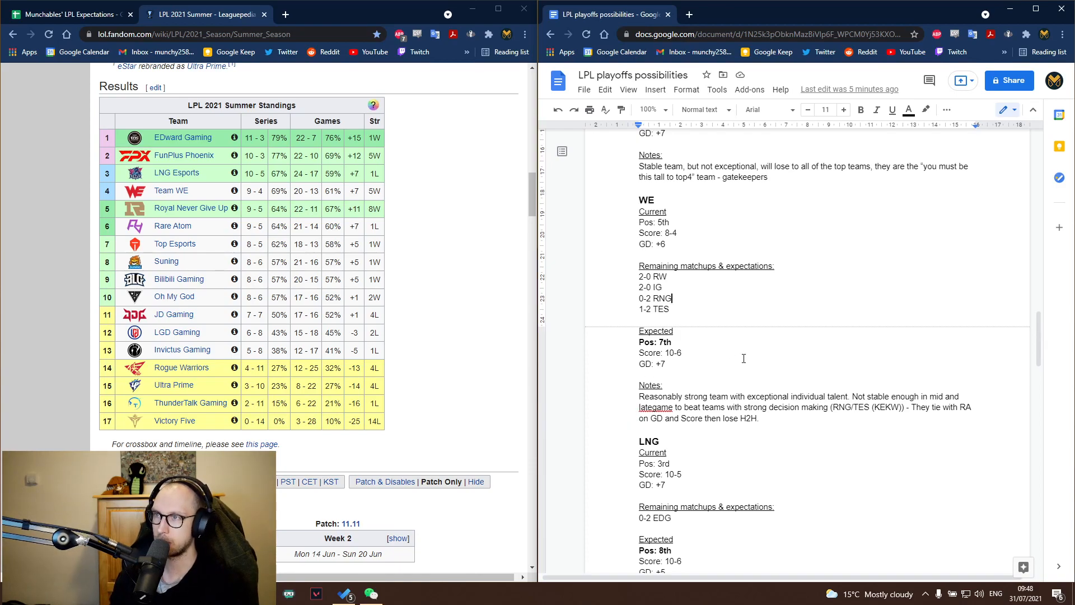
Scroll past WE to LNG's notes and BLG's section: 9th, expected 9th at 9-7
scroll("down", 3)
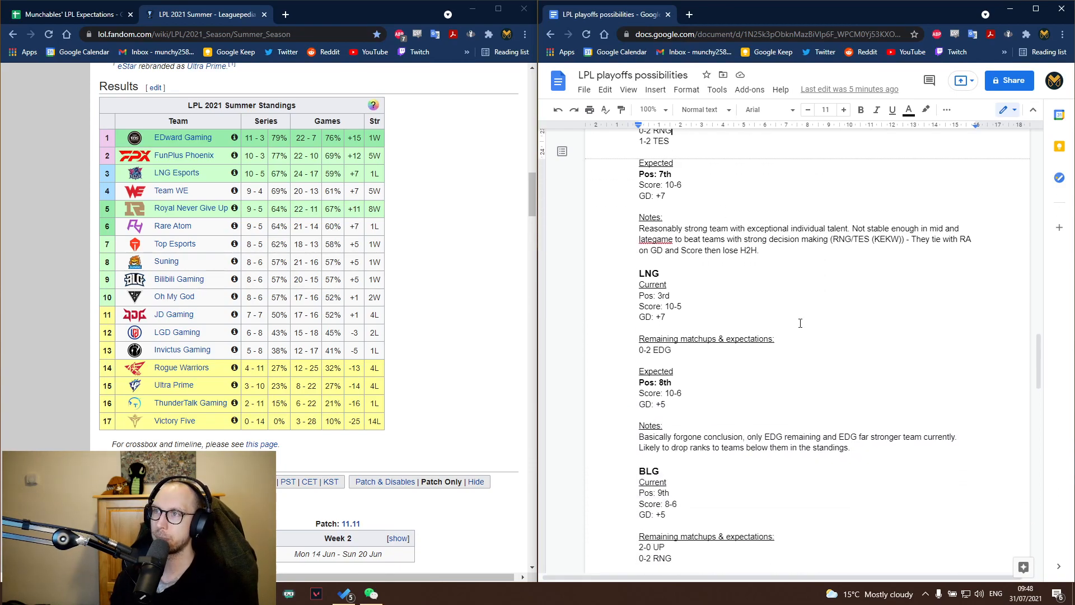
scroll("down", 3)
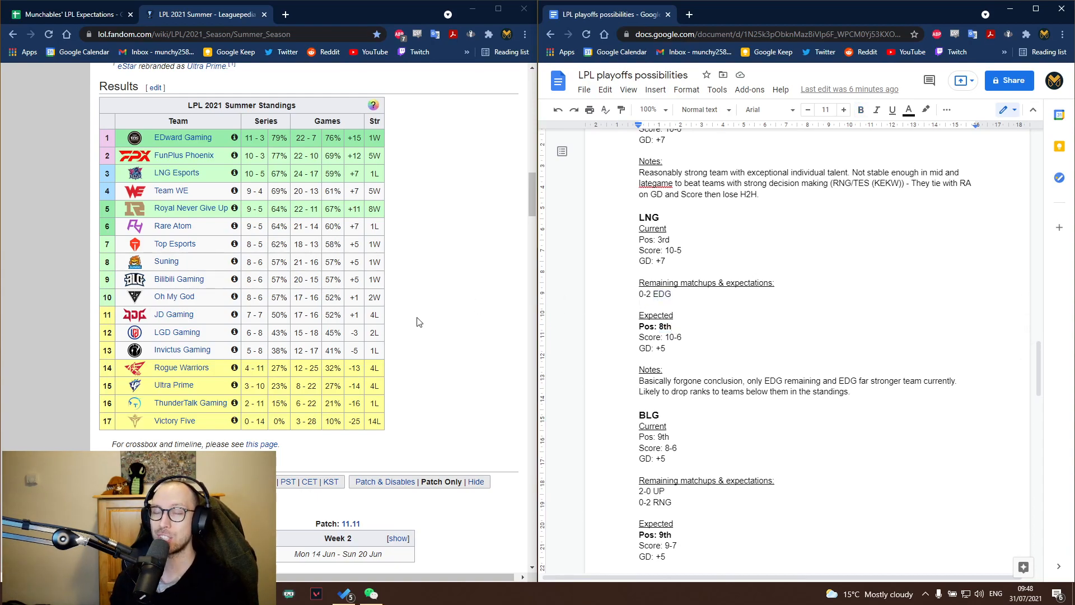
mouse_move(239, 176)
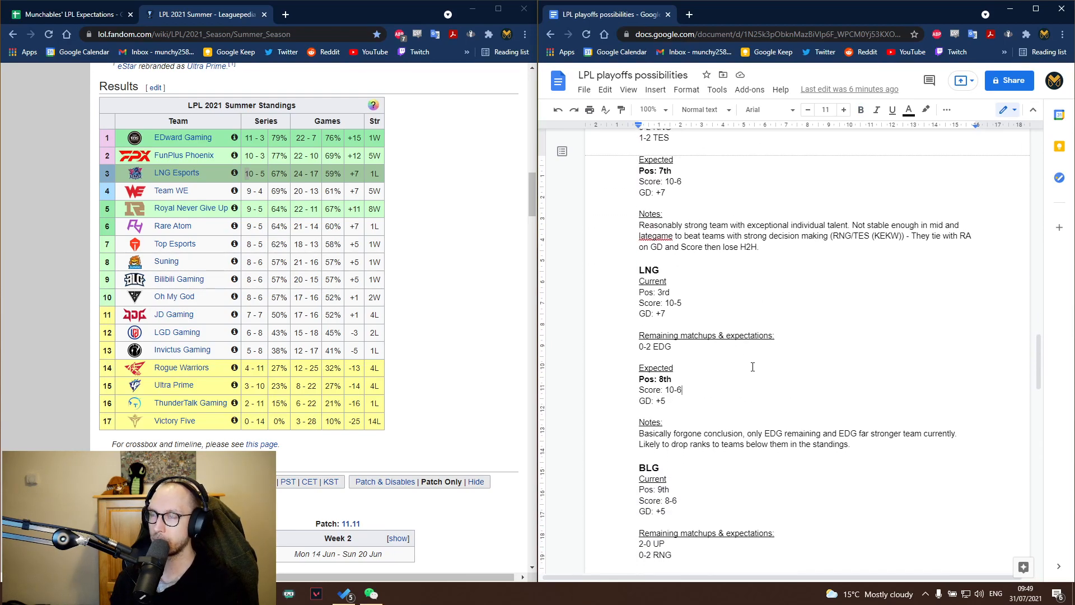
scroll("down", 3)
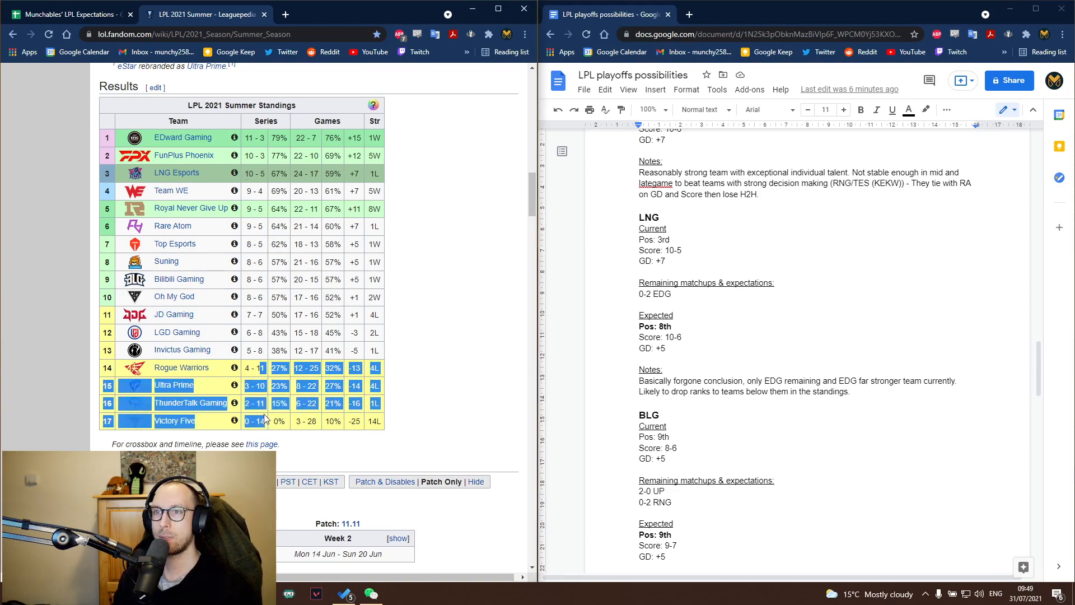
left_click(432, 339)
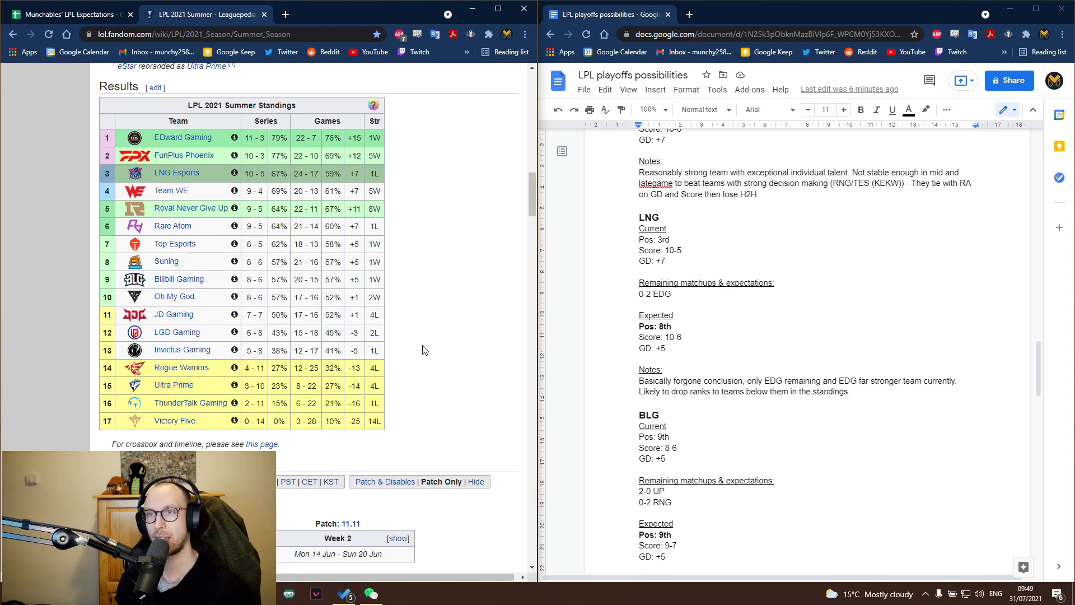
mouse_move(381, 256)
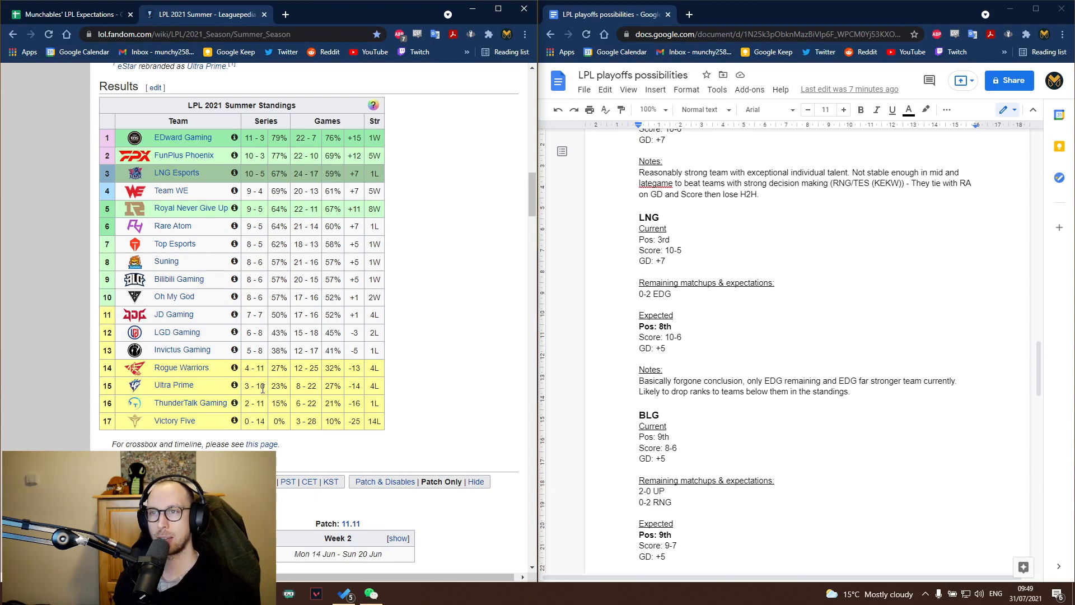
mouse_move(267, 362)
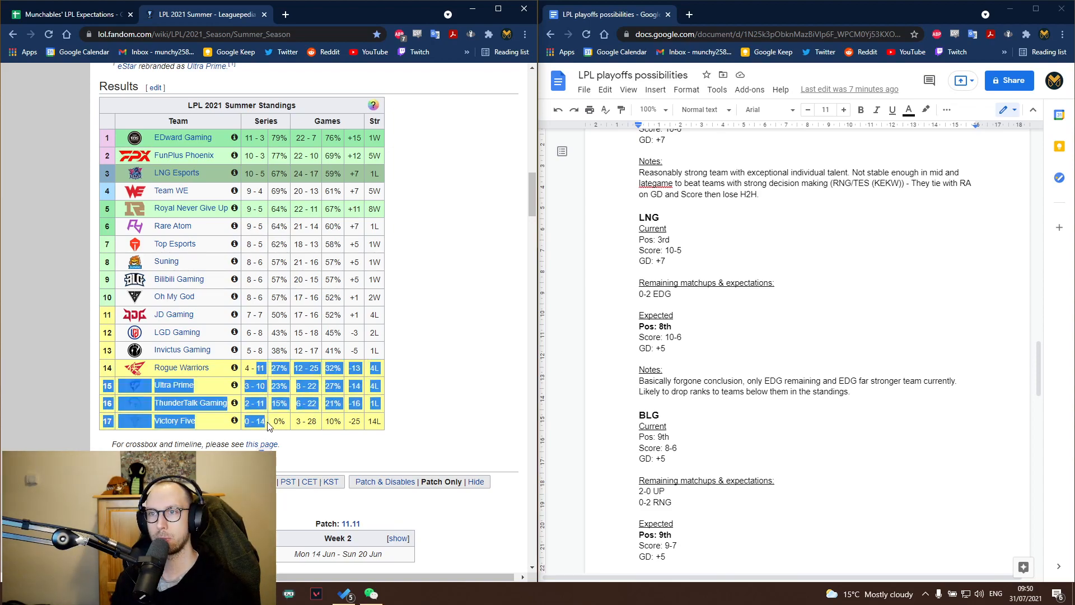
left_click(268, 421)
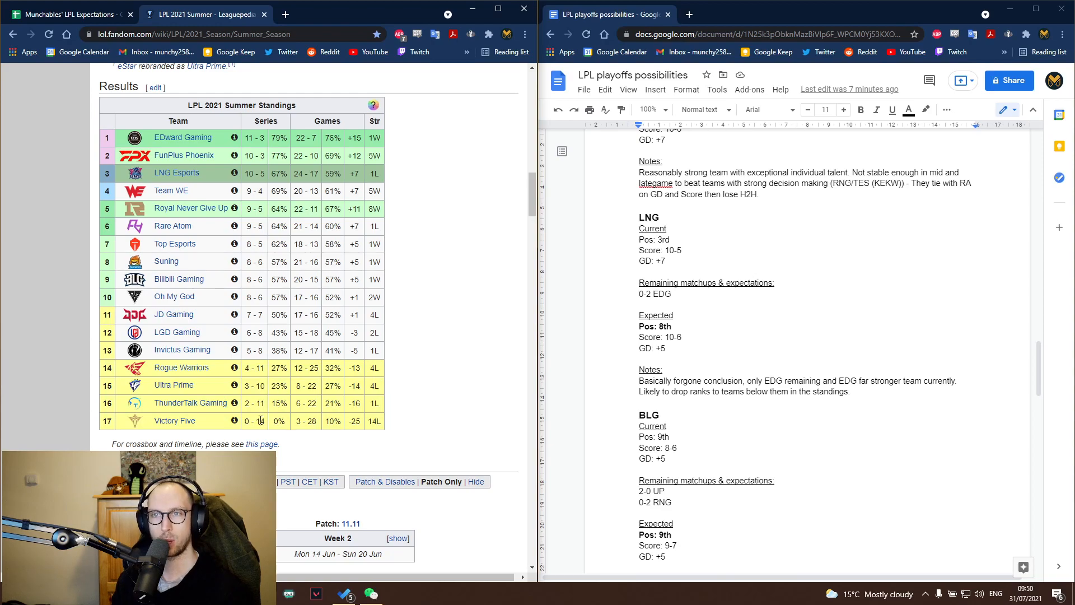
mouse_move(222, 182)
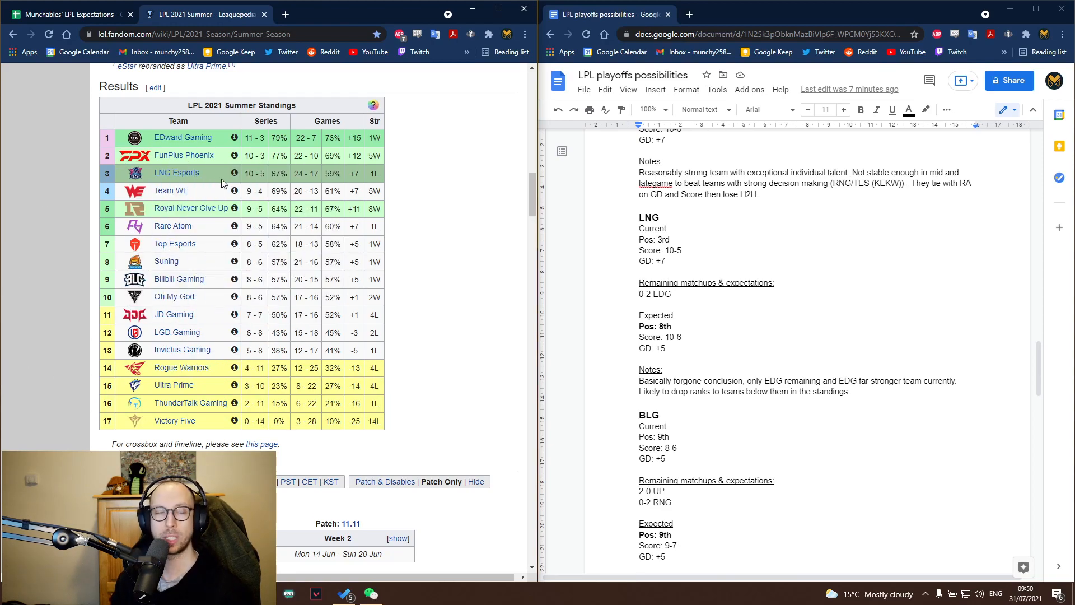
mouse_move(298, 231)
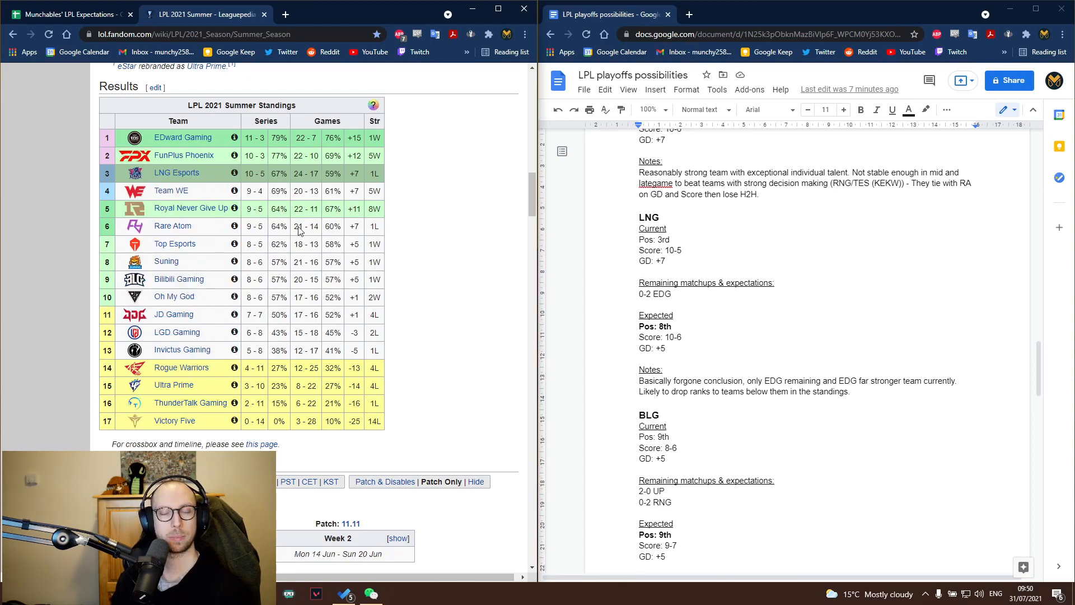
mouse_move(267, 385)
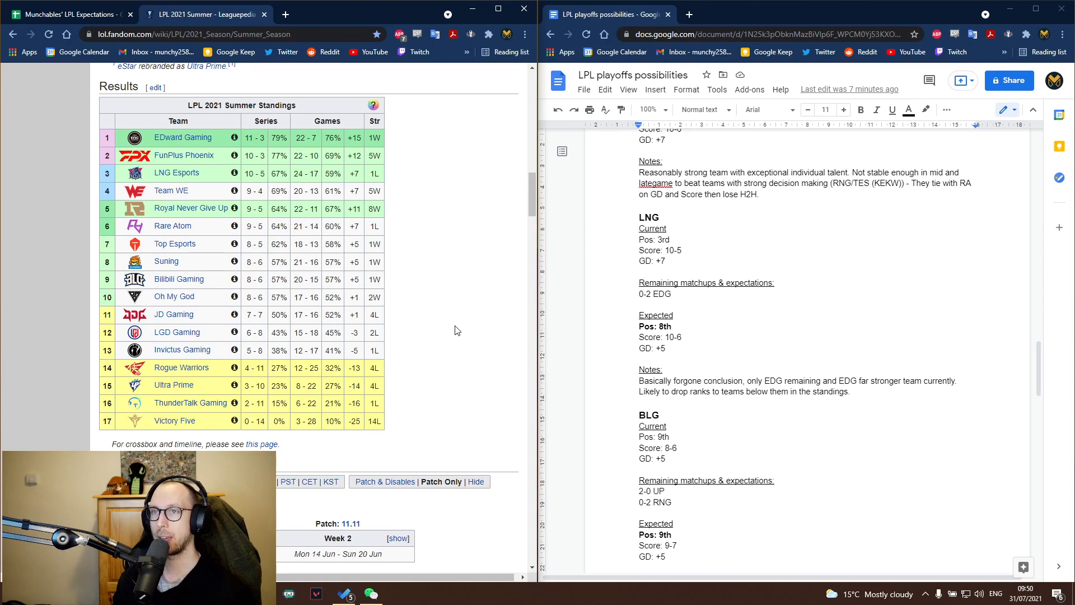
mouse_move(267, 438)
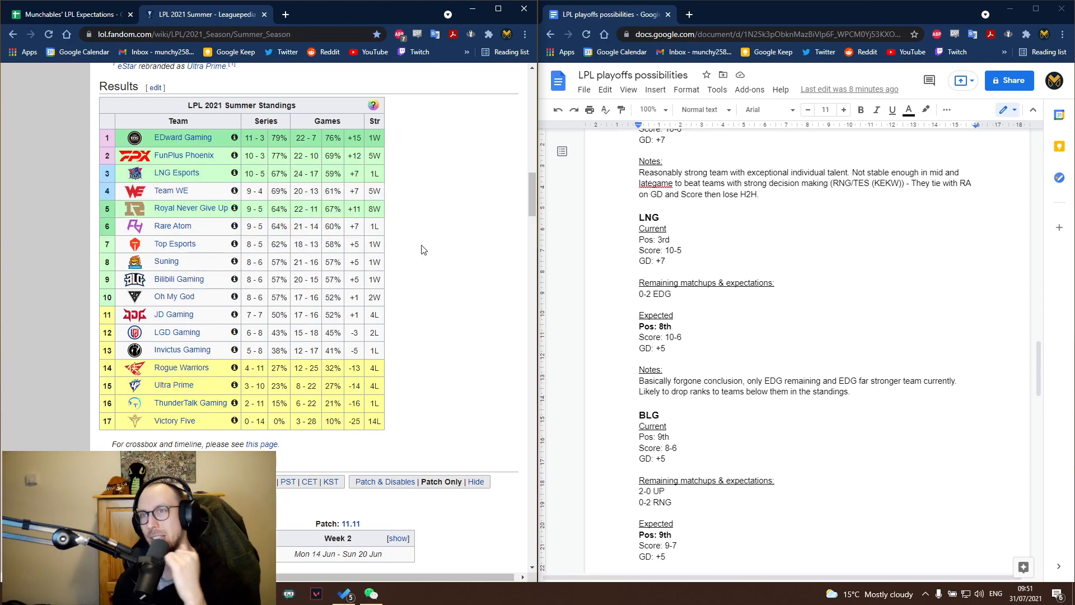
mouse_move(176, 173)
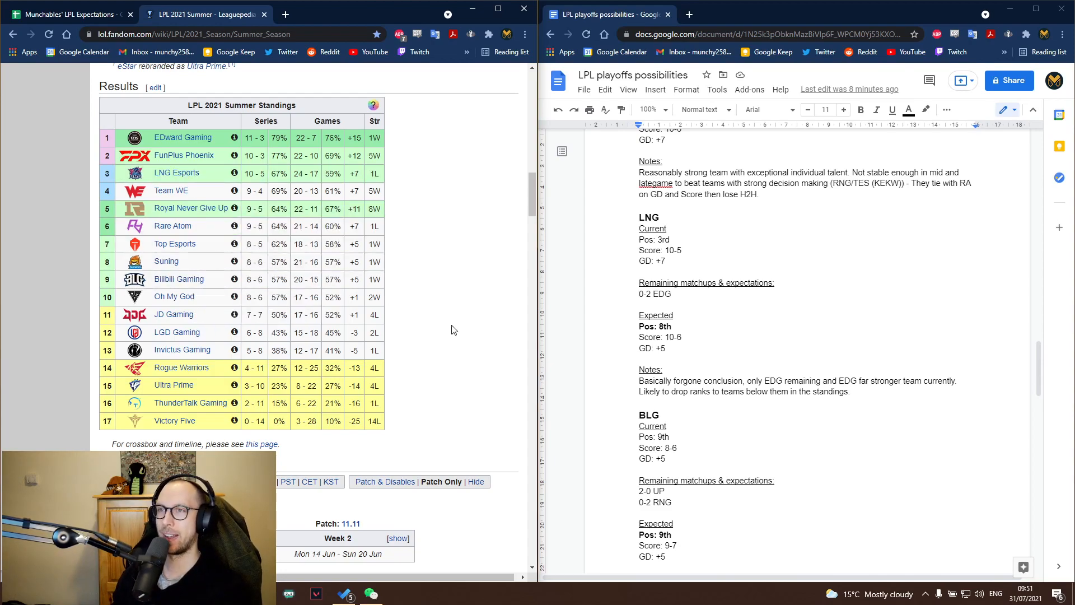
Scroll down from LNG to the BLG and OMG sections of the playoffs doc
scroll("down", 3)
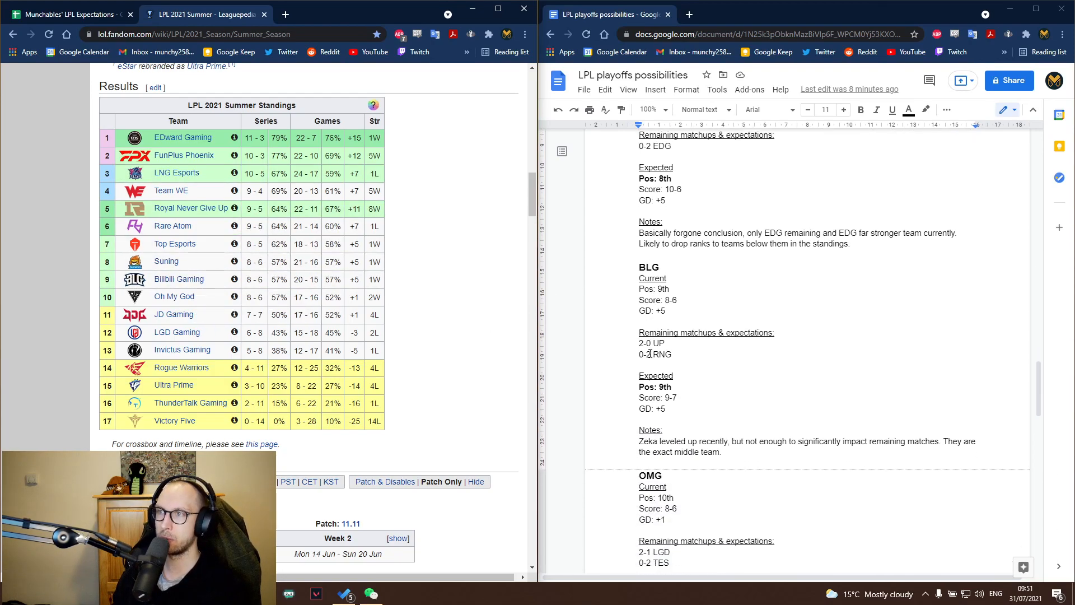
scroll("down", 3)
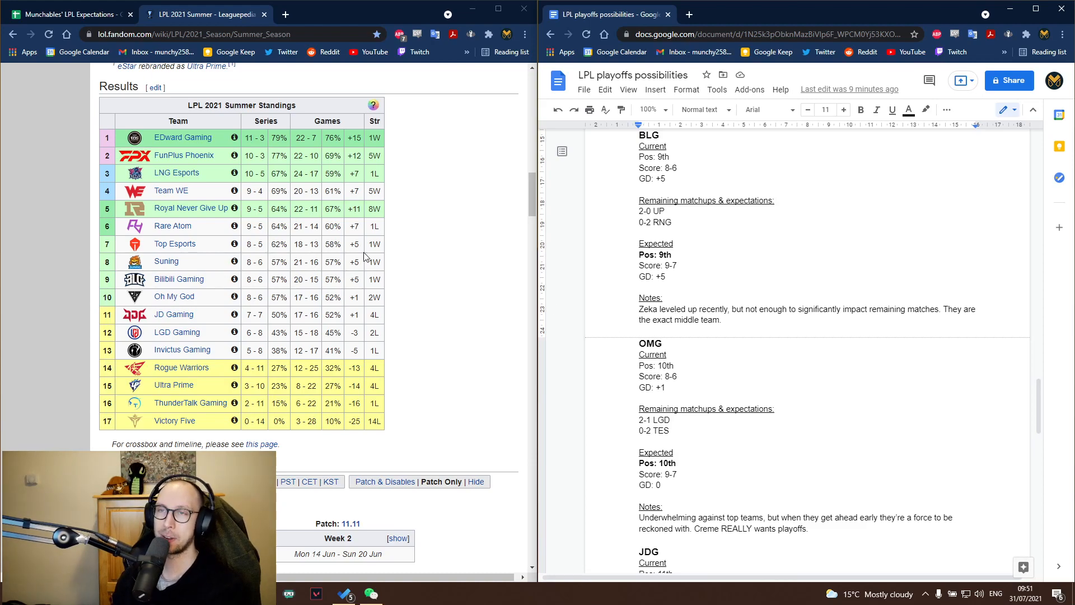
mouse_move(179, 278)
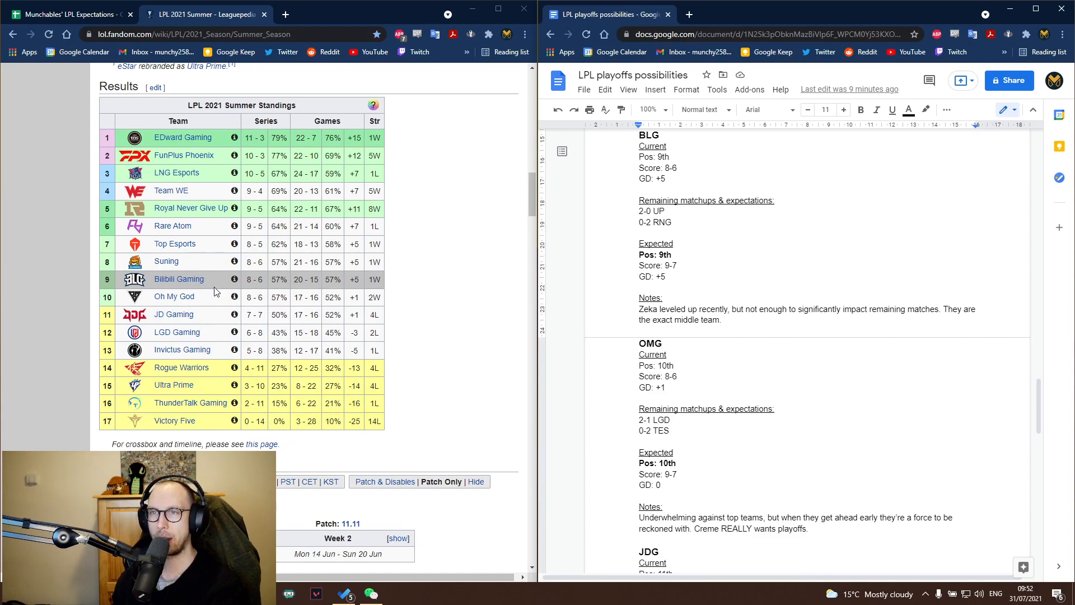
Scroll to OMG's remaining matchups line and place the cursor there, revealing JDG below
scroll("down", 3)
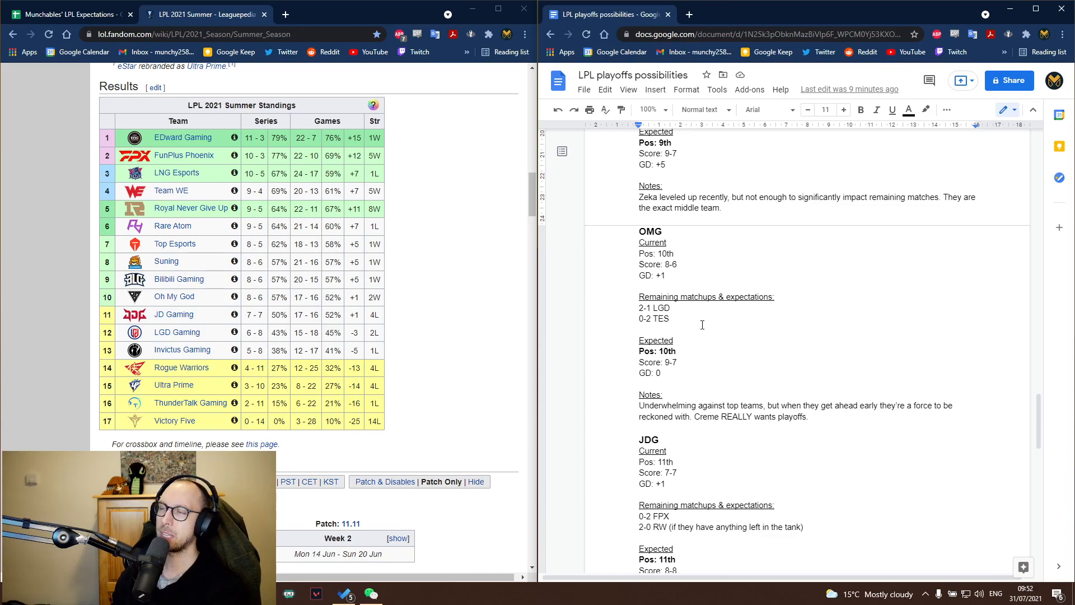
left_click(638, 308)
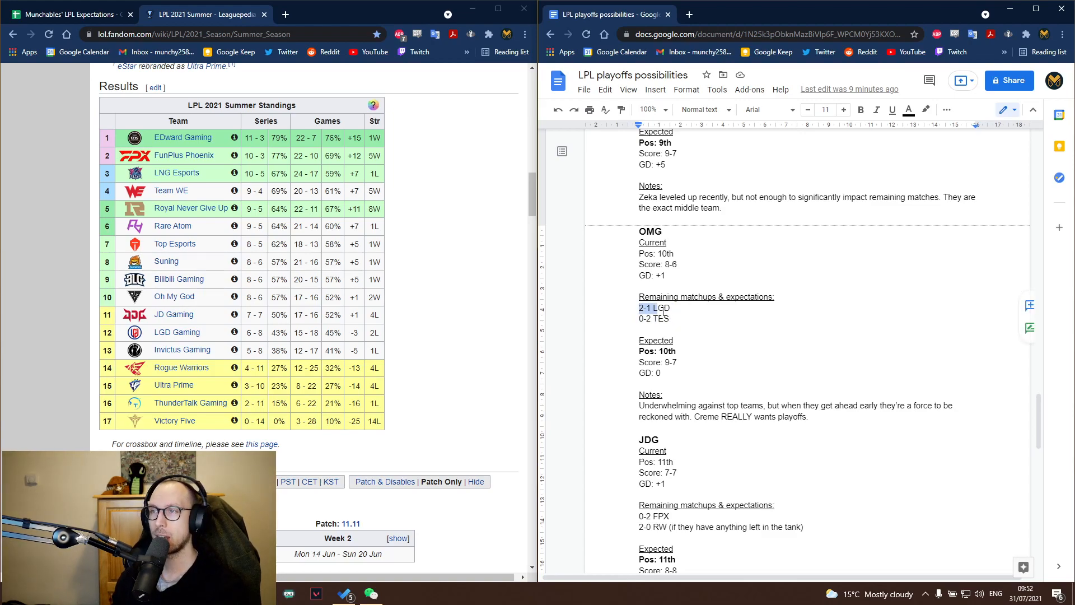
left_click(668, 318)
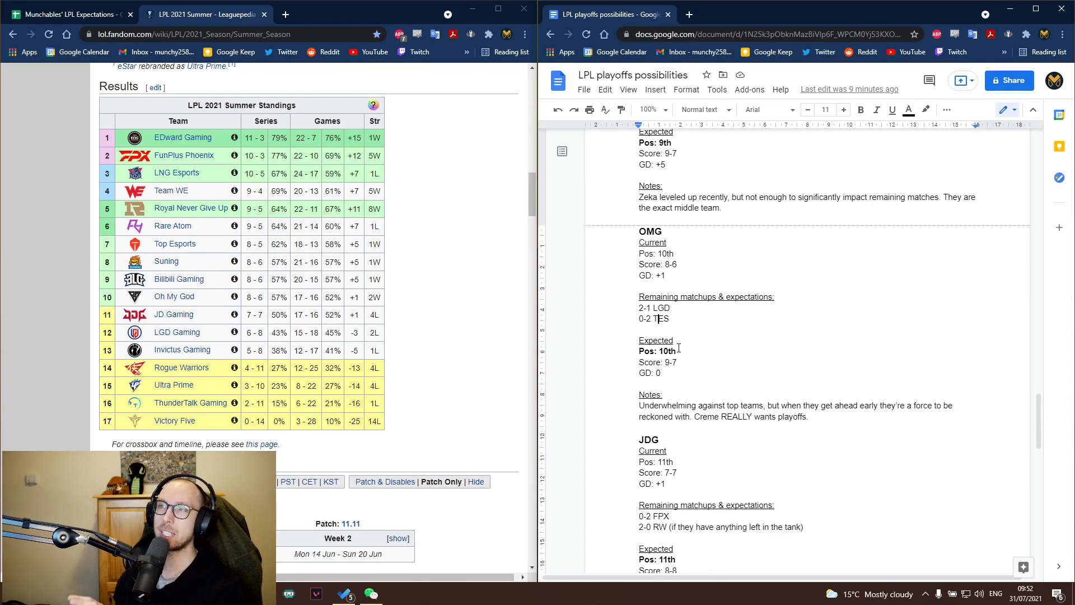
mouse_move(173, 297)
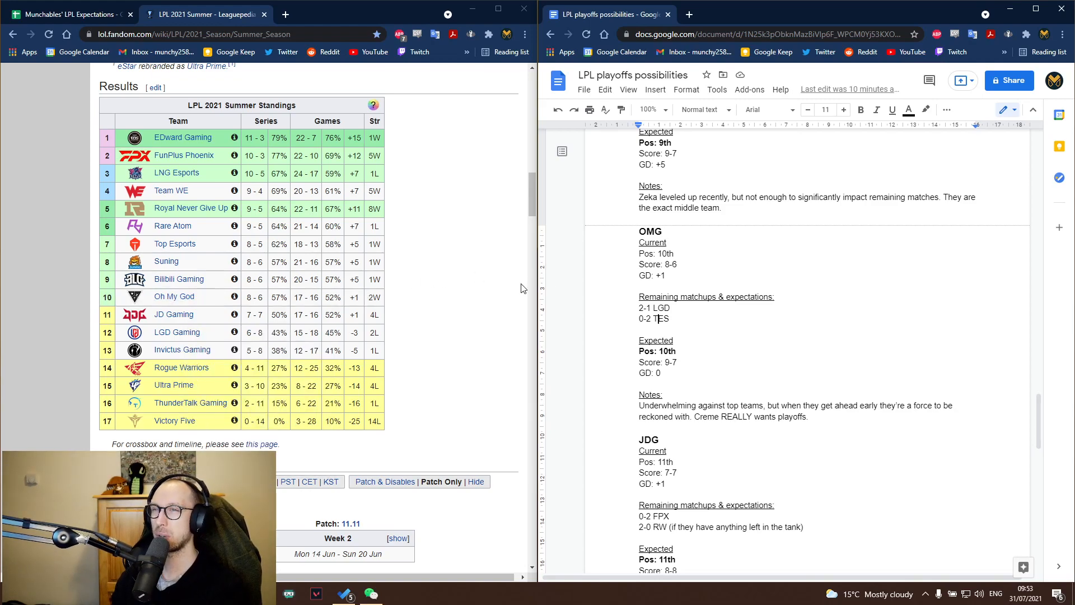
mouse_move(173, 295)
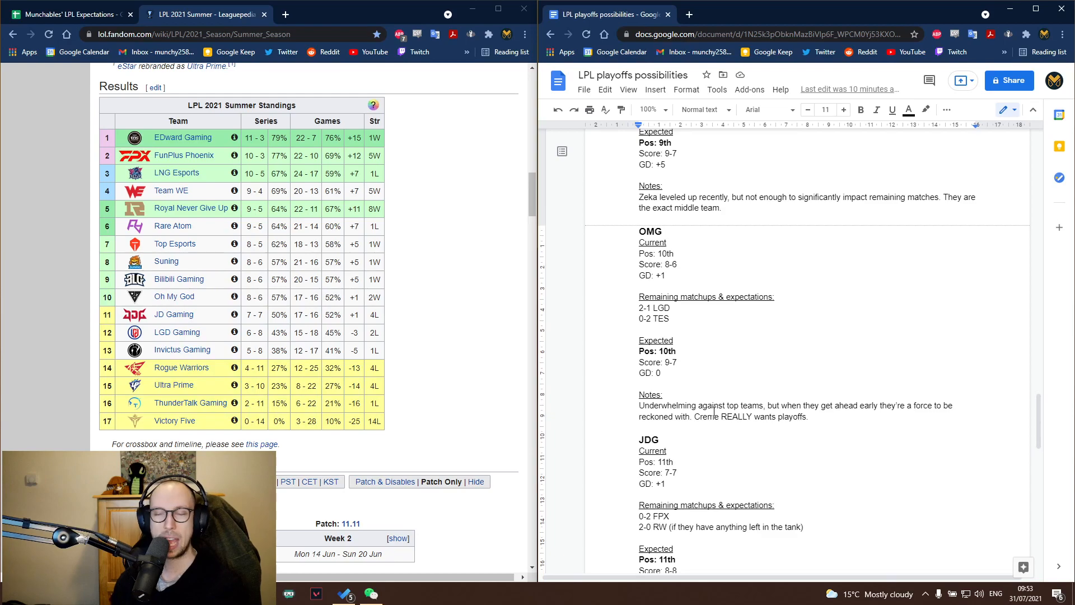
scroll("down", 3)
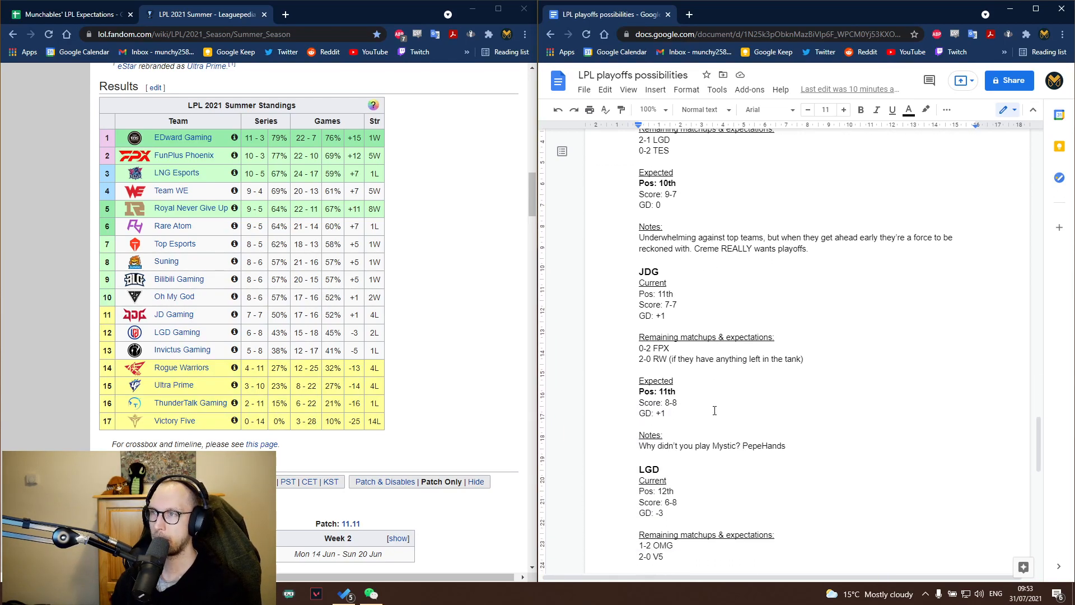
scroll("down", 3)
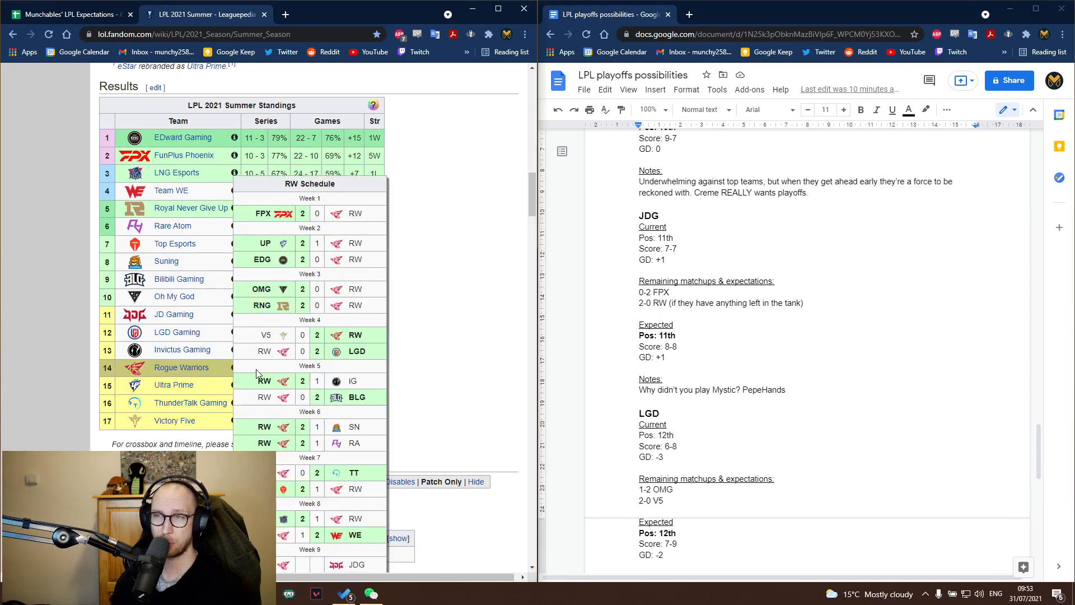
scroll("down", 3)
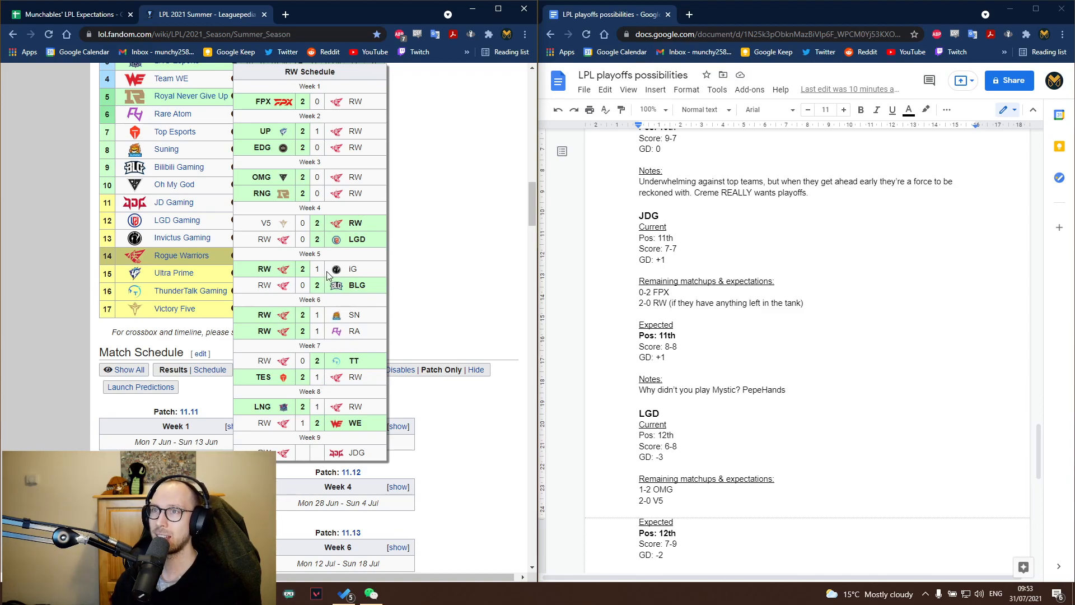
mouse_move(418, 324)
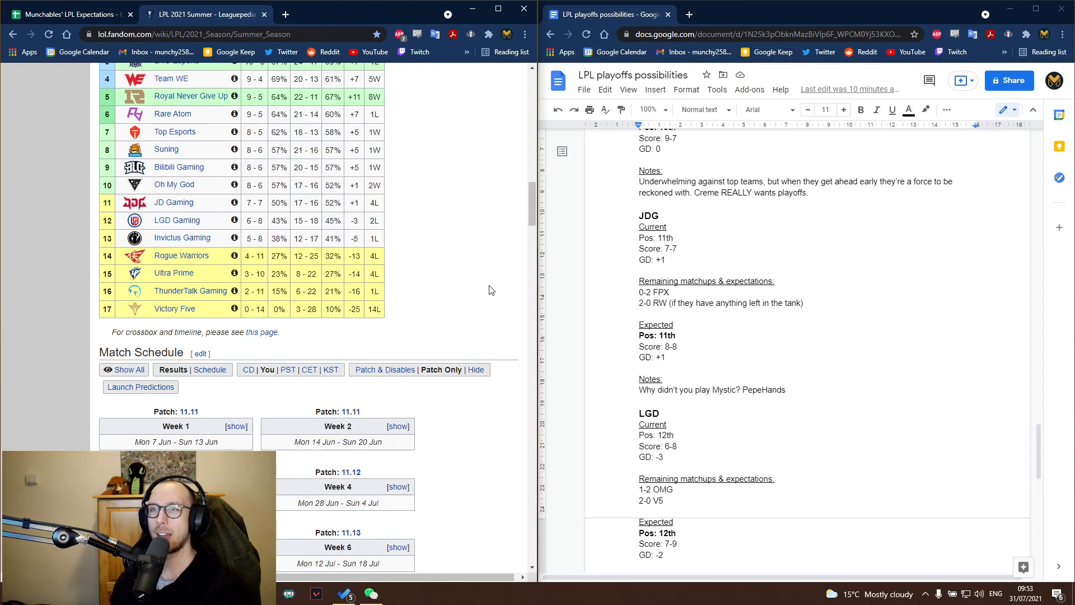
scroll("up", 3)
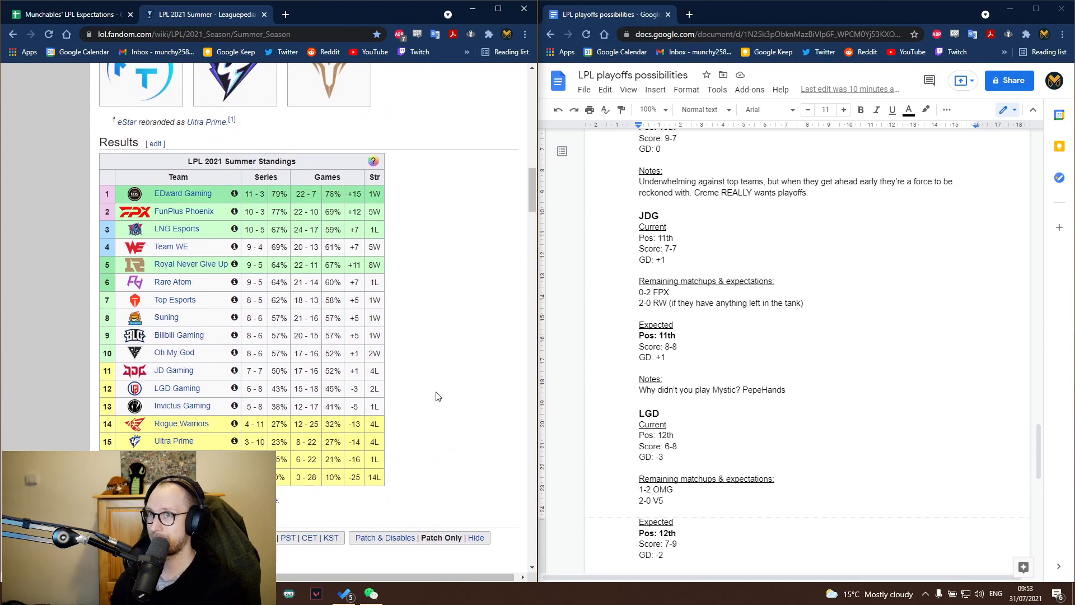
mouse_move(181, 424)
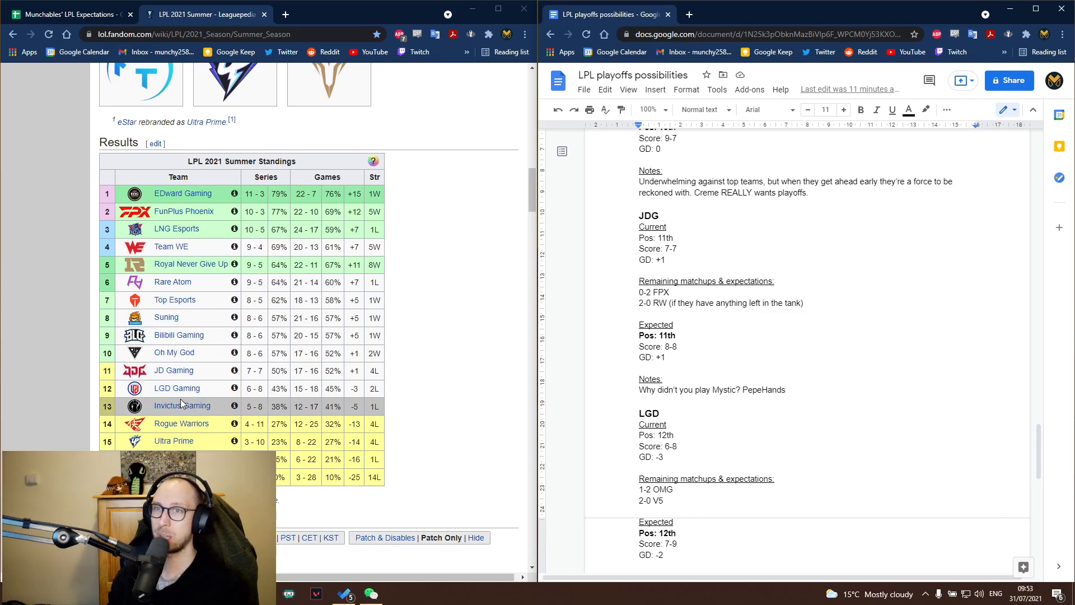
mouse_move(317, 413)
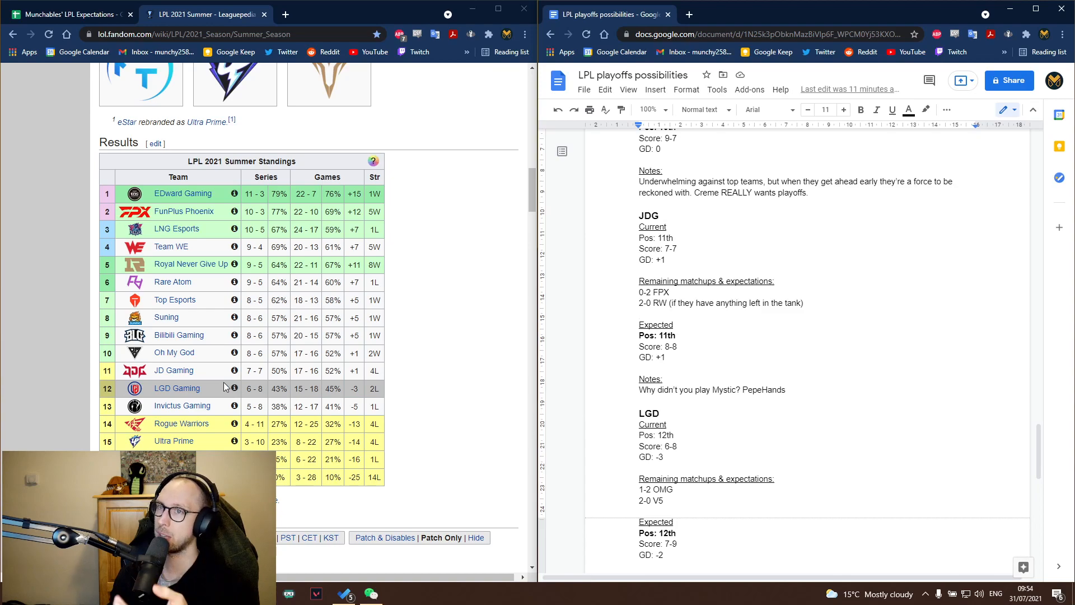
mouse_move(174, 370)
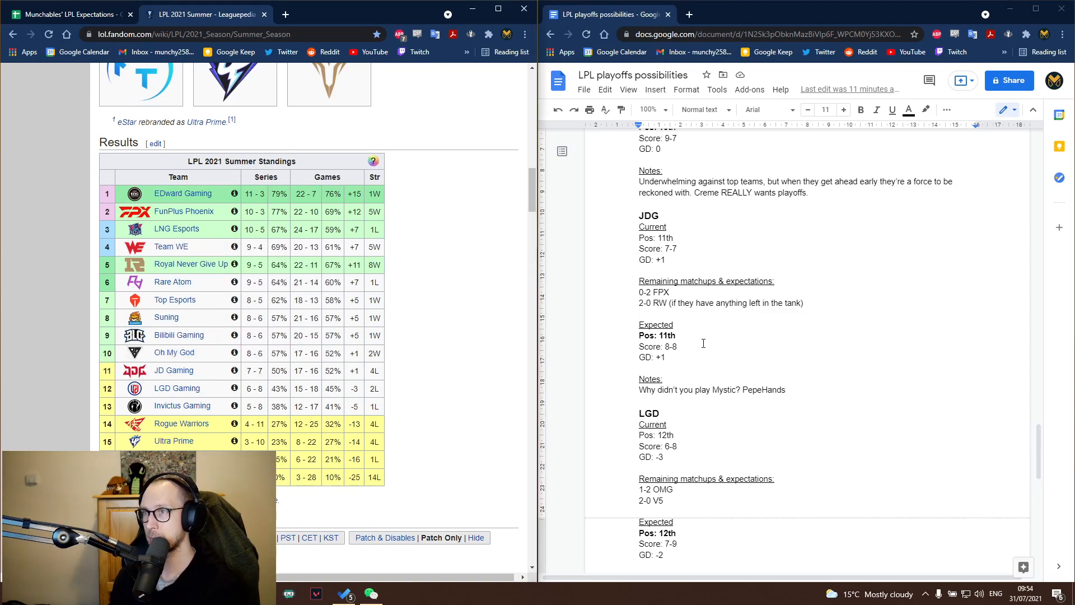
scroll("down", 3)
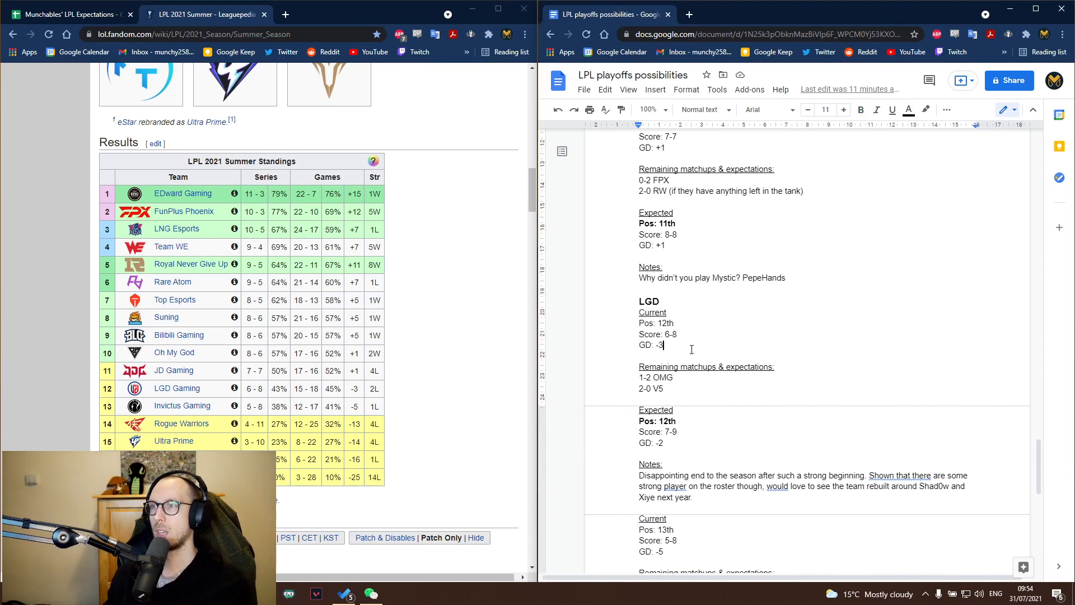
scroll("down", 3)
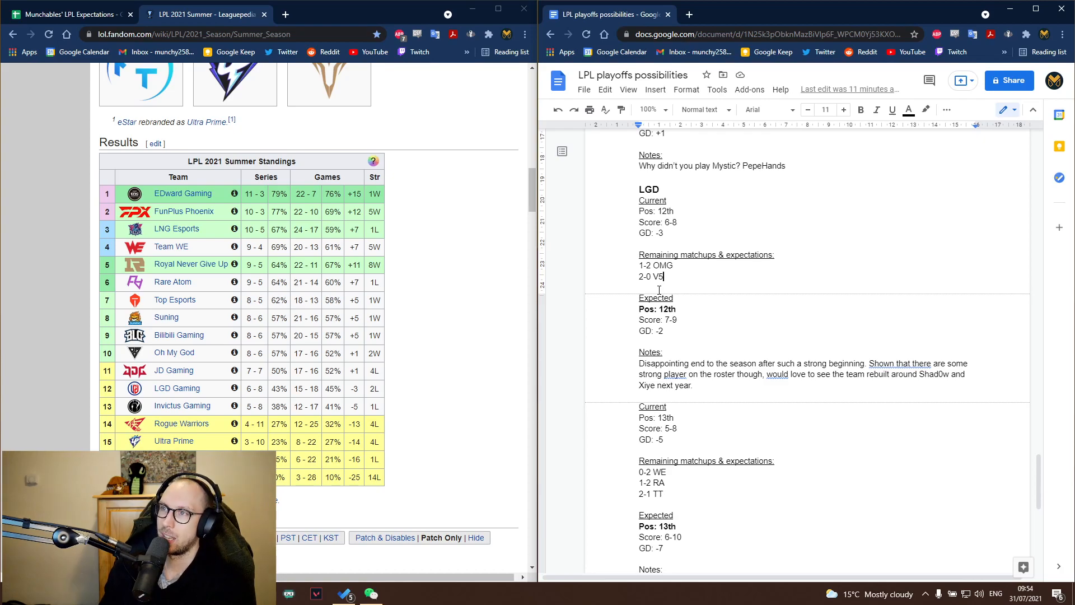
mouse_move(176, 389)
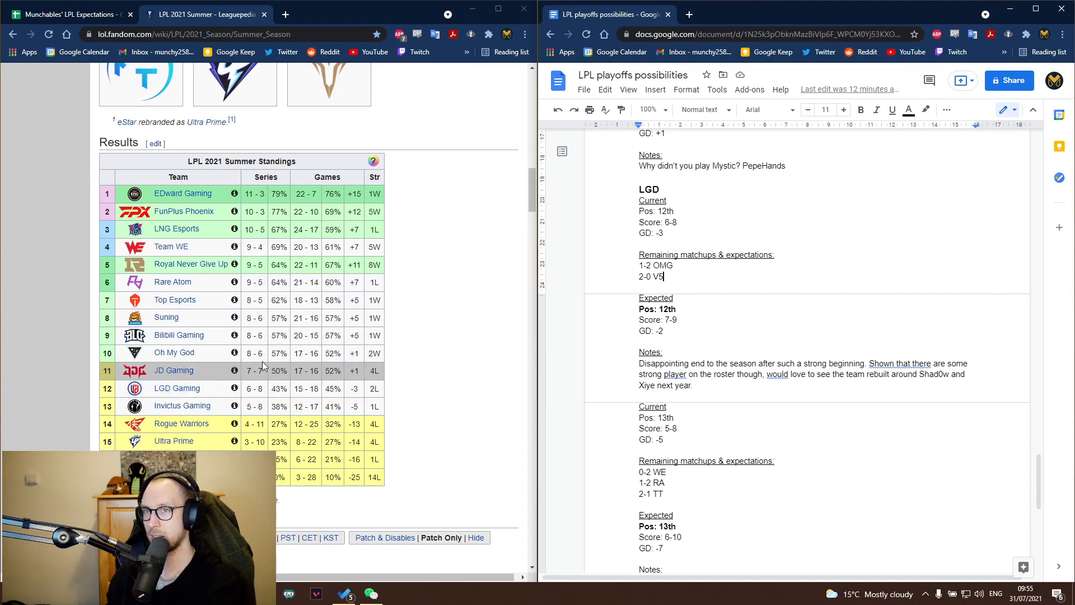
scroll("down", 3)
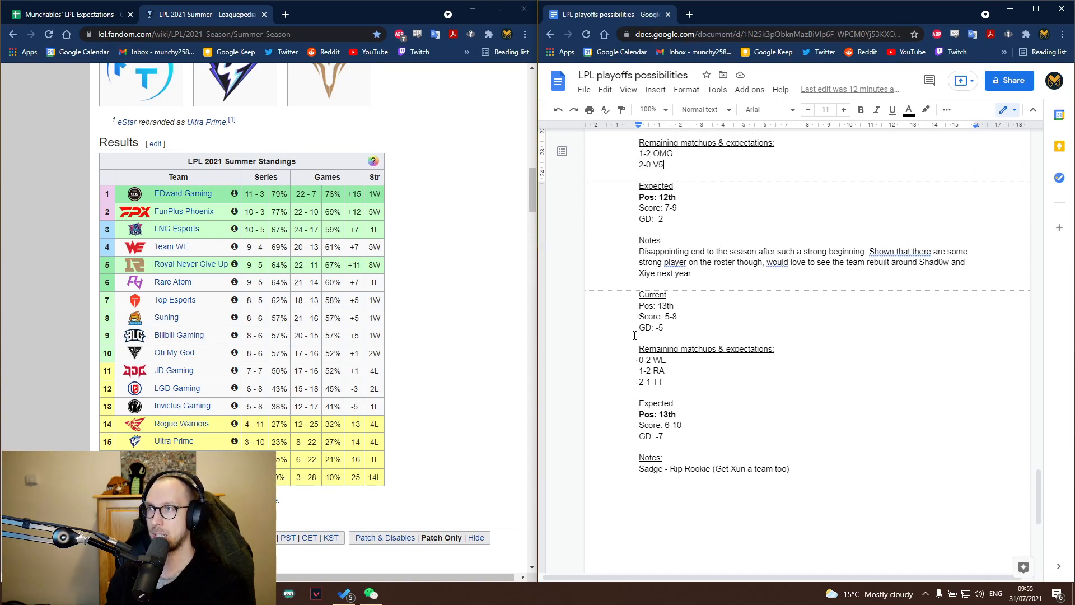
scroll("up", 3)
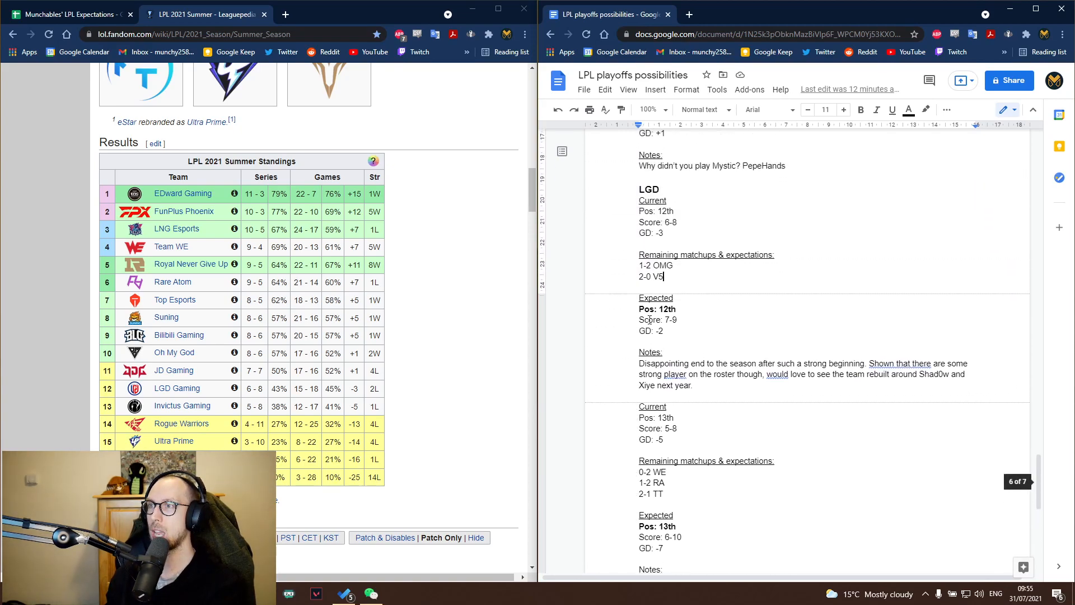
Add 'IG' as the heading of the untitled 13th-place team section
scroll("down", 3)
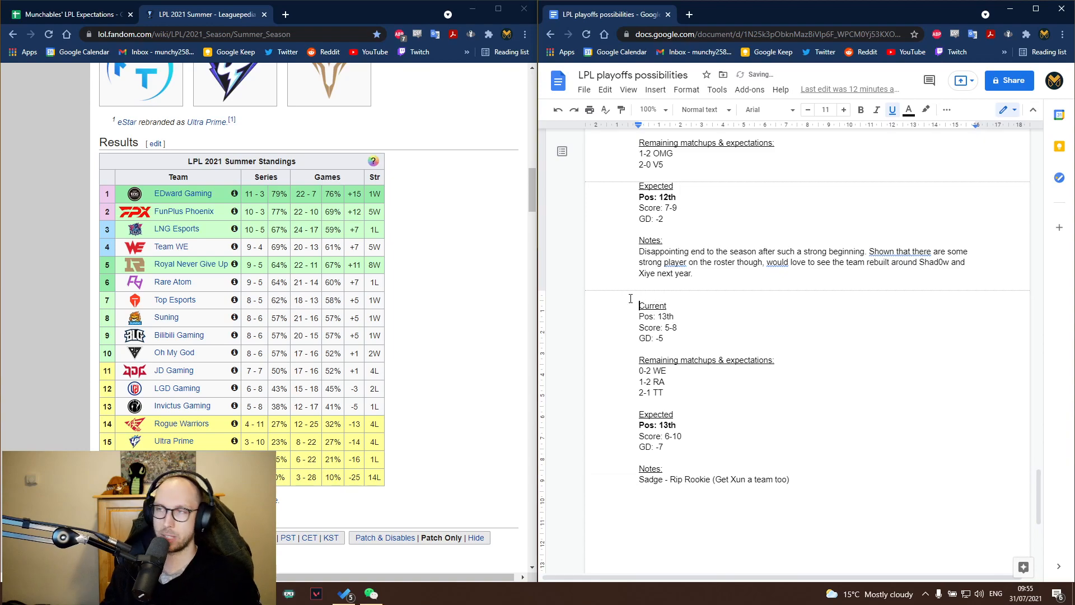
type("IG")
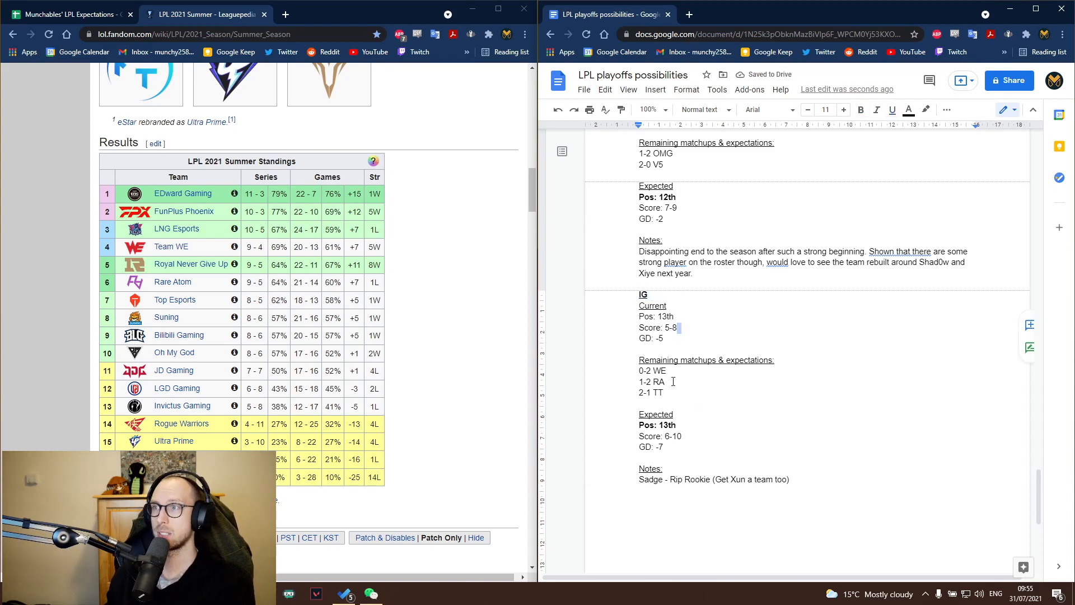
mouse_move(737, 410)
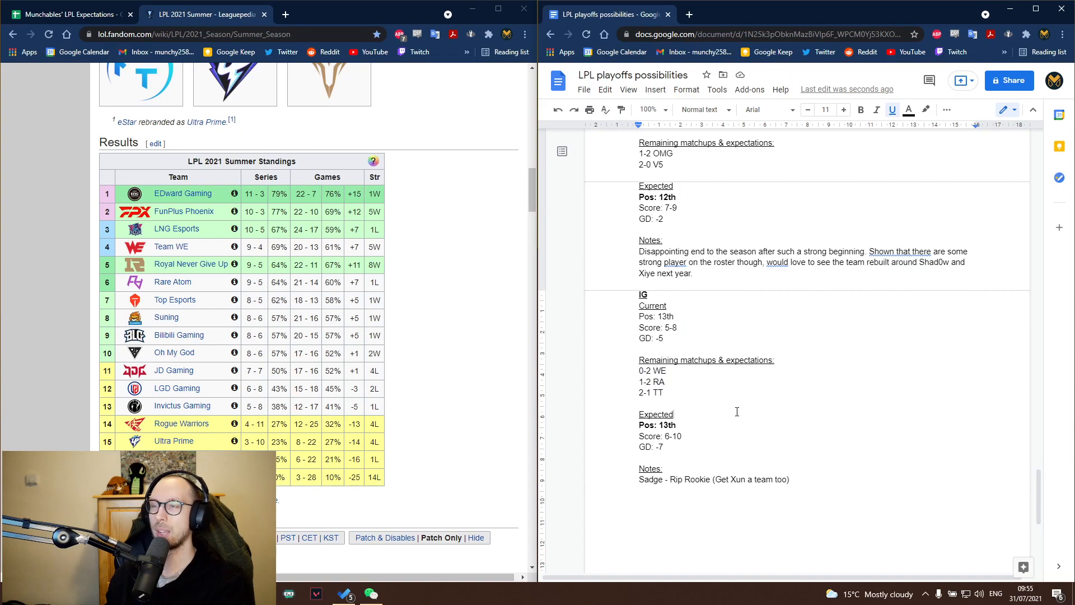
mouse_move(492, 407)
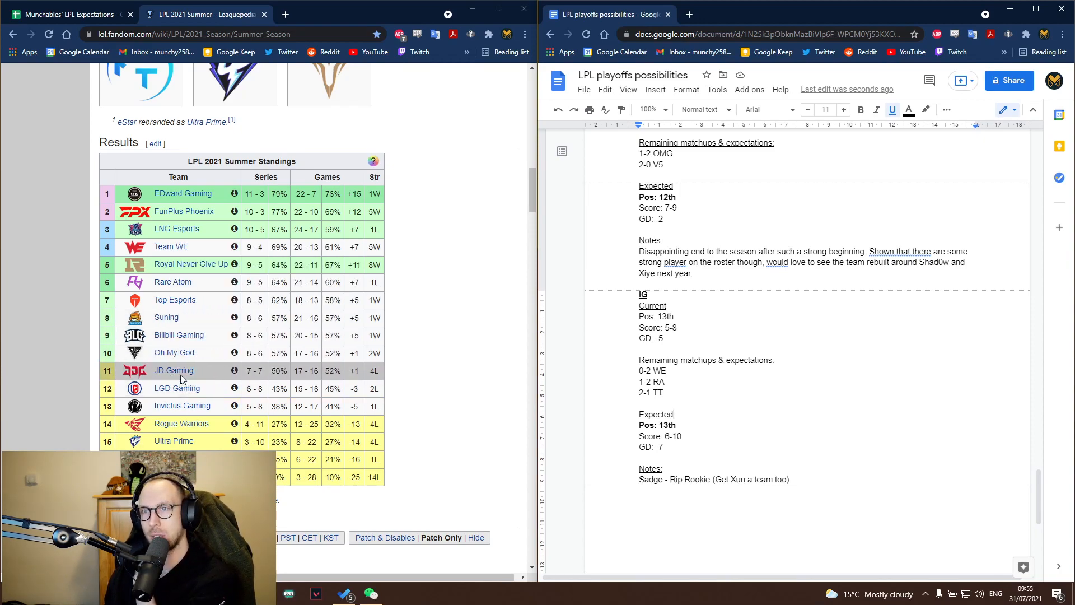
mouse_move(308, 342)
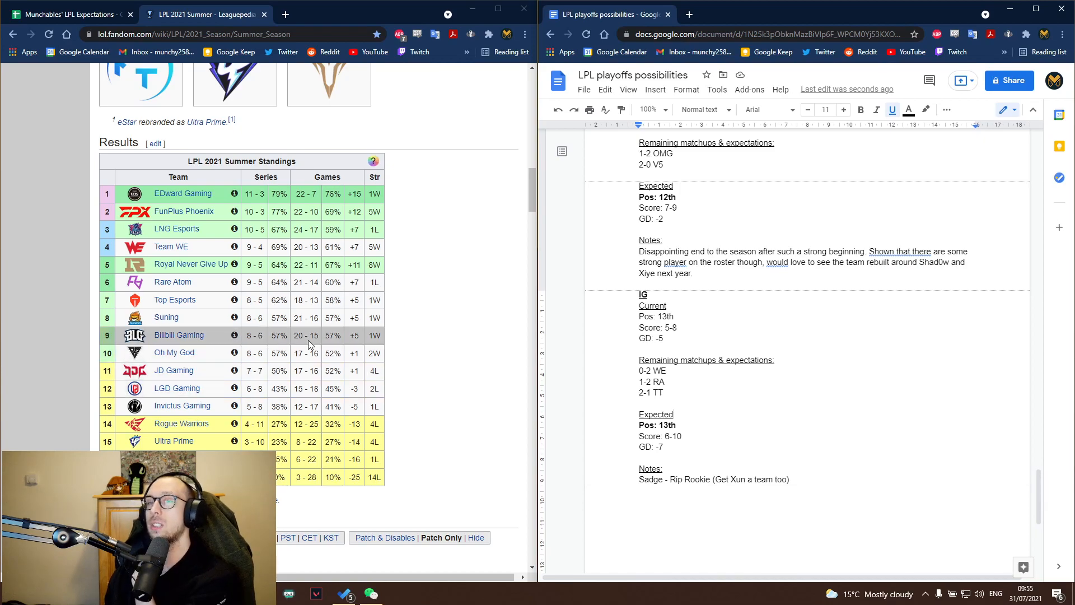
mouse_move(171, 352)
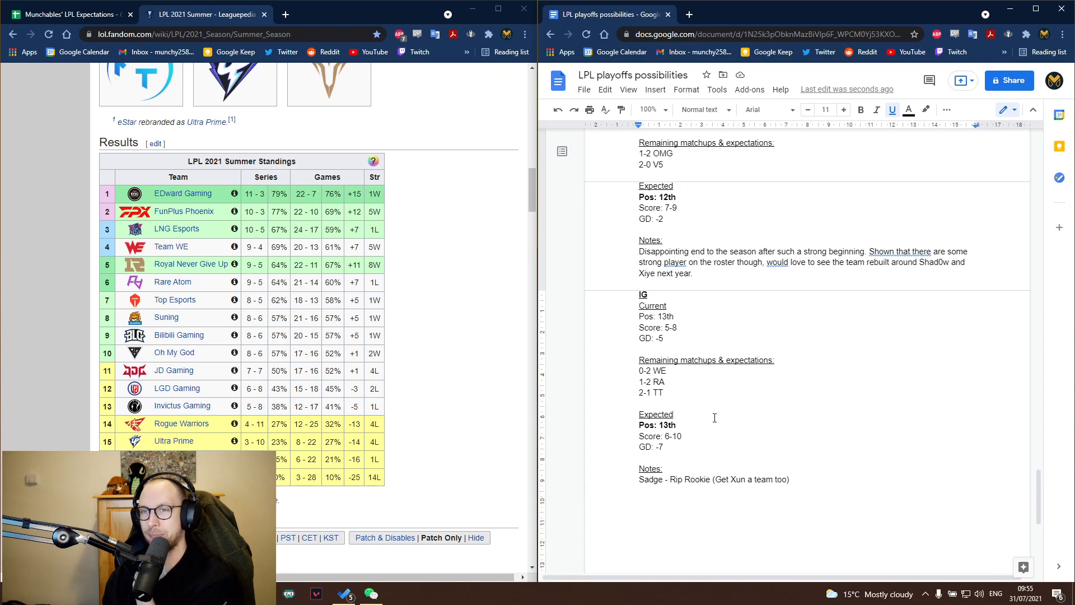
scroll("down", 3)
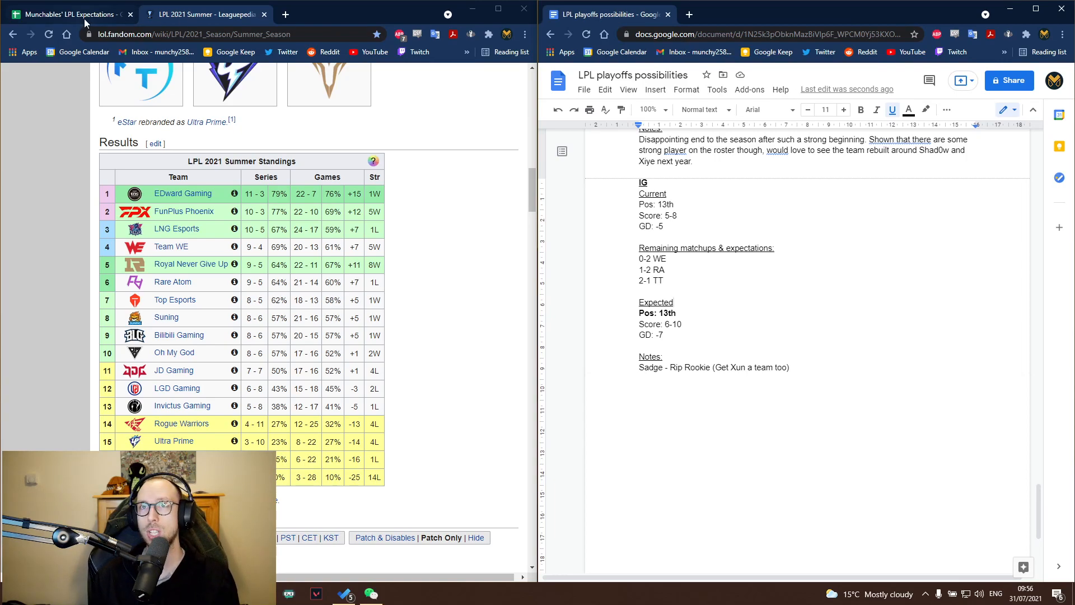
Switch to the Munchables' LPL Expectations spreadsheet and select the OMG entry
left_click(68, 14)
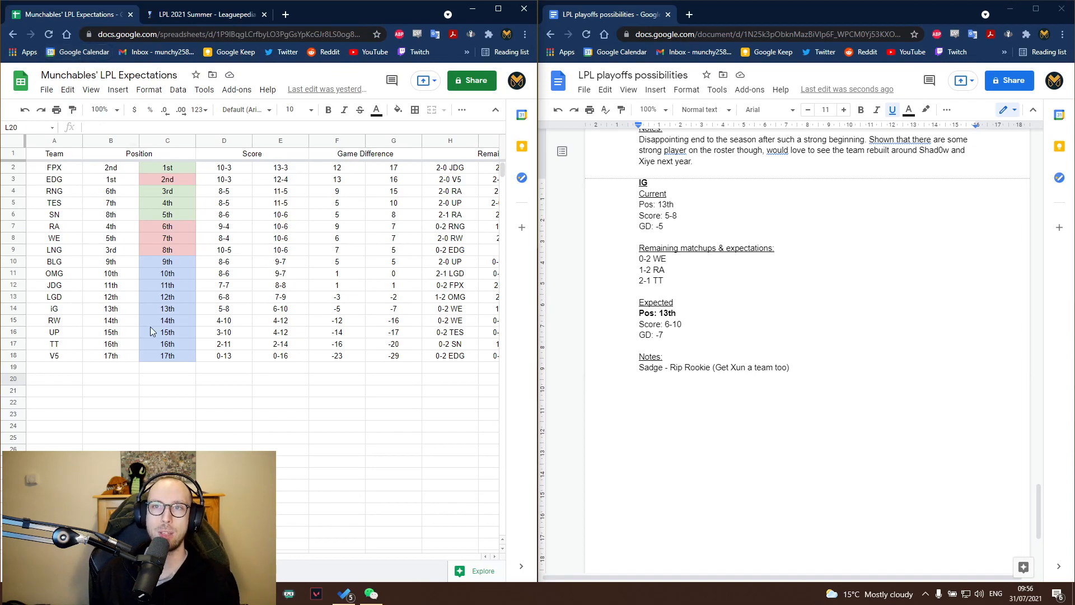
mouse_move(66, 287)
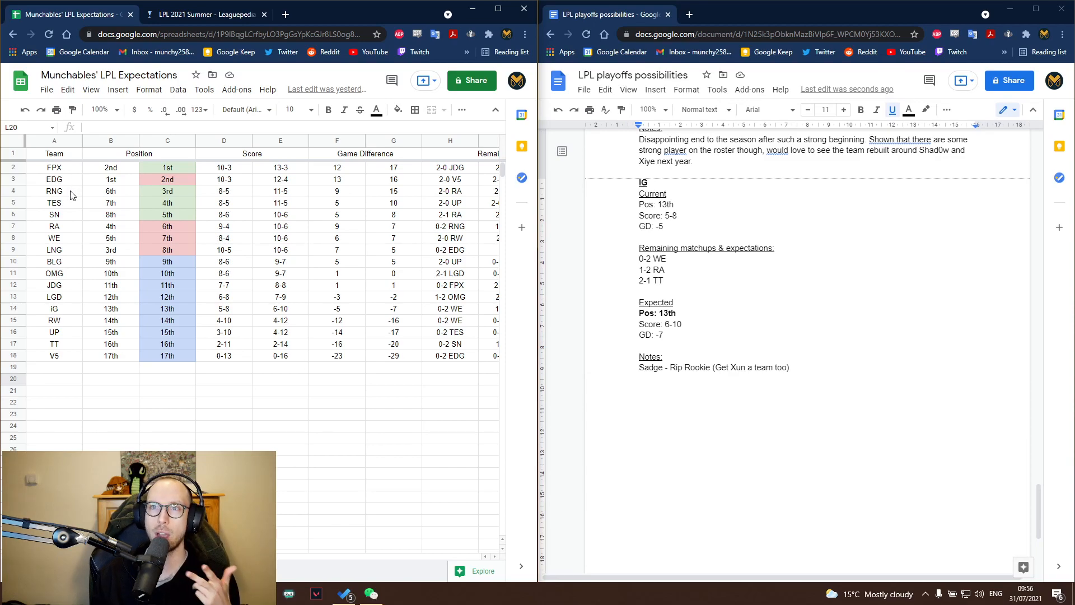
mouse_move(81, 206)
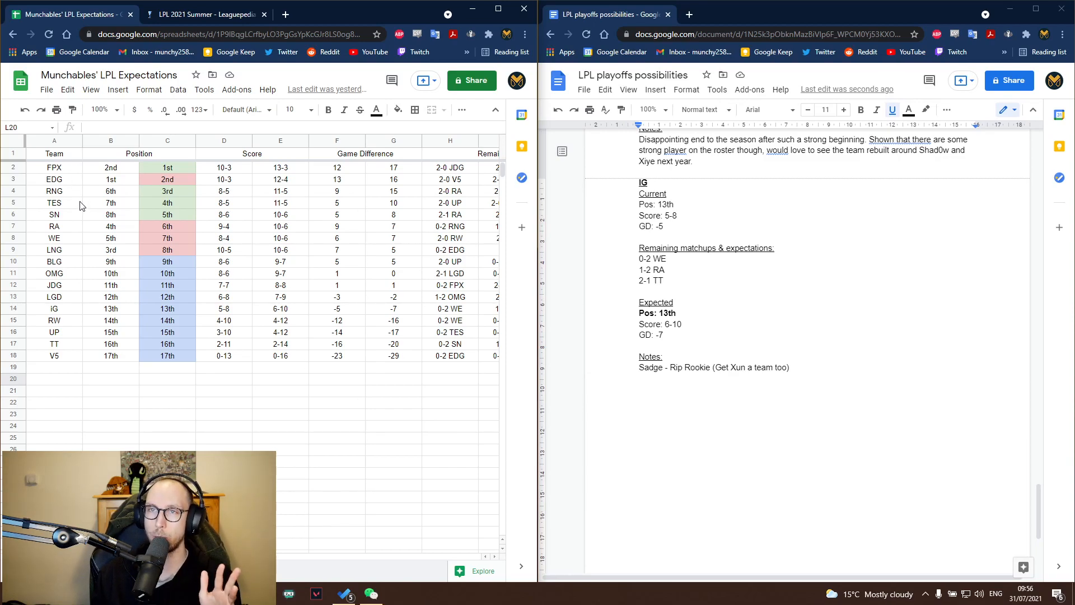
mouse_move(77, 209)
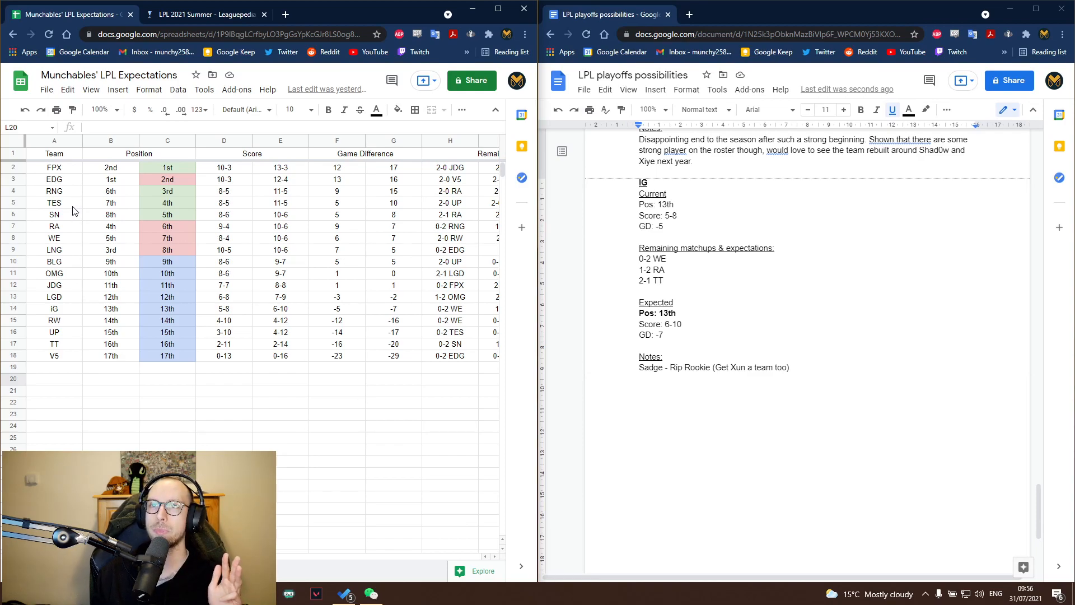
mouse_move(67, 250)
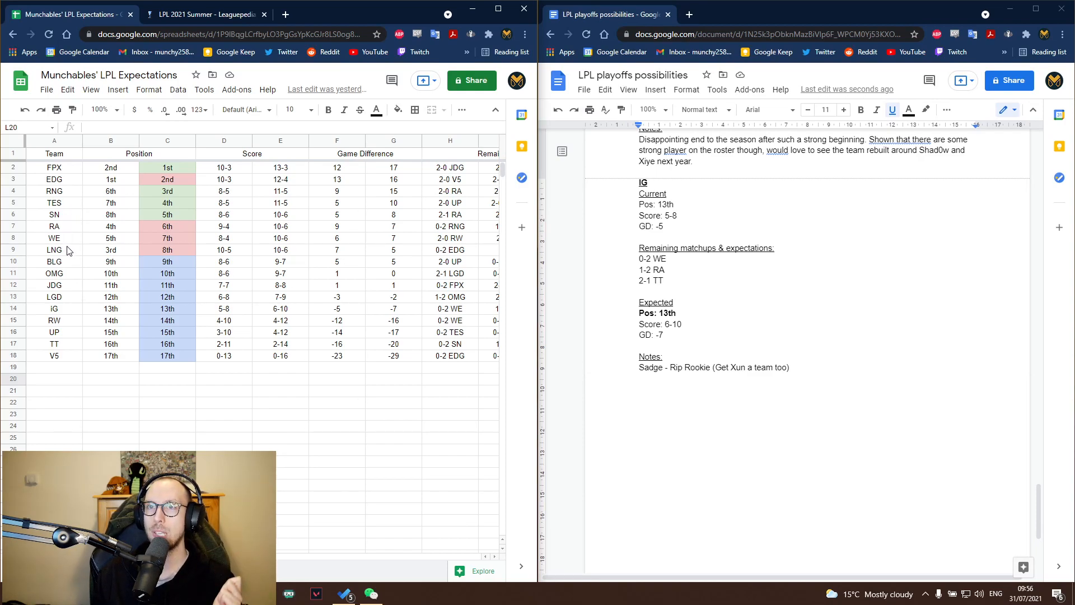
mouse_move(71, 258)
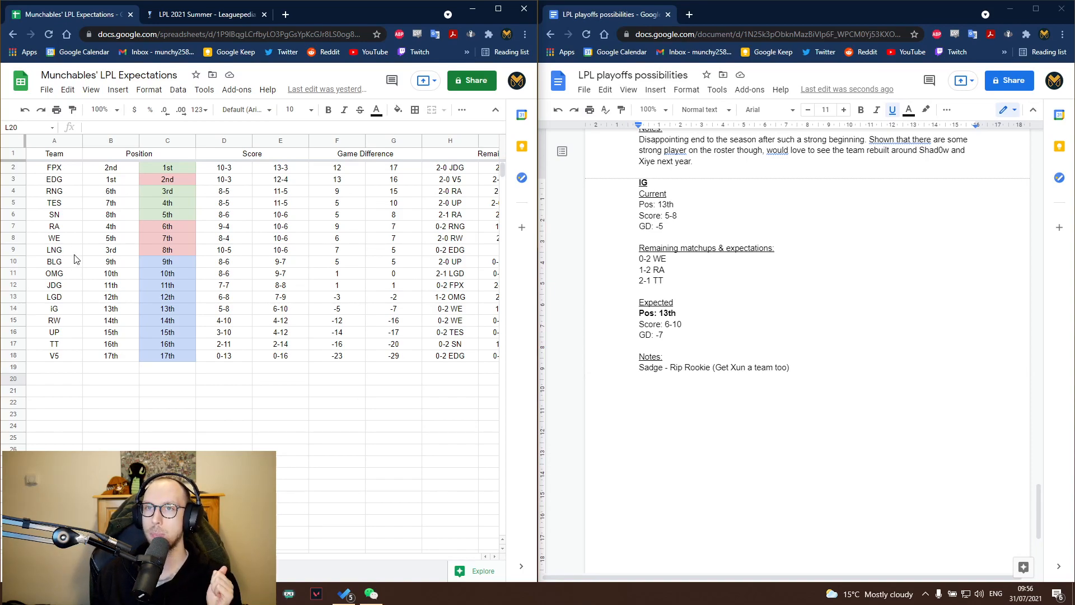
left_click(54, 274)
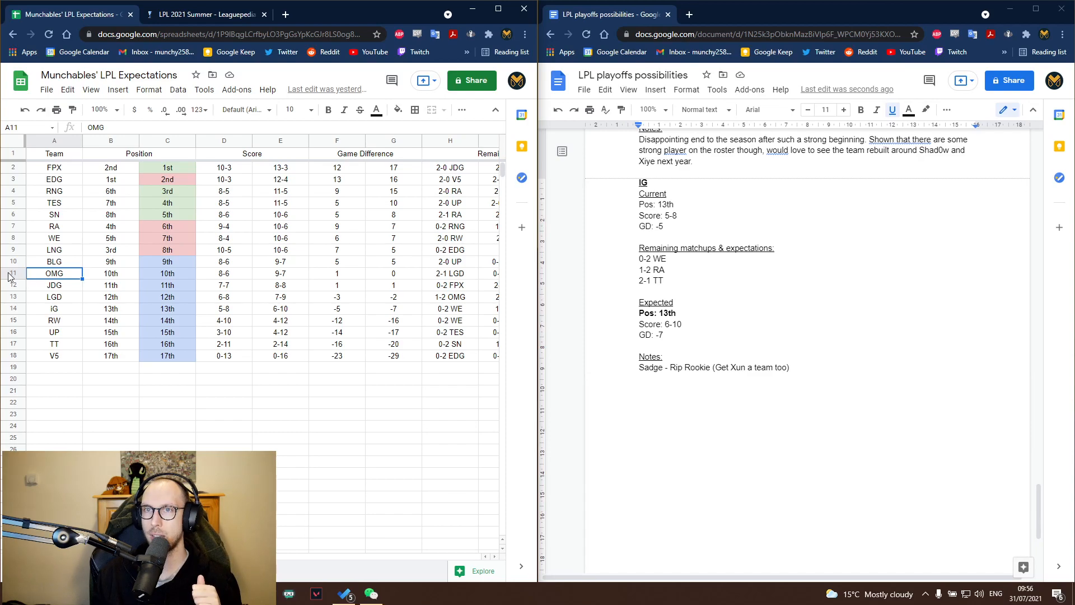
mouse_move(209, 396)
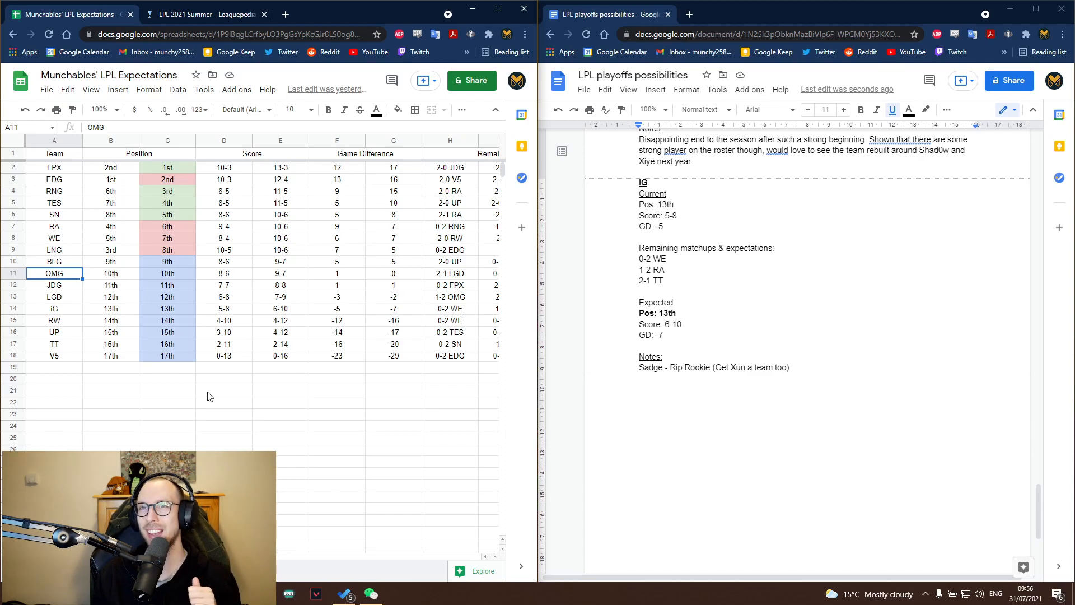
mouse_move(314, 289)
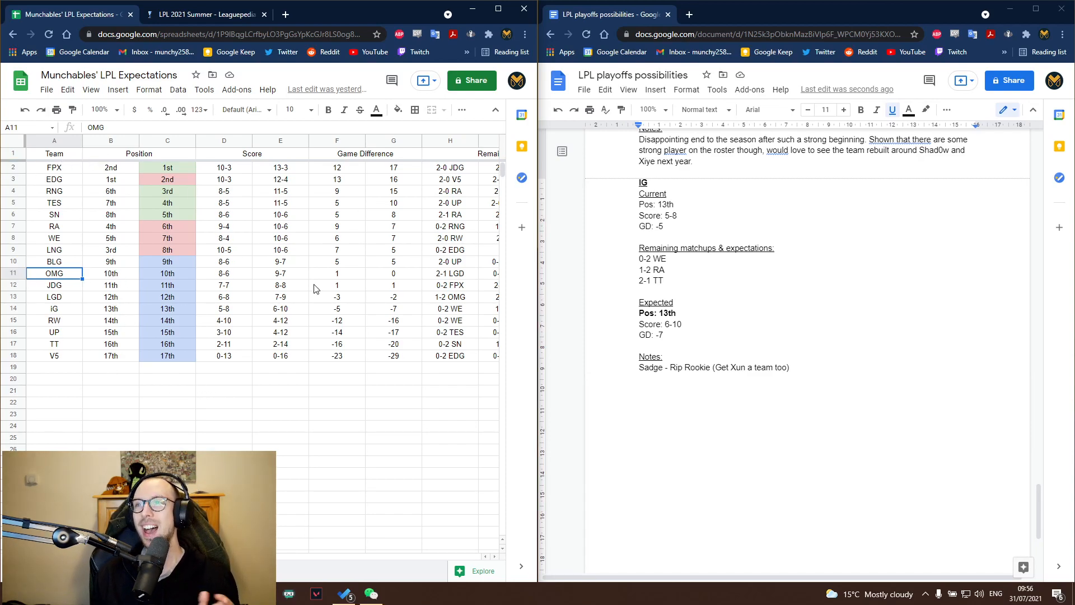